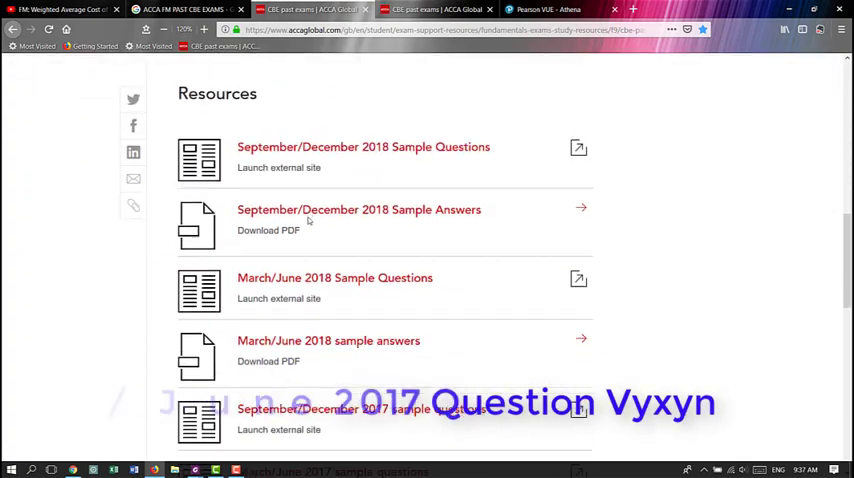
Step: Scroll the ACCA sample exam resources page before switching to the blank spreadsheet
scroll(down, 3)
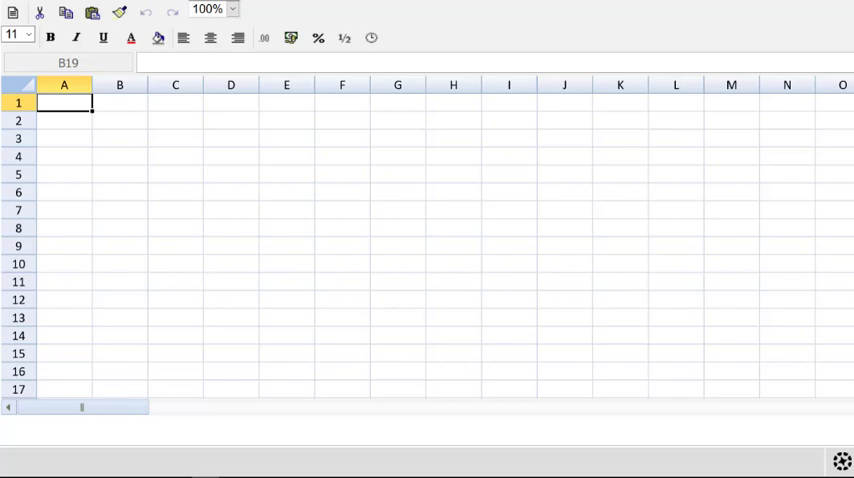
Step: Zoom to 200% and enter the Years heading with years 0 to 5 across row 2
click(232, 8)
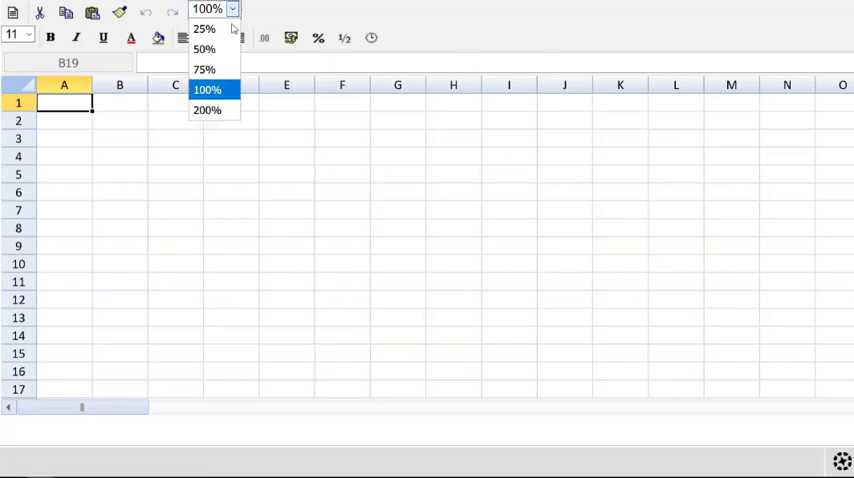
click(208, 108)
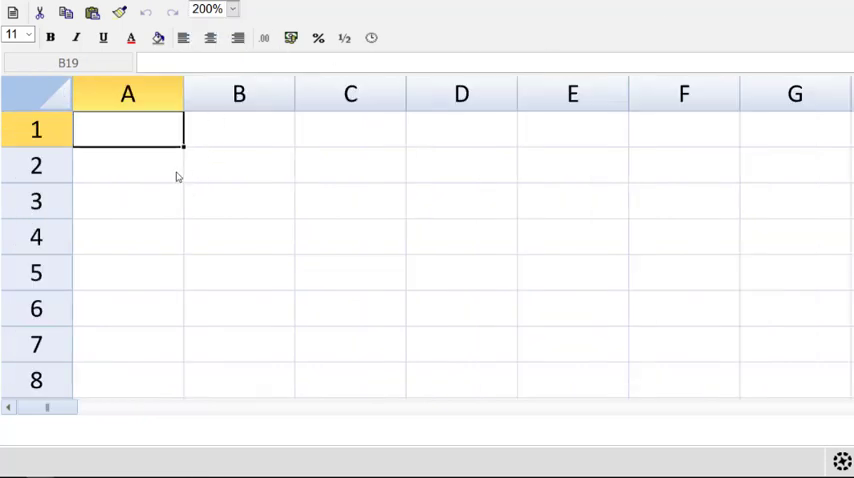
click(128, 164)
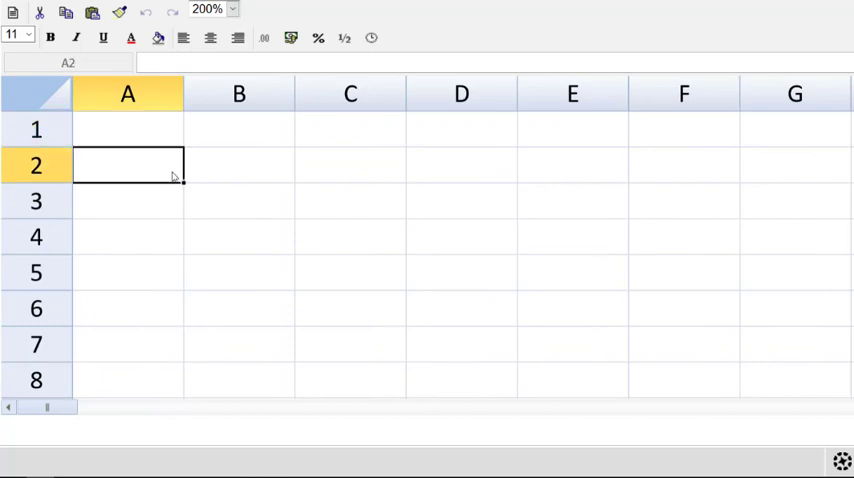
text(Years)
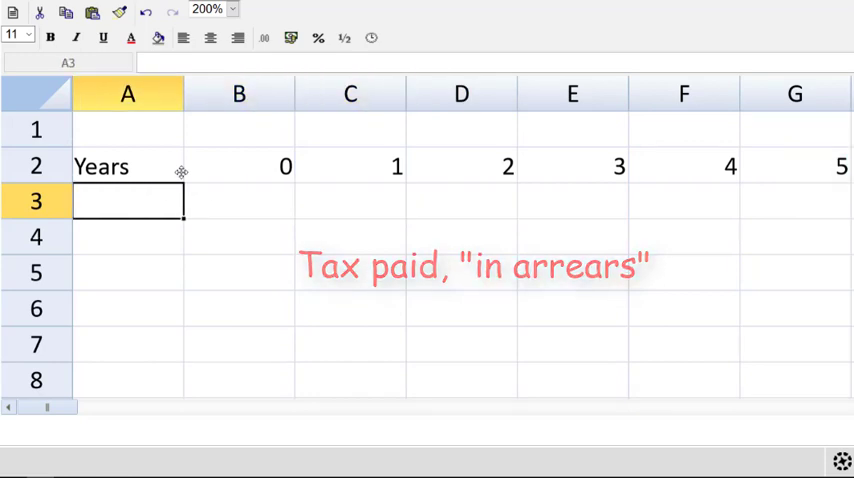
Step: Label rows Units, Price, Inflation and Revenue down column A
text(Un)
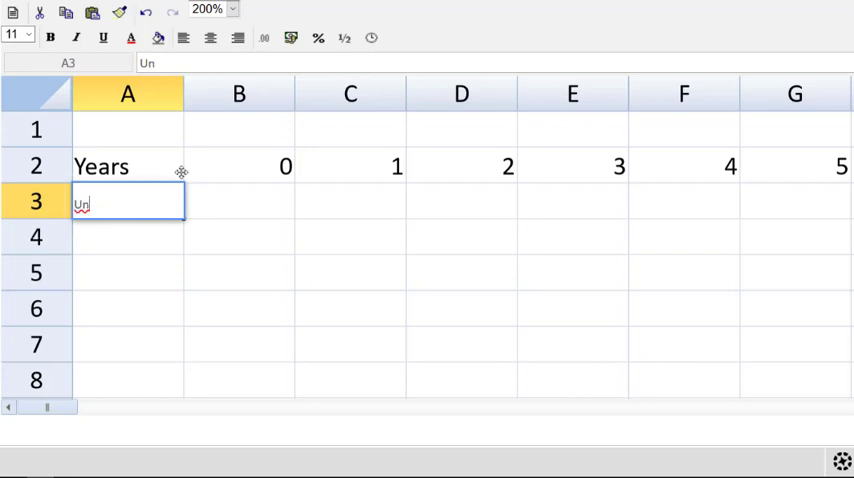
key(Return)
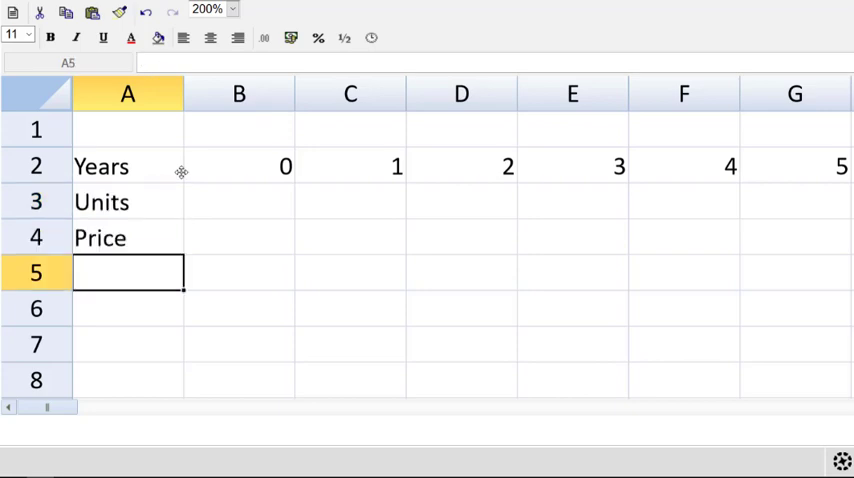
text(Inflation)
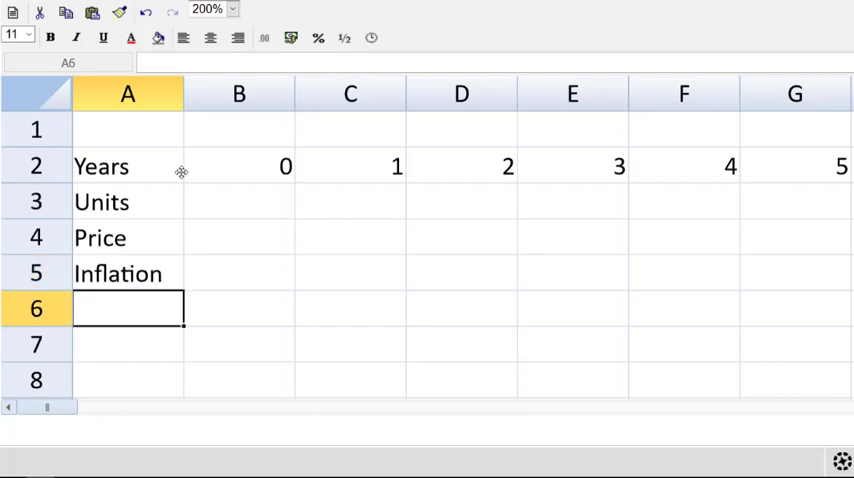
text(Revenue)
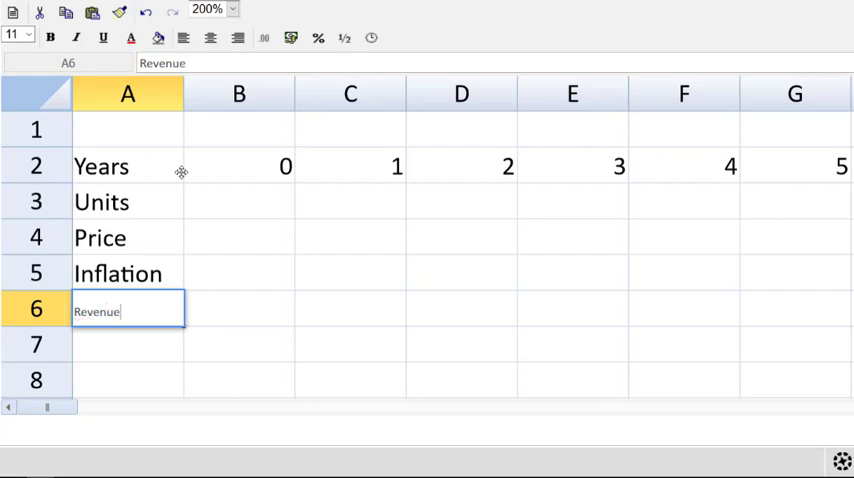
key(Return)
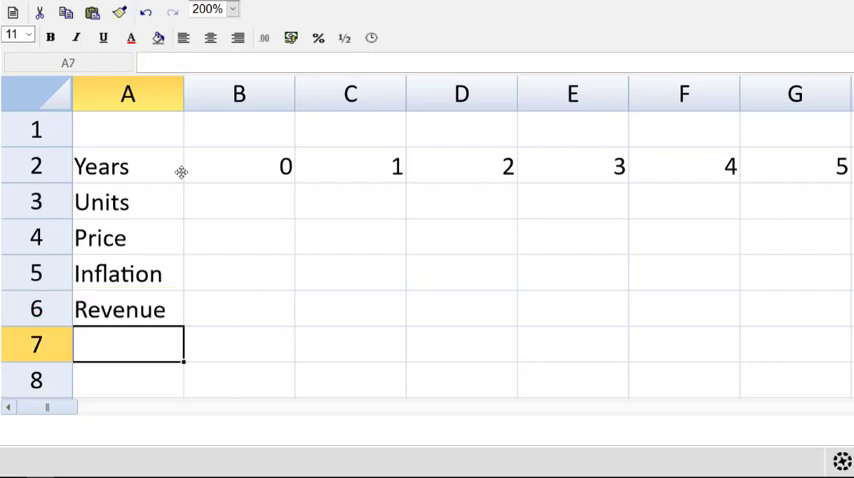
Step: Add row labels VC W1, FC, Taxable CF and Tax down column A, keeping 200% zoom
scroll(down, 3)
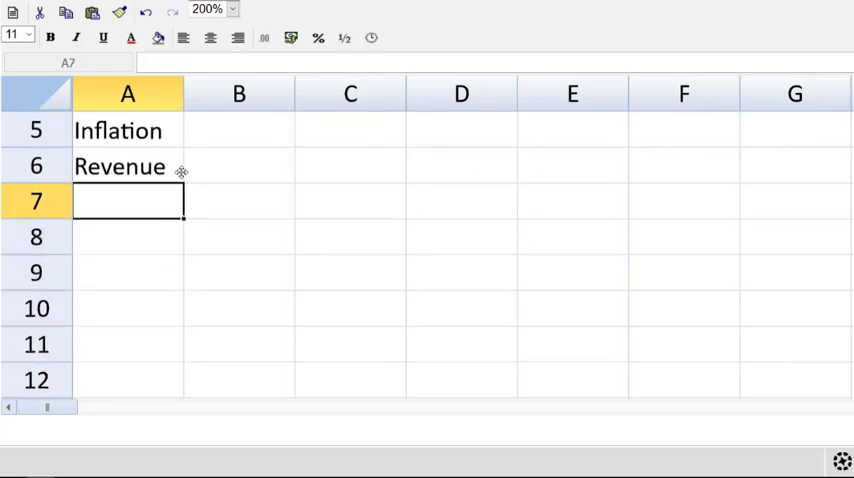
text(VC W1)
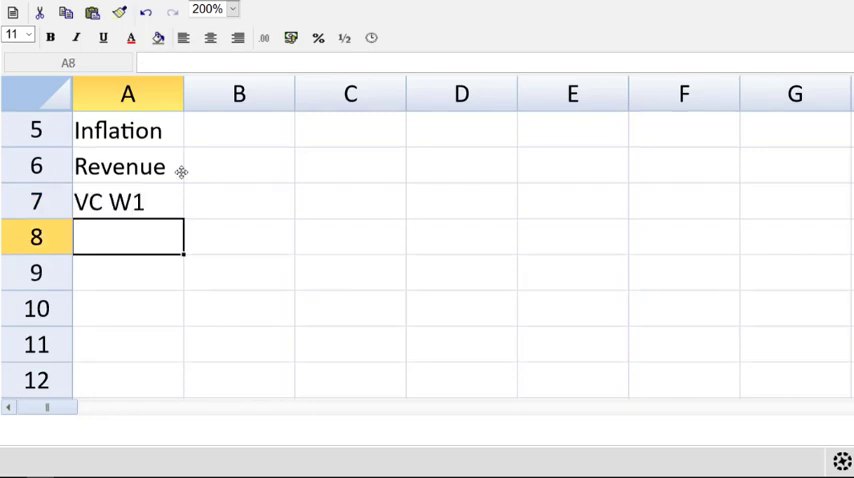
text(FC)
click(128, 272)
text(T)
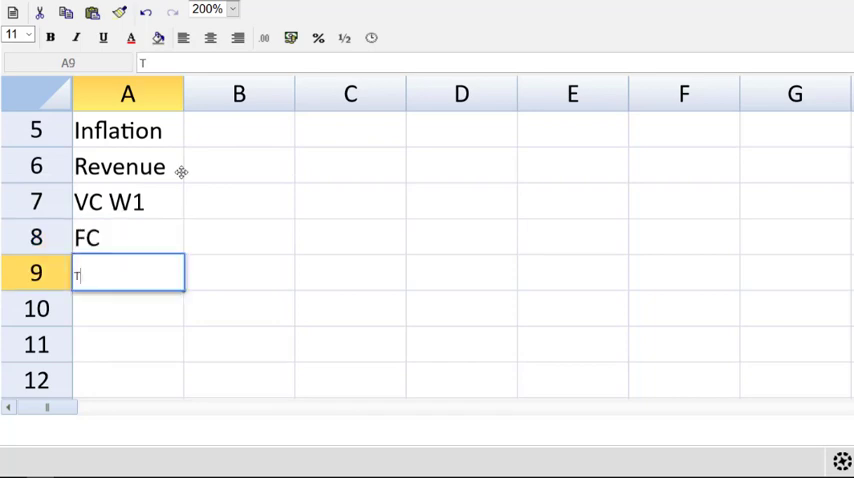
text(axable)
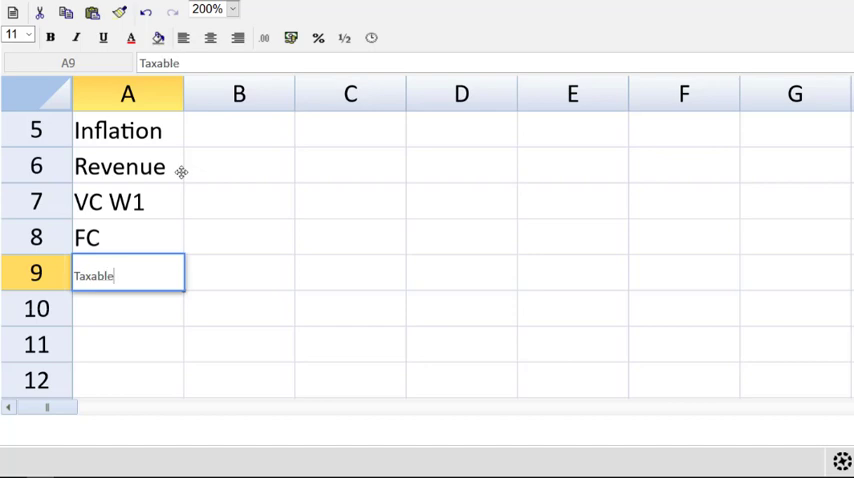
text(C)
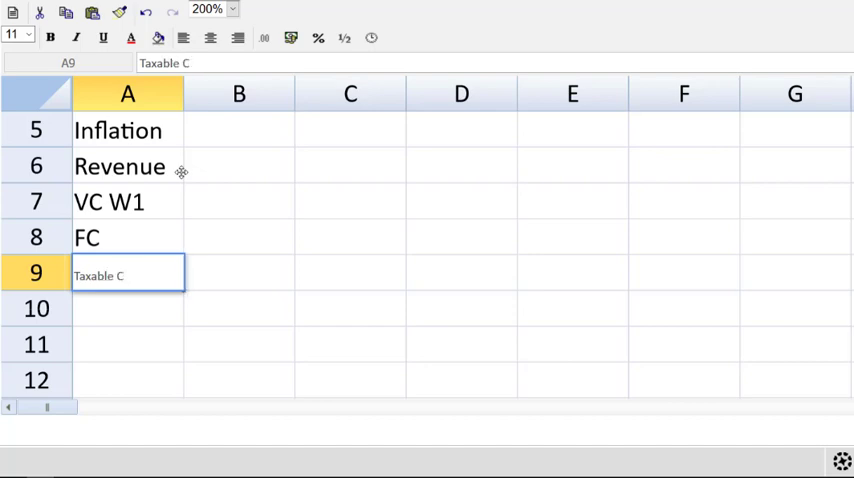
key(Return)
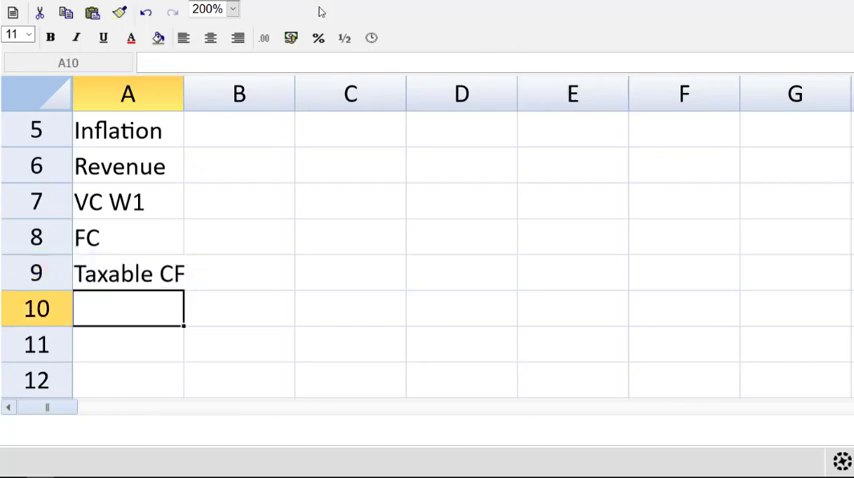
click(232, 8)
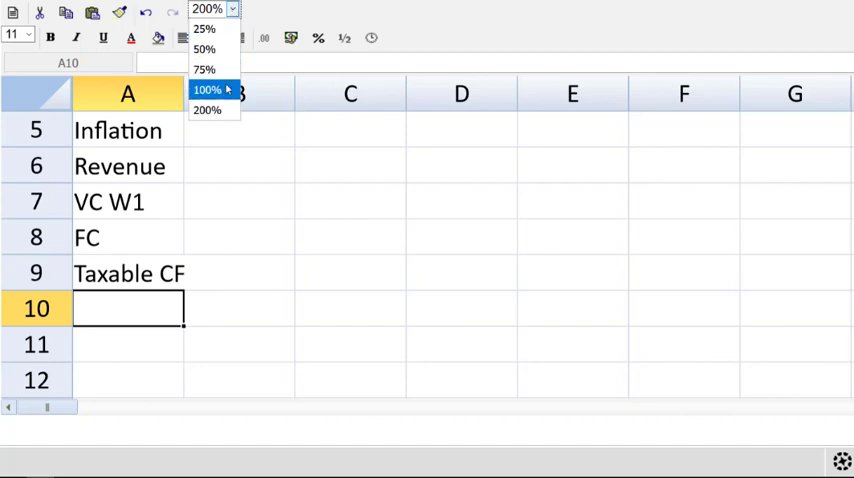
click(208, 90)
text(TA)
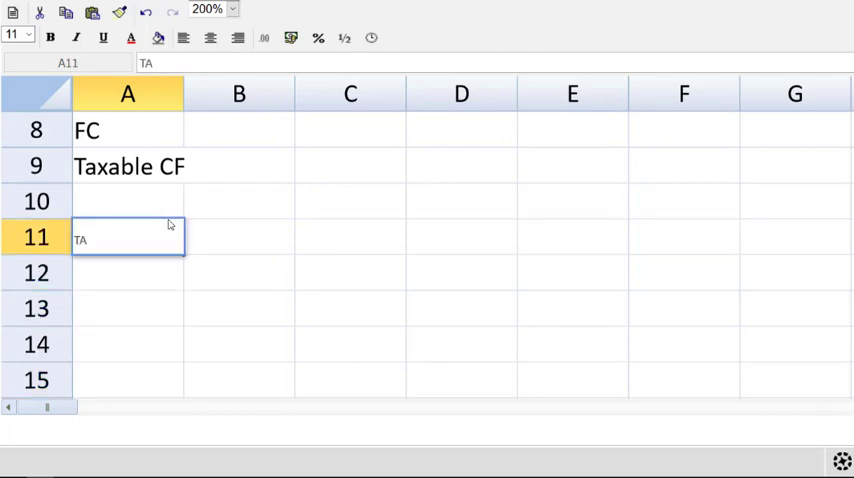
key(Return)
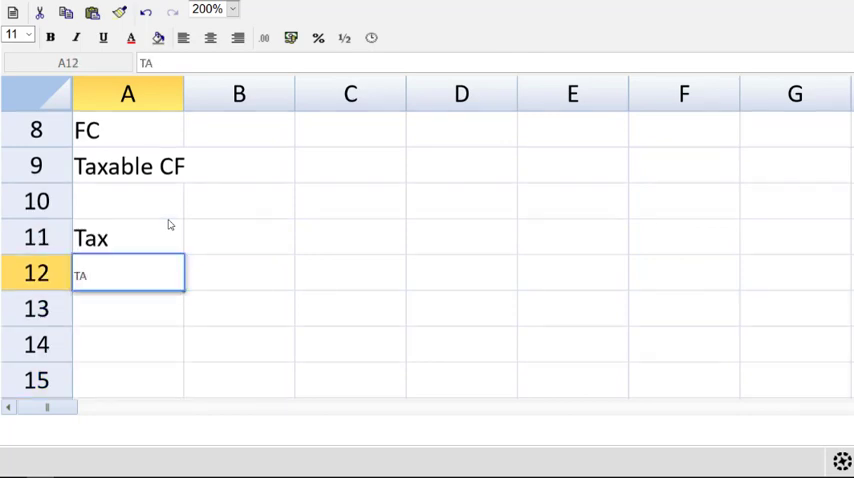
Step: Add TAD, Initial Investment, CF, DF, DCF, NPV, 'Therefore we should...' and 'Variable Costs:' labels
text(D)
click(128, 344)
text(Initial I)
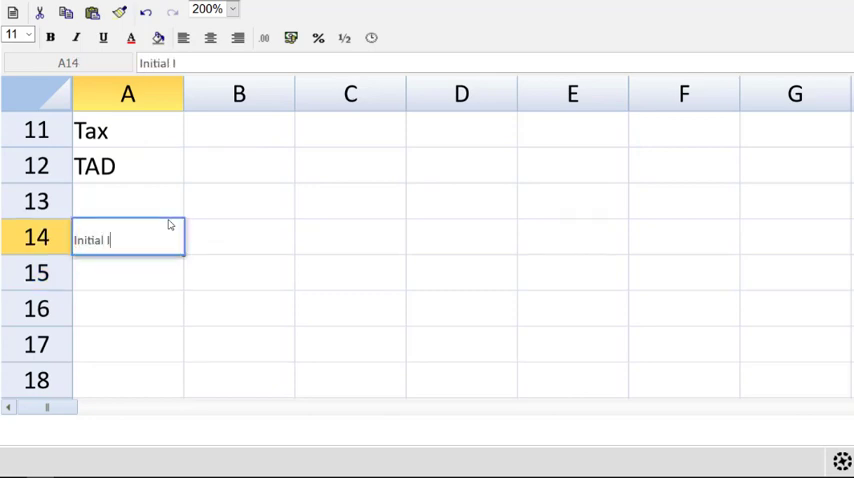
key(Return)
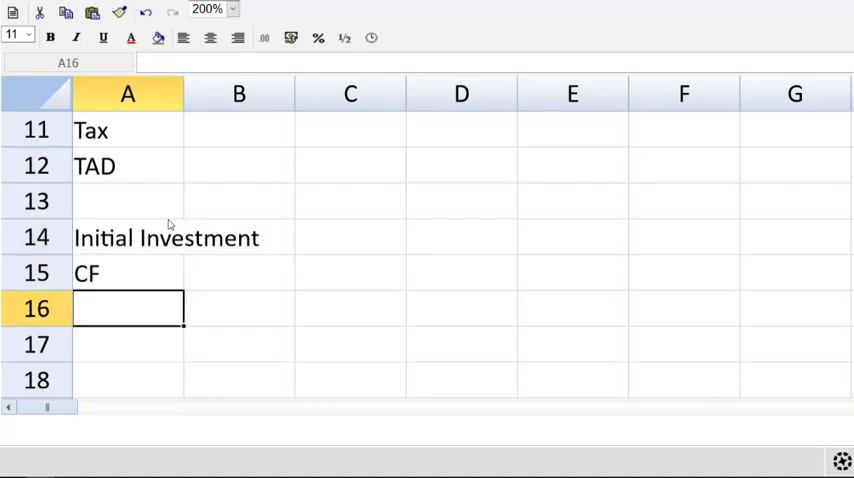
text(DF)
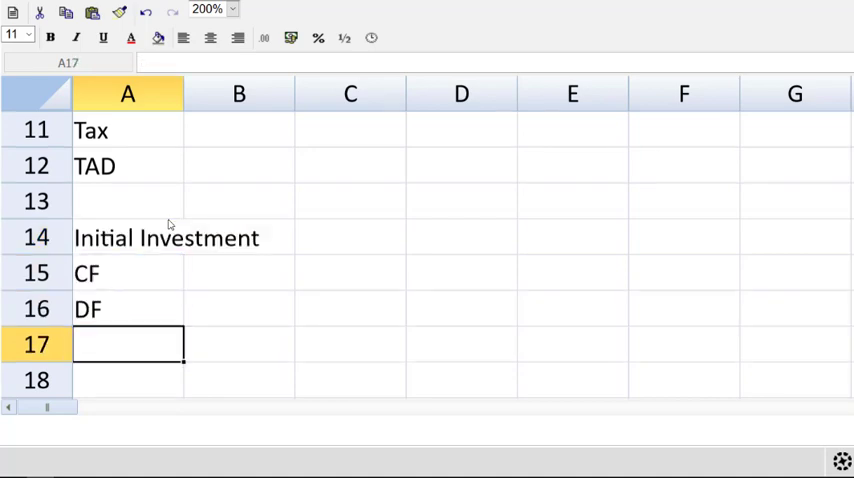
text(DCF)
click(128, 378)
text(NPV)
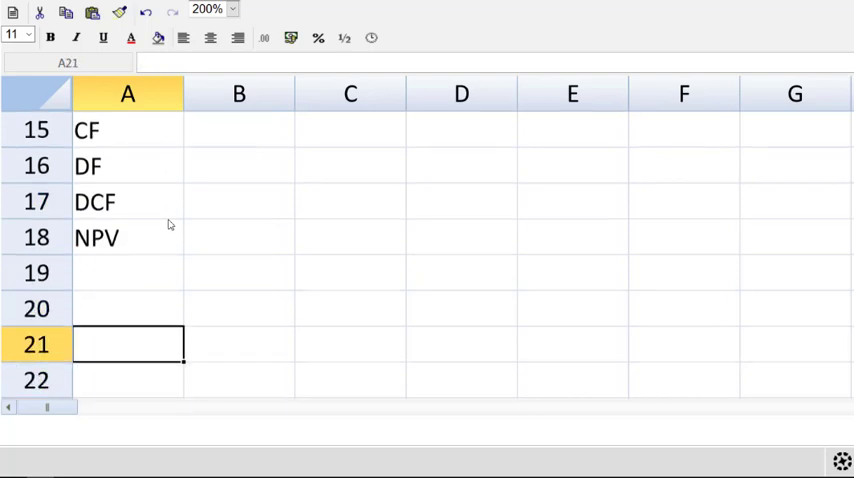
text(Therefore we shoud)
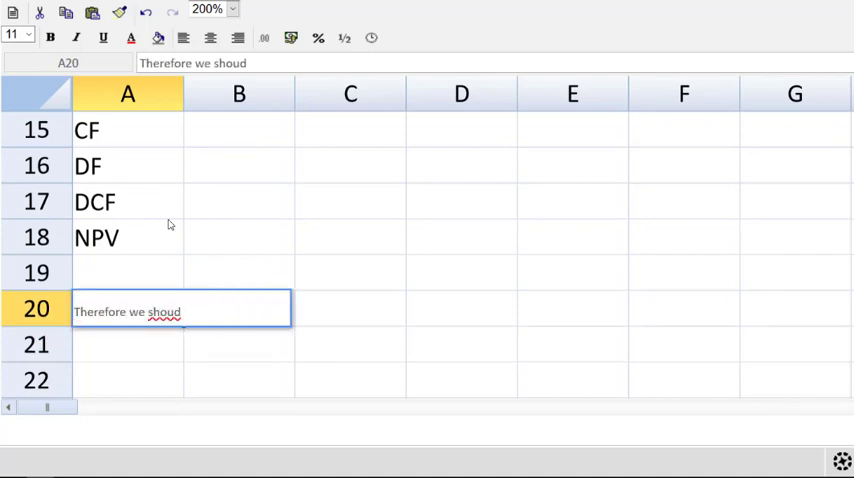
text(ld...)
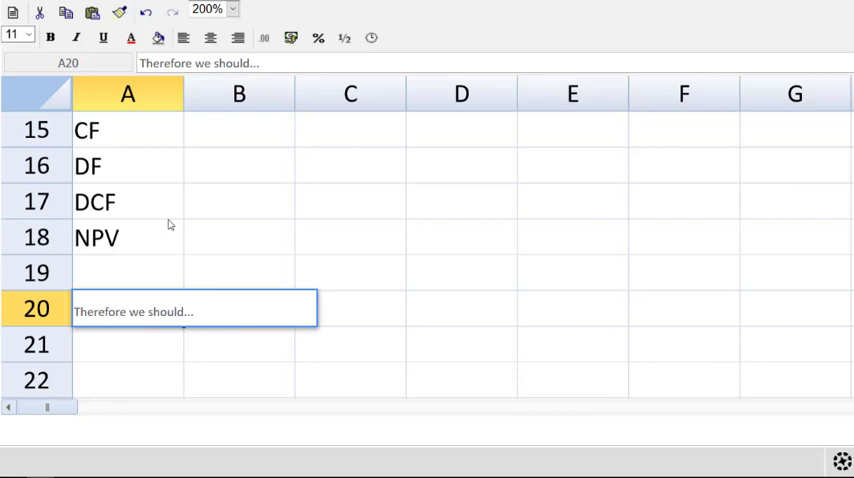
text(Variable Costs:)
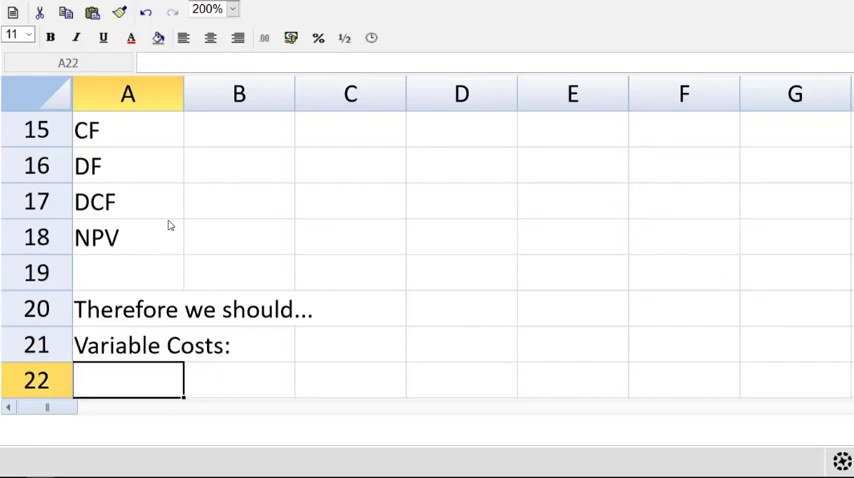
mouse_move(236, 14)
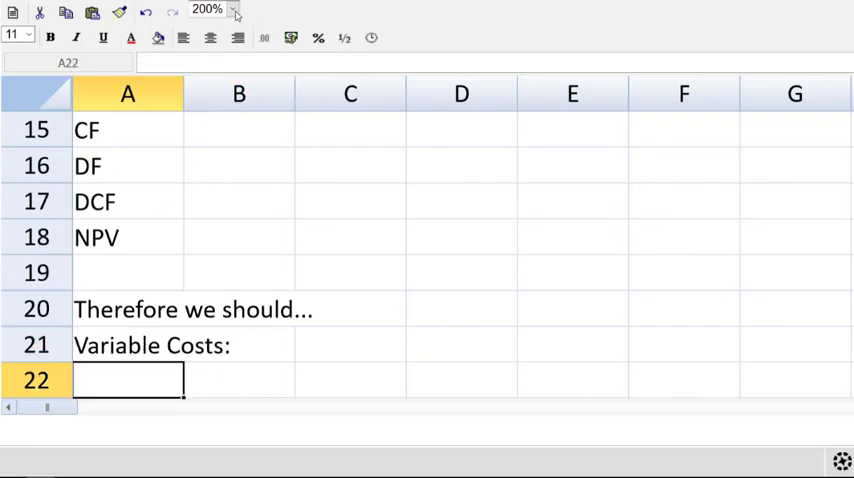
click(234, 8)
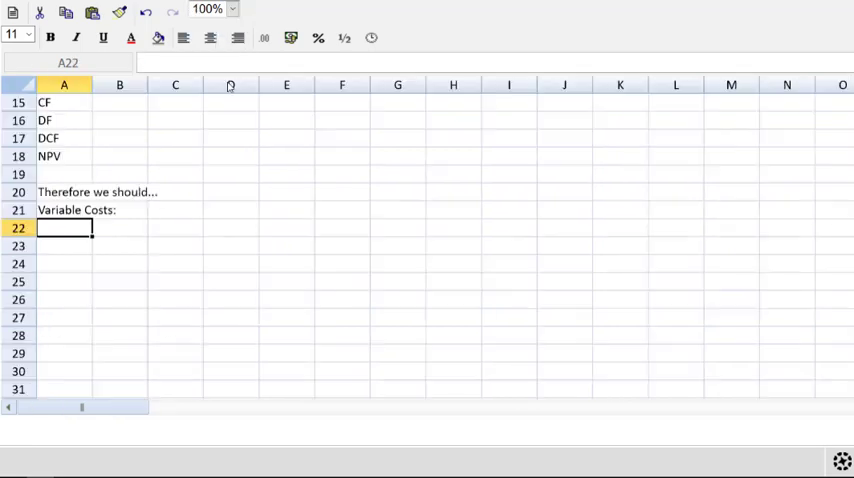
scroll(up, 3)
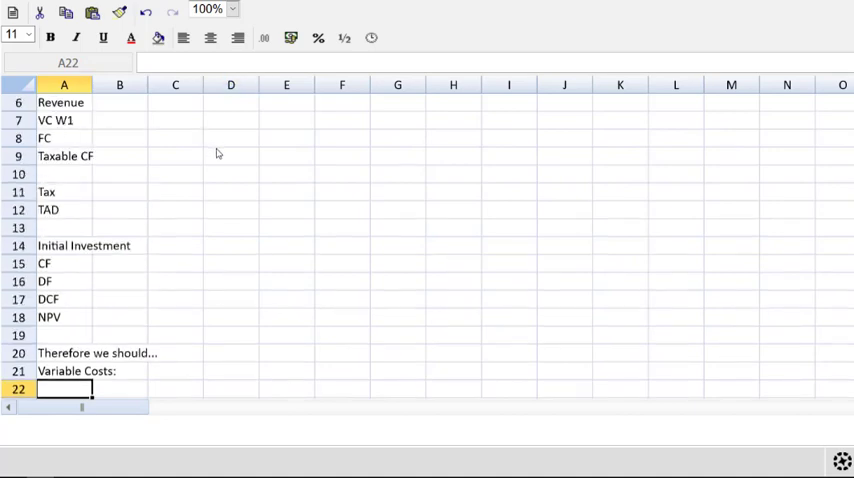
scroll(up, 3)
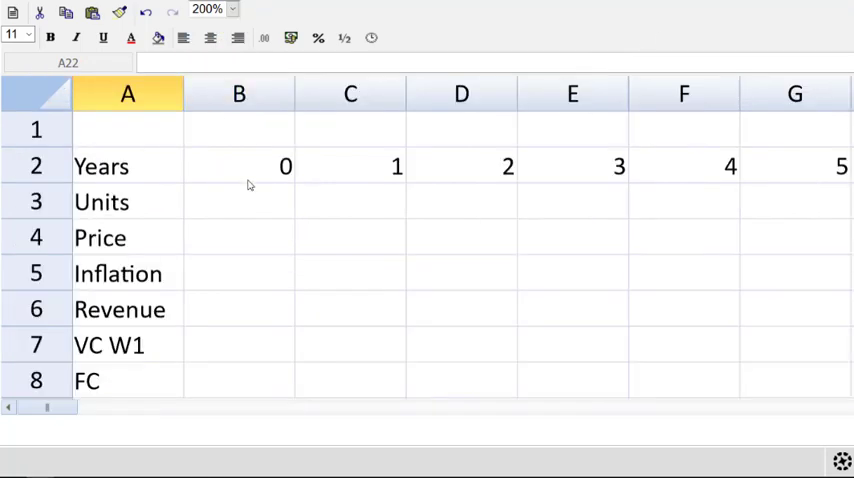
Step: Enter units of 440, 550, 720 and 400 for years 1–4
click(350, 202)
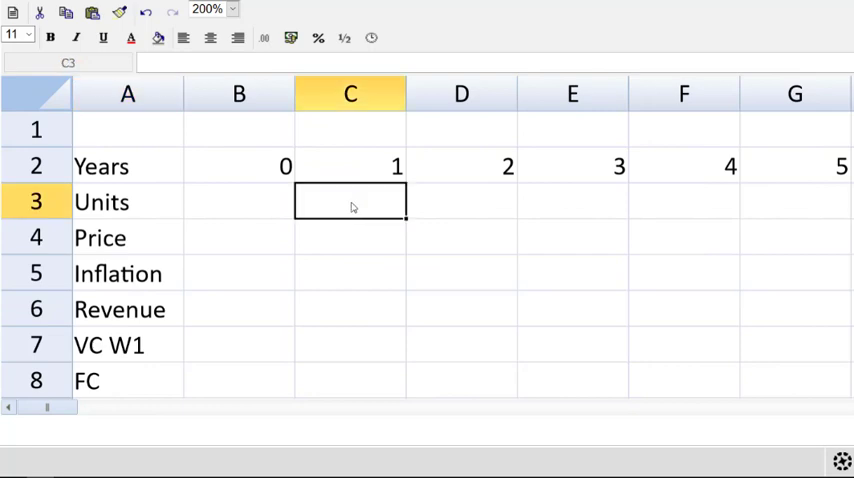
text(440)
click(460, 202)
text(550)
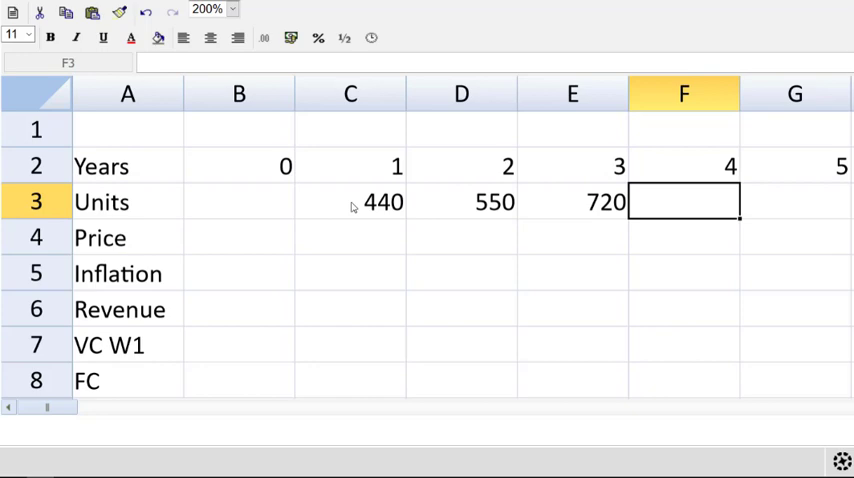
text(400)
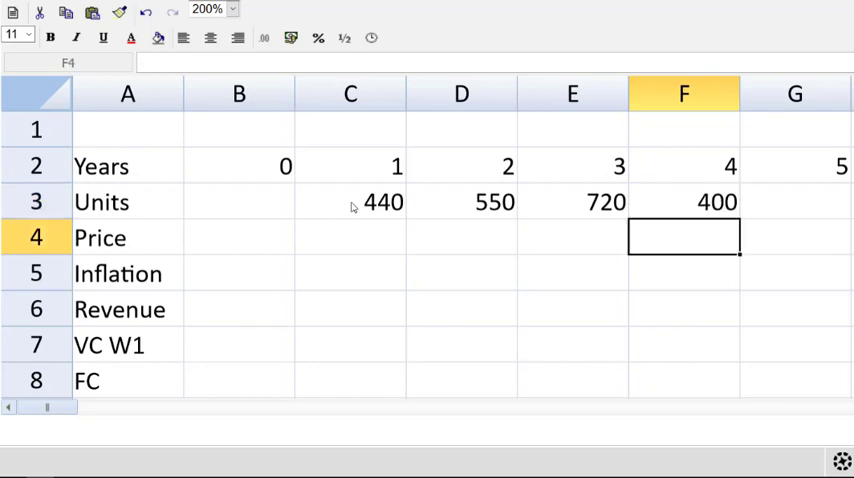
Step: Enter prices of 26.5, 28.5, 30 and 26 for years 1–4
click(350, 236)
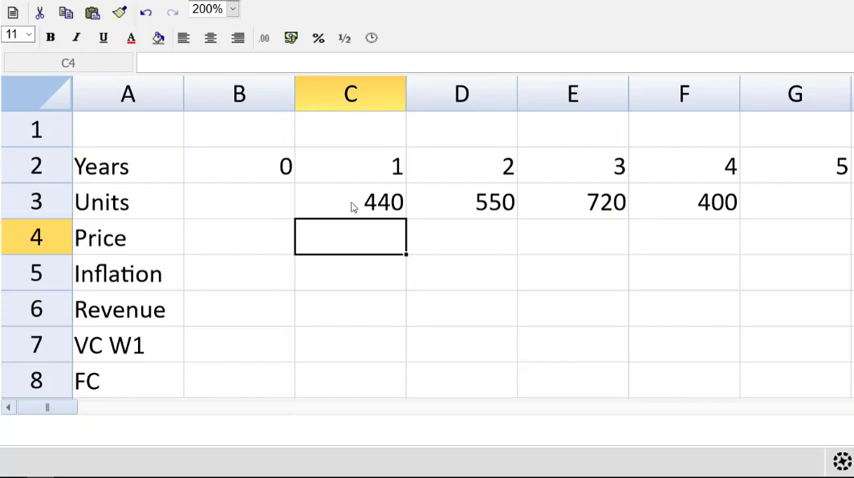
text(26)
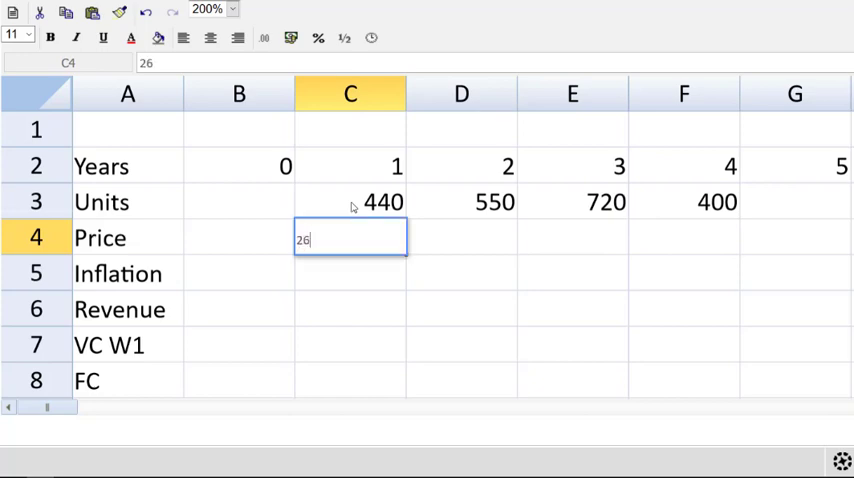
text(.5)
click(460, 238)
text(28.5)
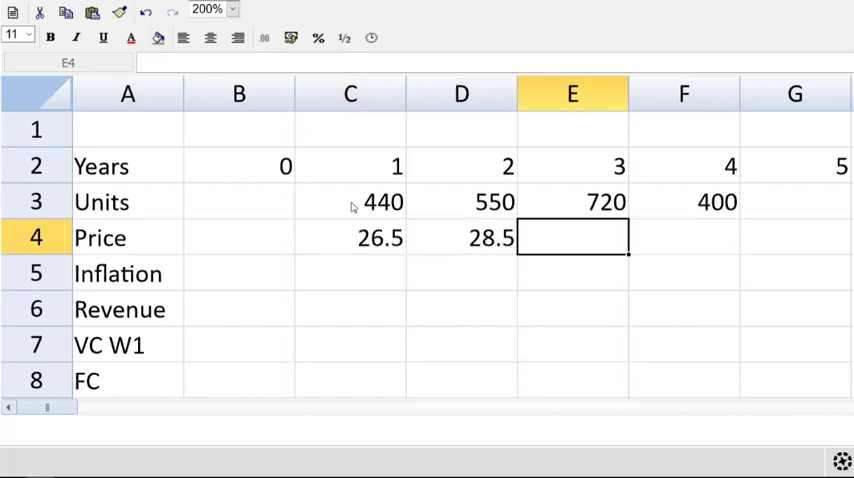
text(30)
click(684, 238)
text(26)
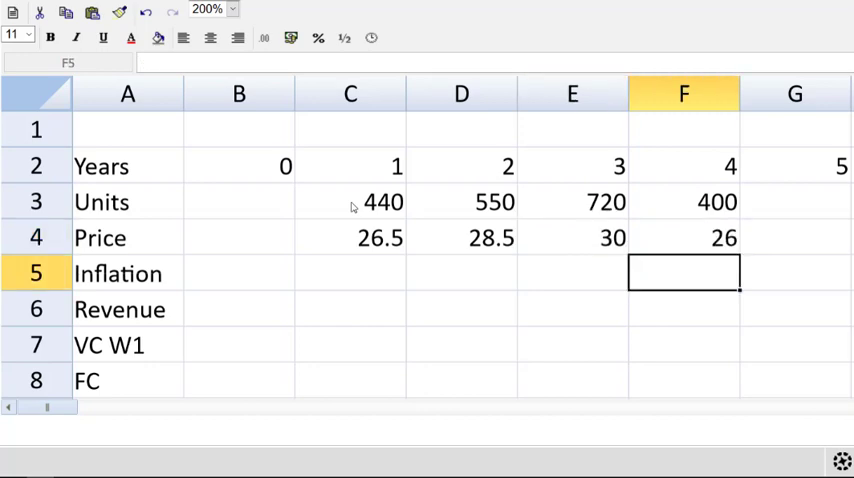
Step: Enter the inflation factor =1.035^year for year 1 and fill it across to year 4
click(350, 272)
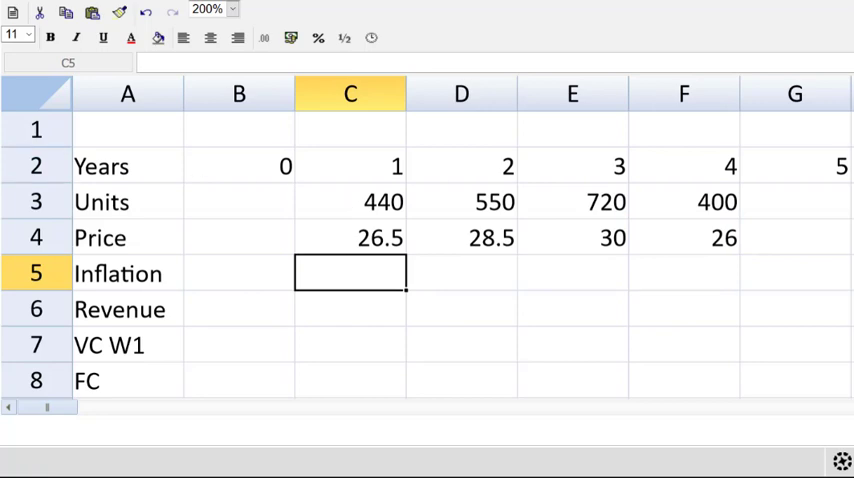
mouse_move(348, 272)
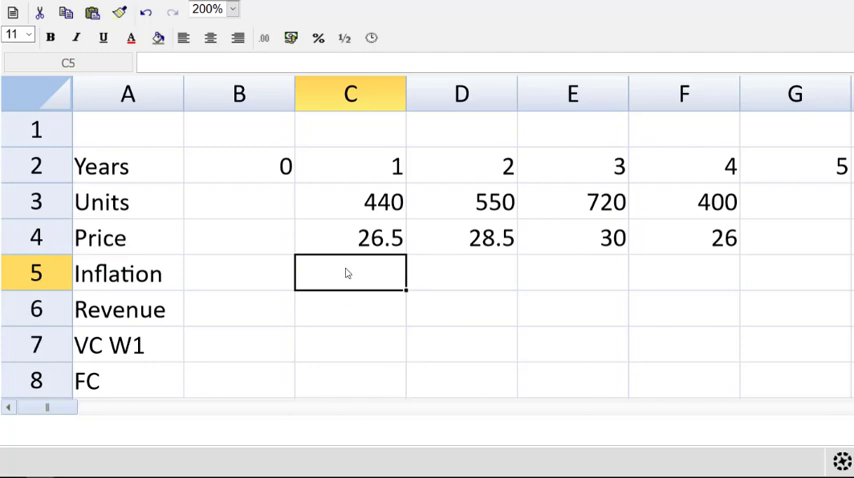
text(=)
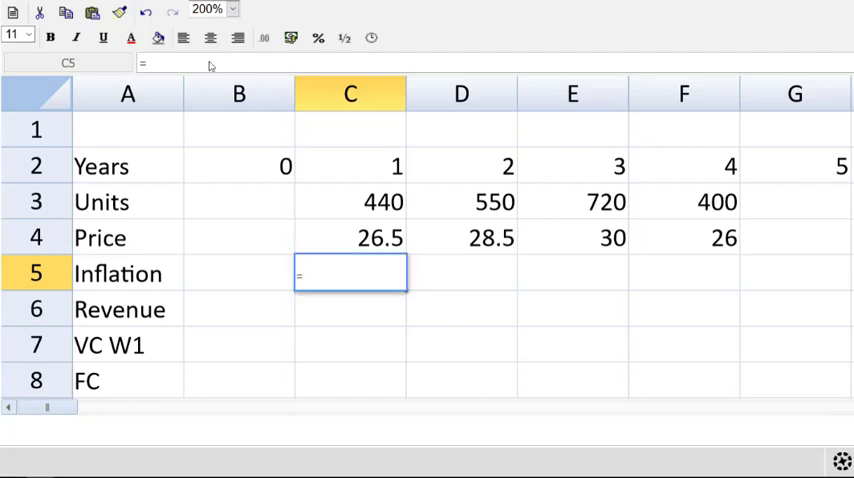
text(1)
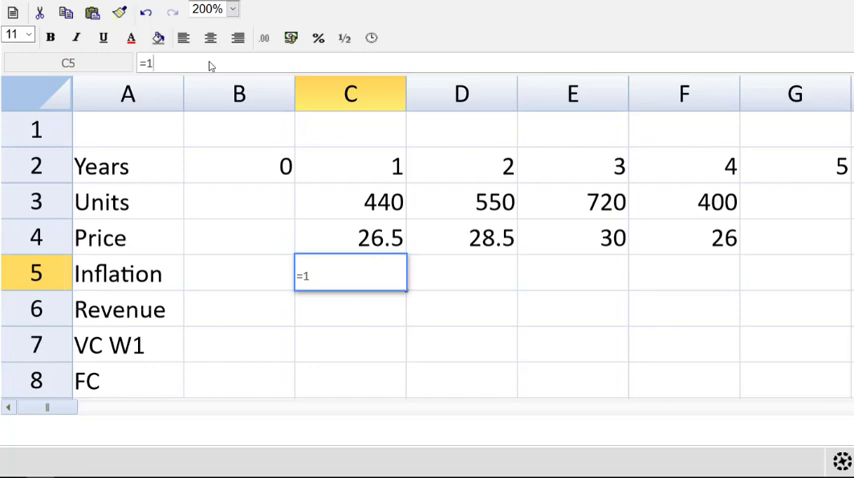
text(.03)
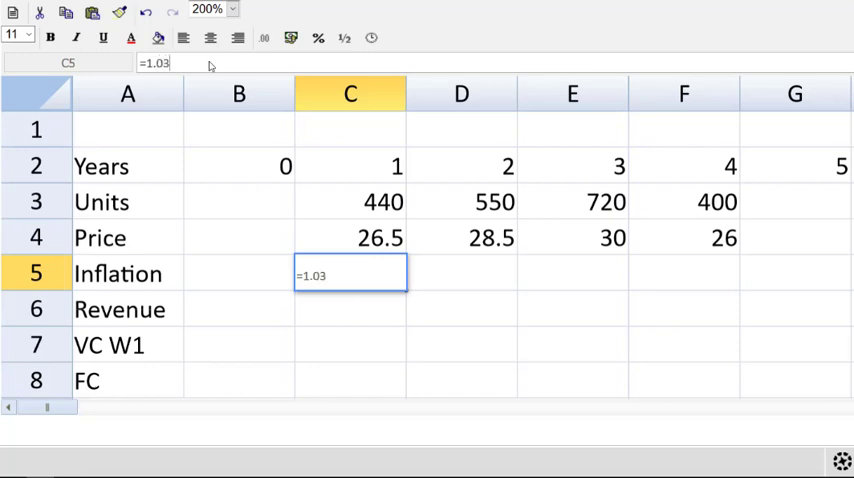
text(5^)
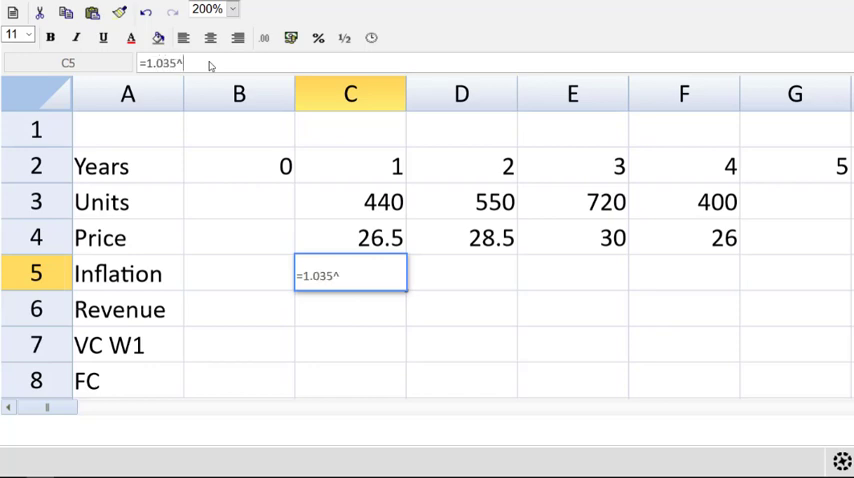
click(350, 166)
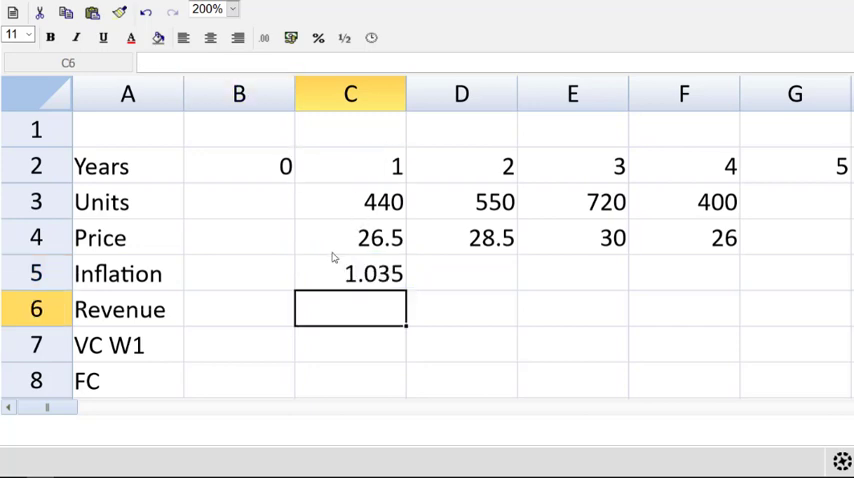
click(350, 272)
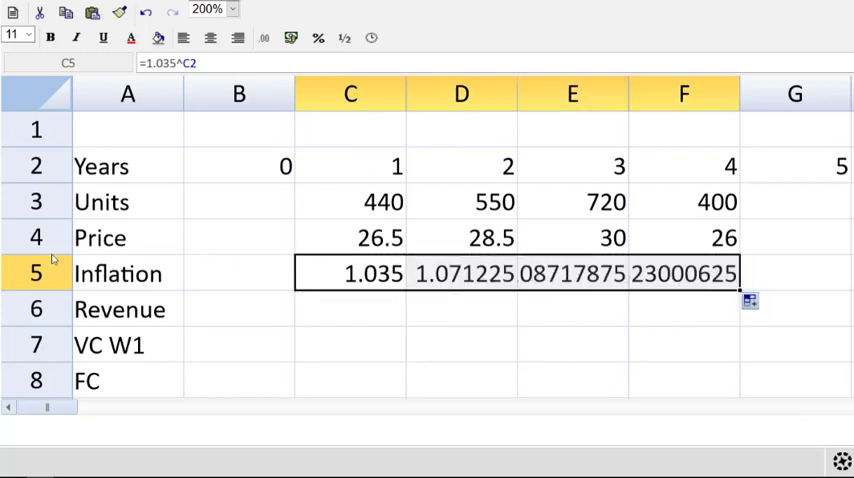
Step: Show the inflation factors to two decimals (1.04, 1.07, 1.11, 1.15)
click(292, 38)
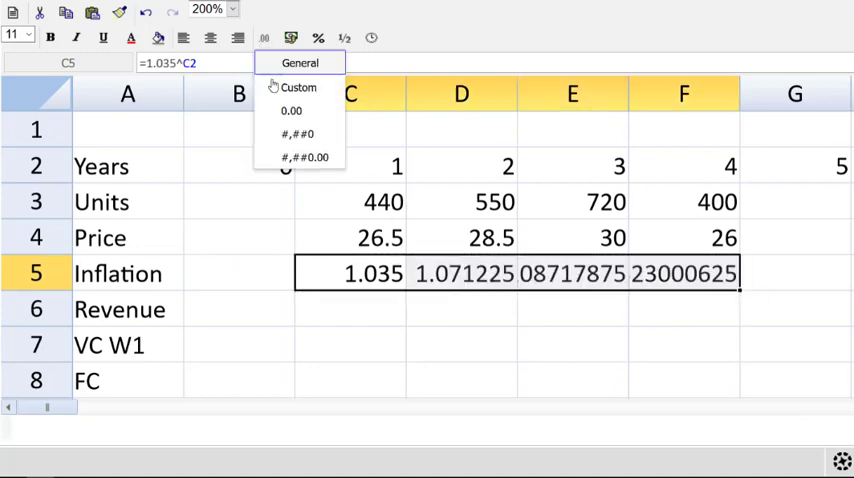
click(292, 112)
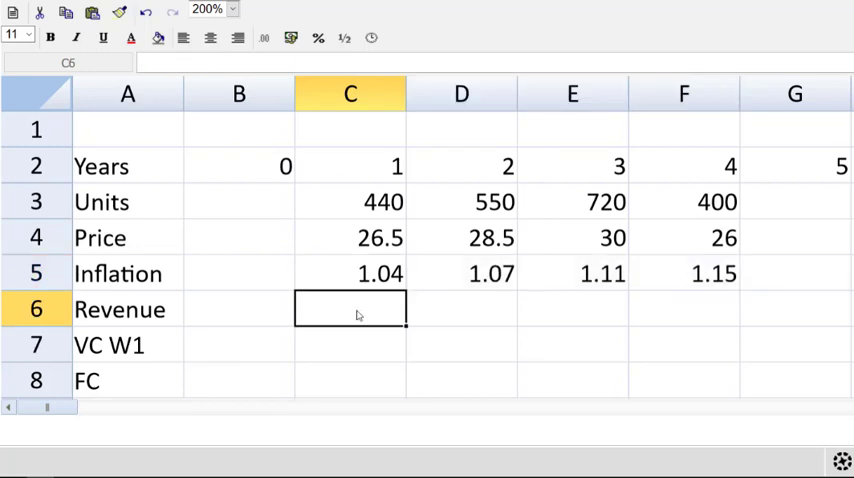
Step: Calculate year 1 revenue as units × price × inflation, giving 12068.1
text(=C3)
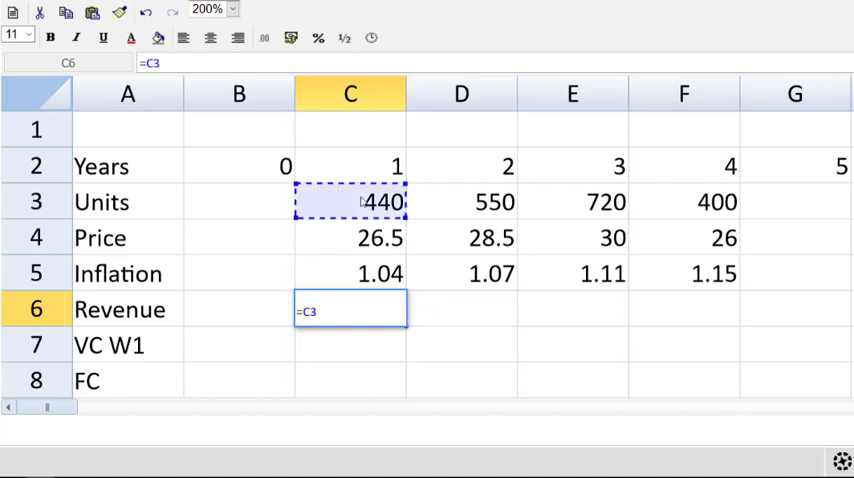
text(*)
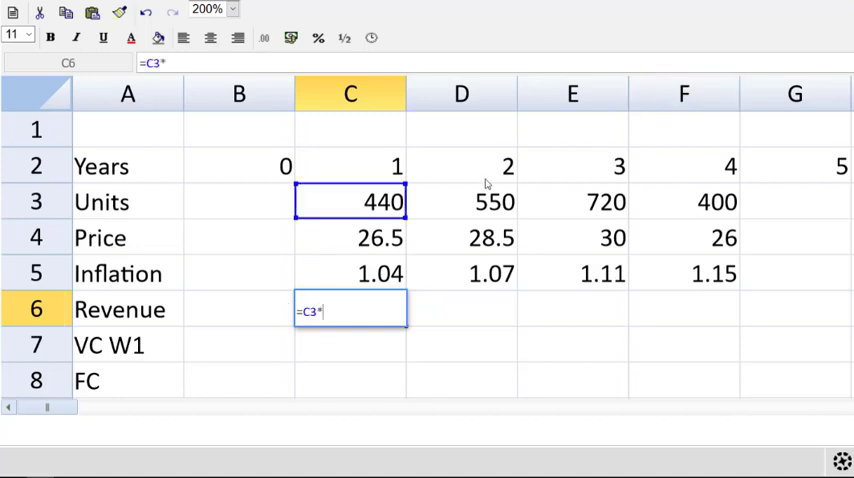
click(350, 238)
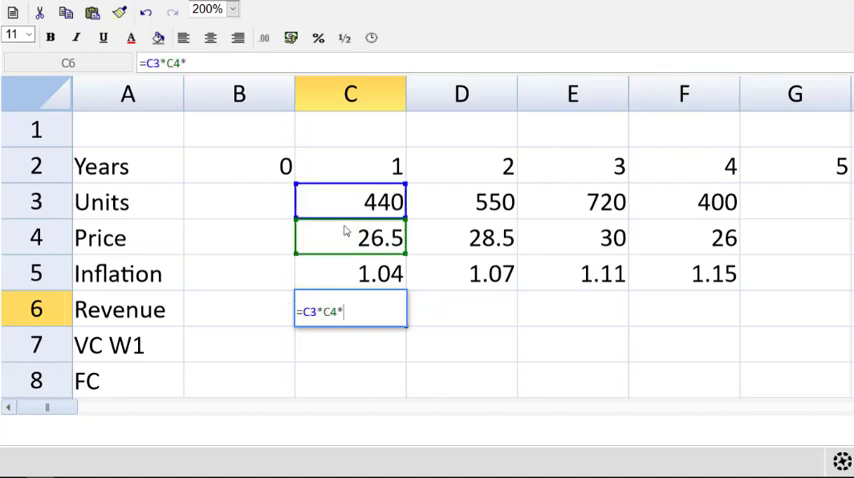
click(350, 272)
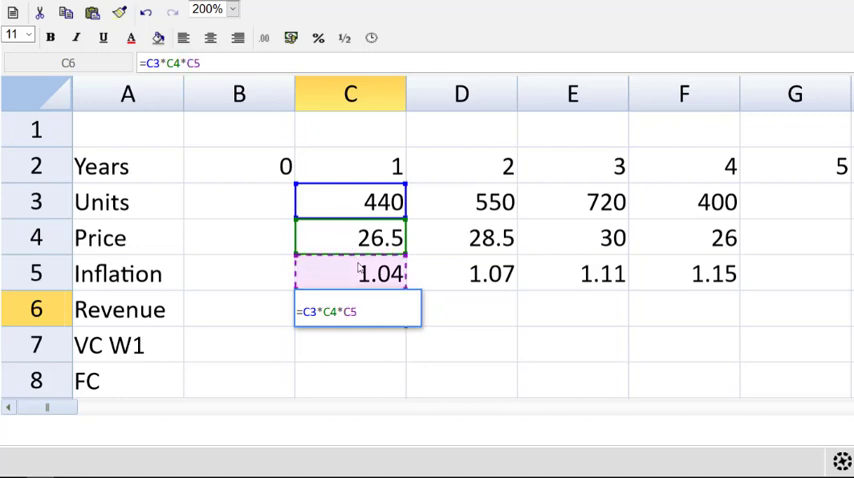
key(Return)
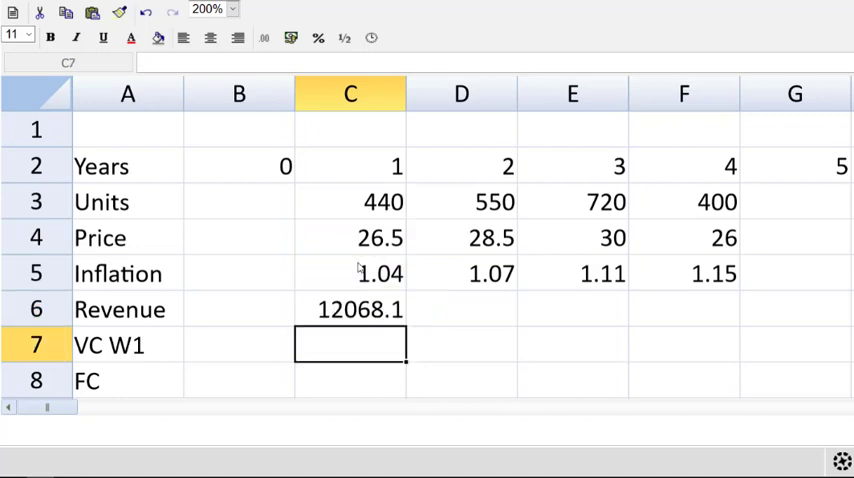
Step: Copy the revenue formula across years 2–4 and select the Revenue row for formatting
click(350, 308)
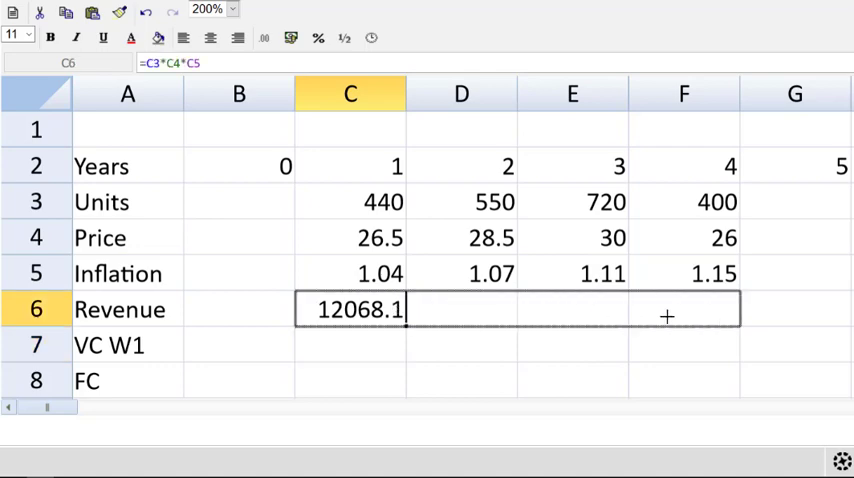
drag(404, 308, 730, 308)
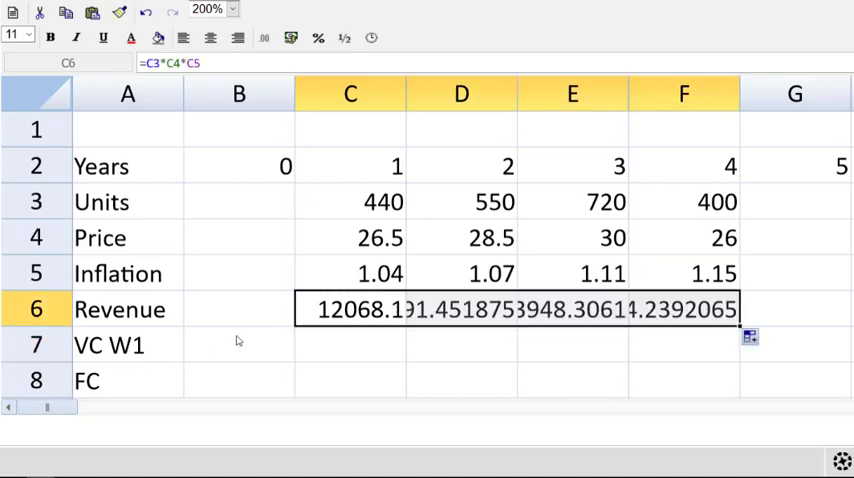
scroll(down, 3)
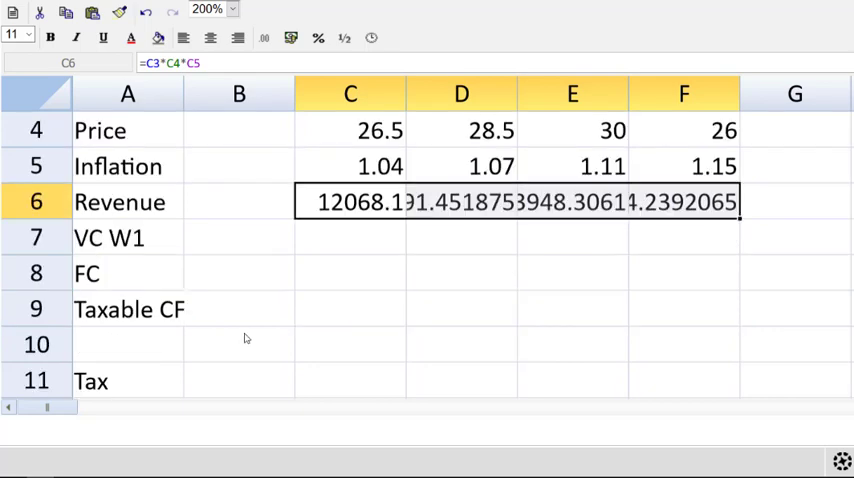
click(128, 202)
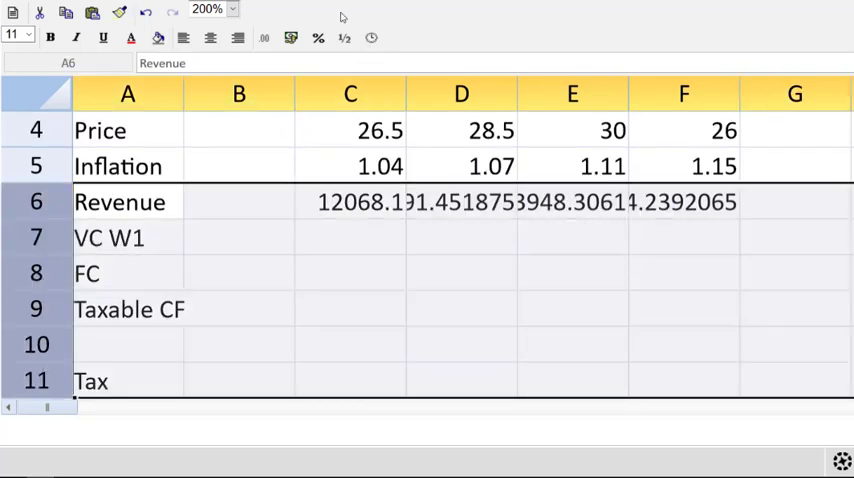
mouse_move(308, 164)
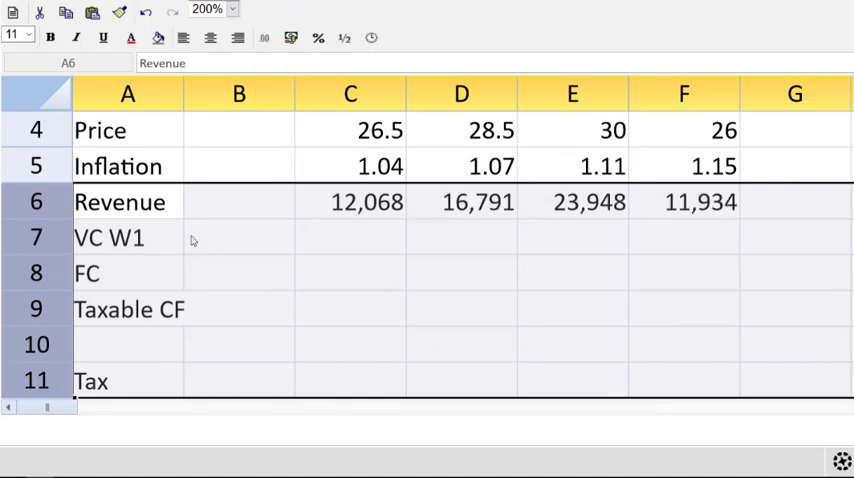
Step: Zoom out to view the pro forma and add a 'w1 VC' working label under Variable Costs
click(110, 238)
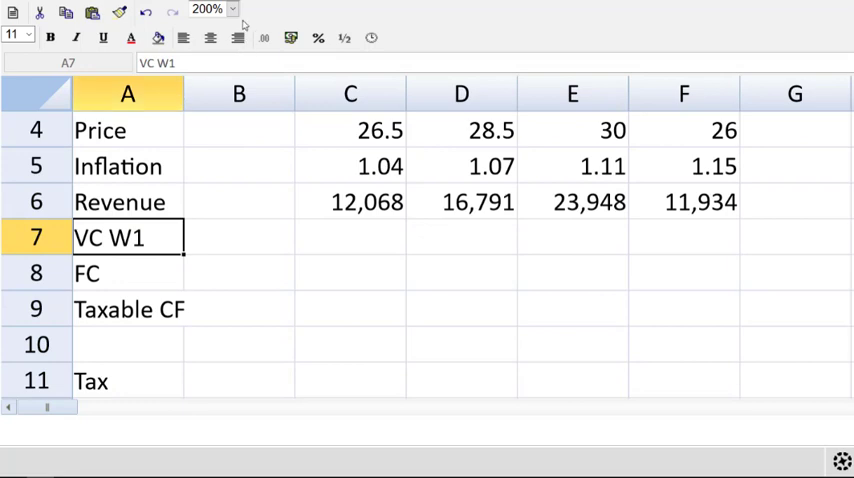
click(232, 8)
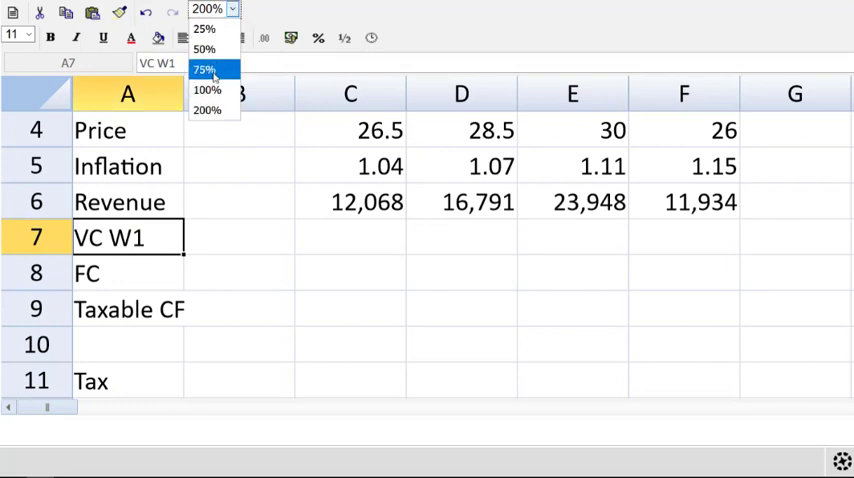
click(204, 68)
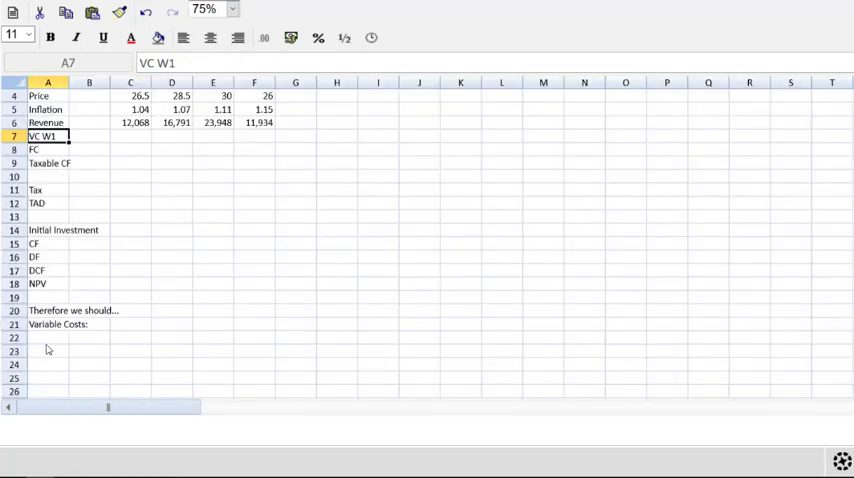
click(48, 350)
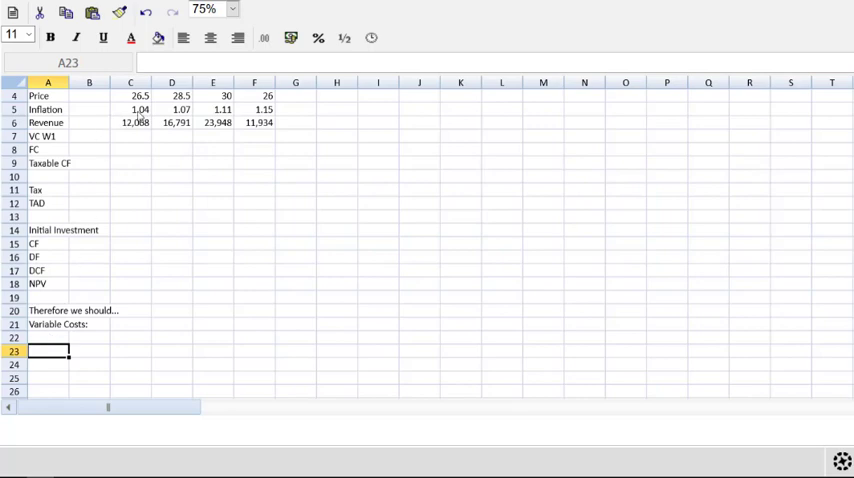
text(w1 VC)
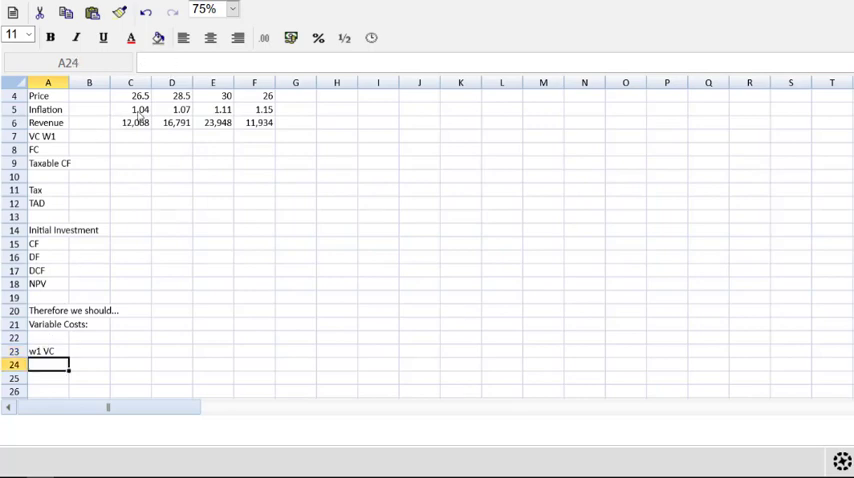
Step: Return the sheet view to 200% zoom
click(232, 8)
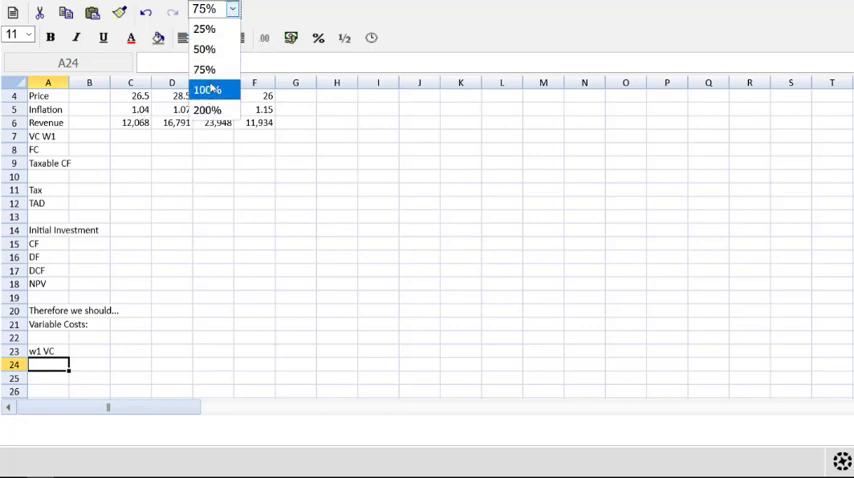
click(208, 110)
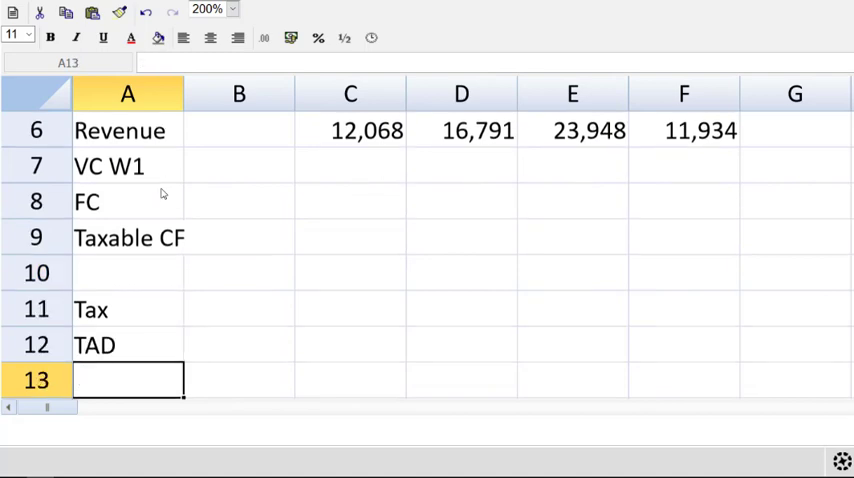
scroll(down, 3)
text(=)
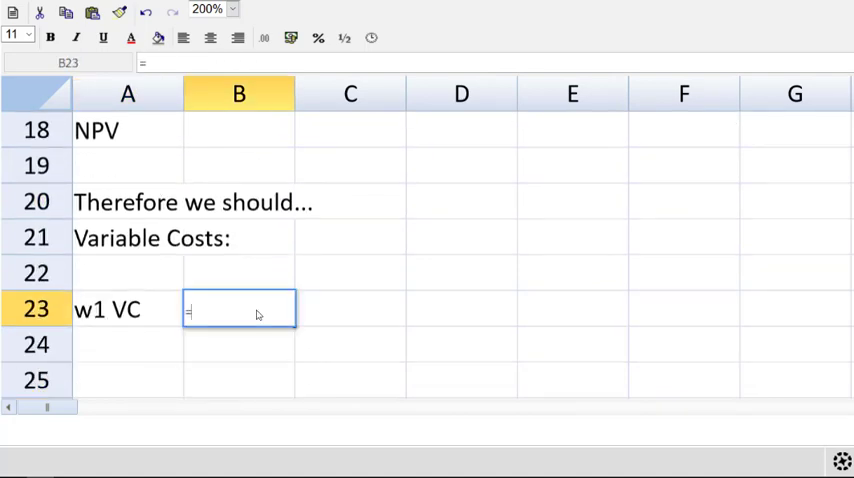
Step: Work out expected variable cost per unit =.45*10.8+.35*12+.2*14.7, giving 12
text(.)
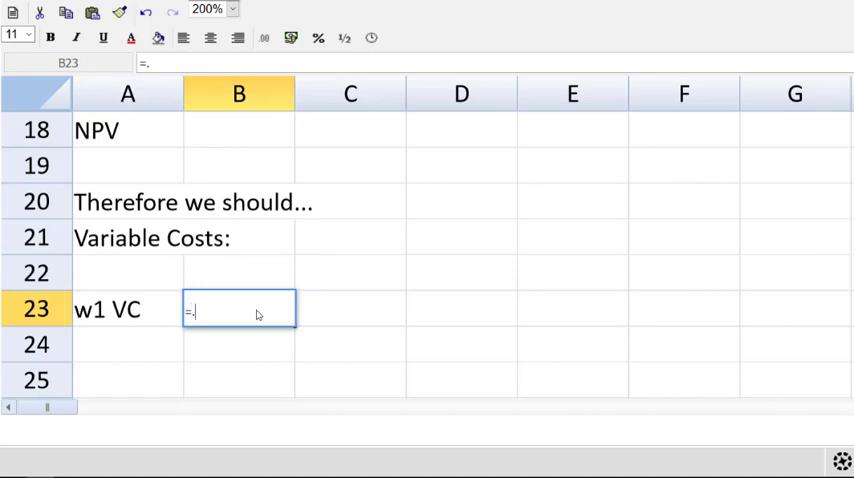
text(45*)
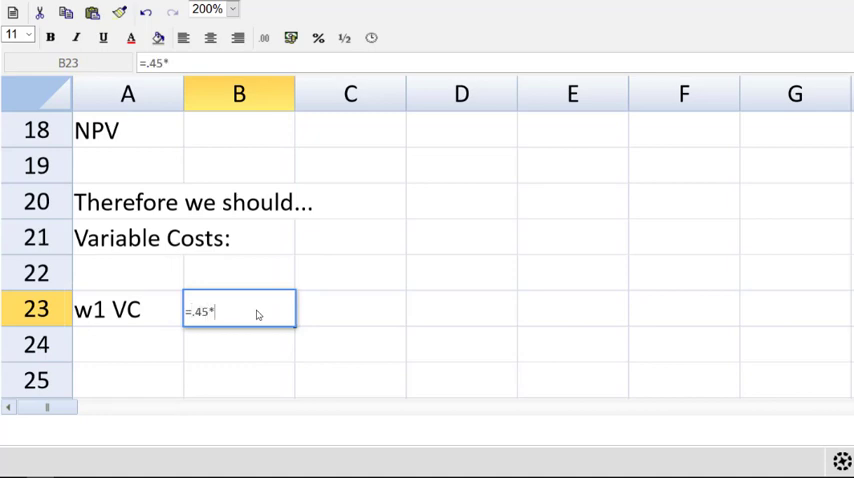
text(10.)
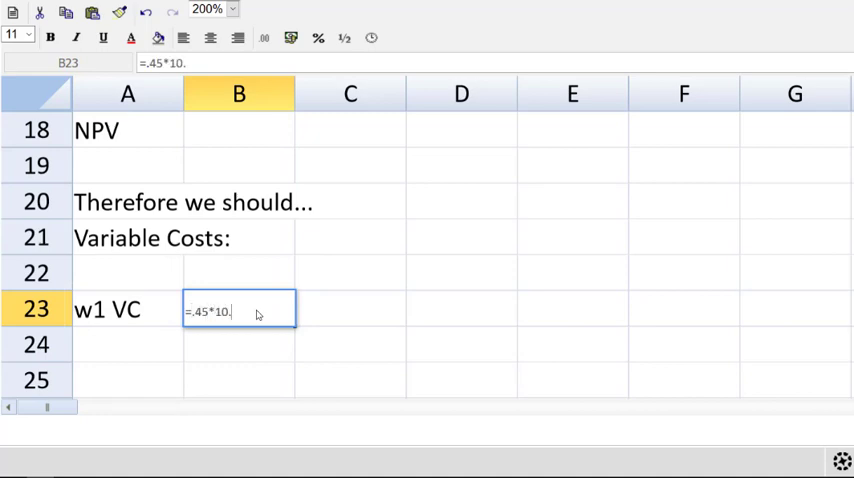
text(8+)
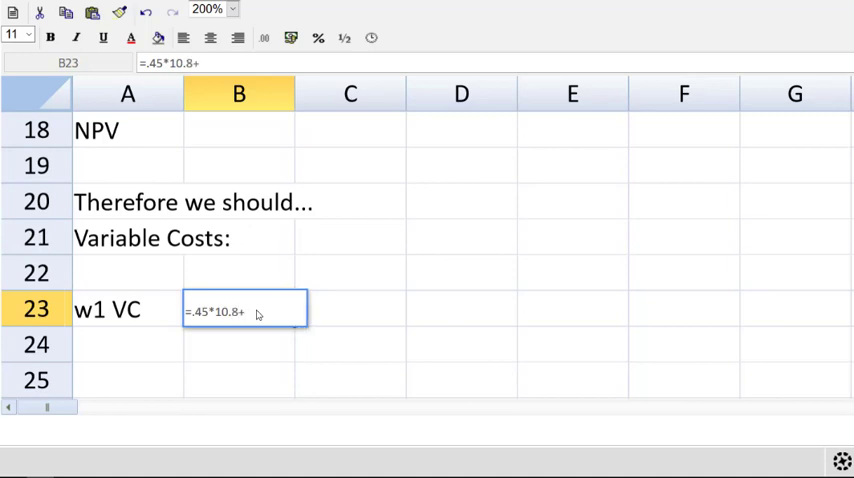
text(35*)
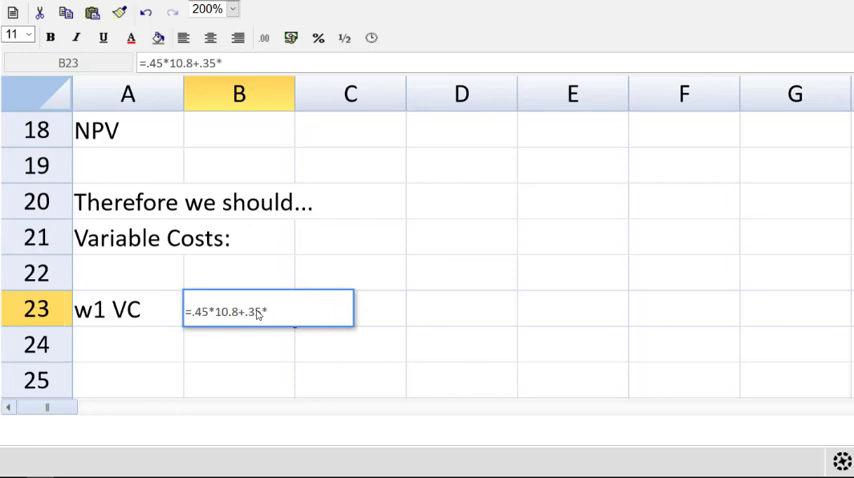
text(12)
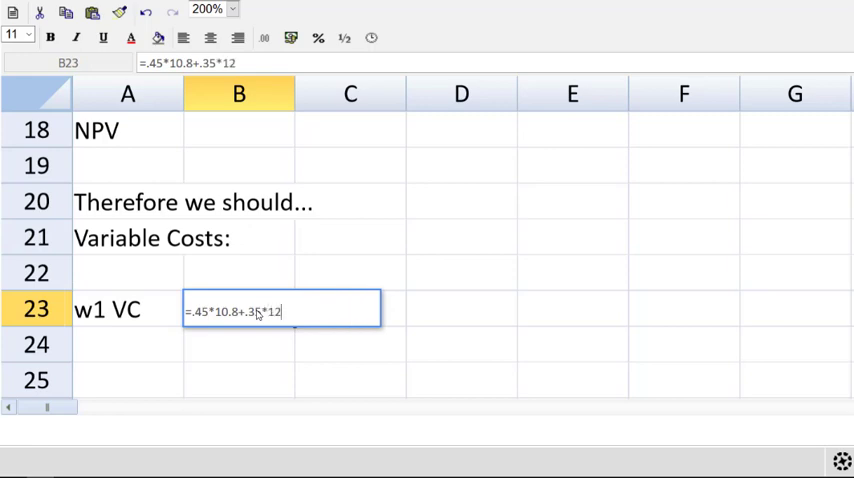
text(+)
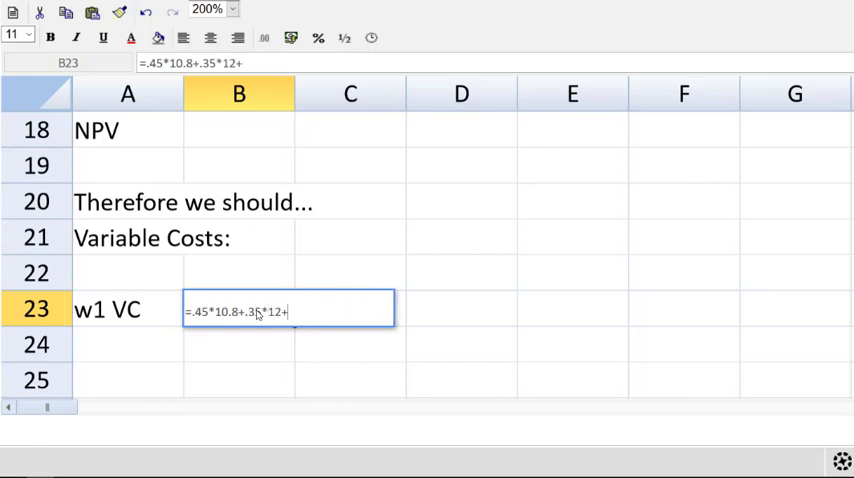
text(2)
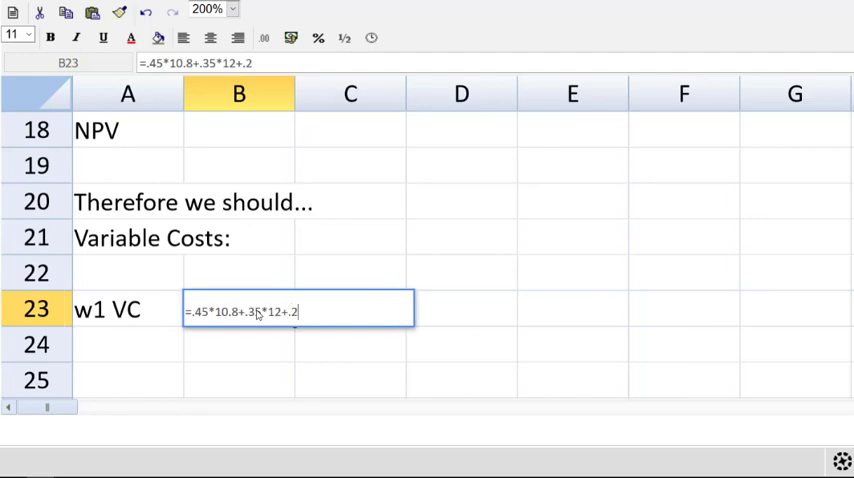
text(*1)
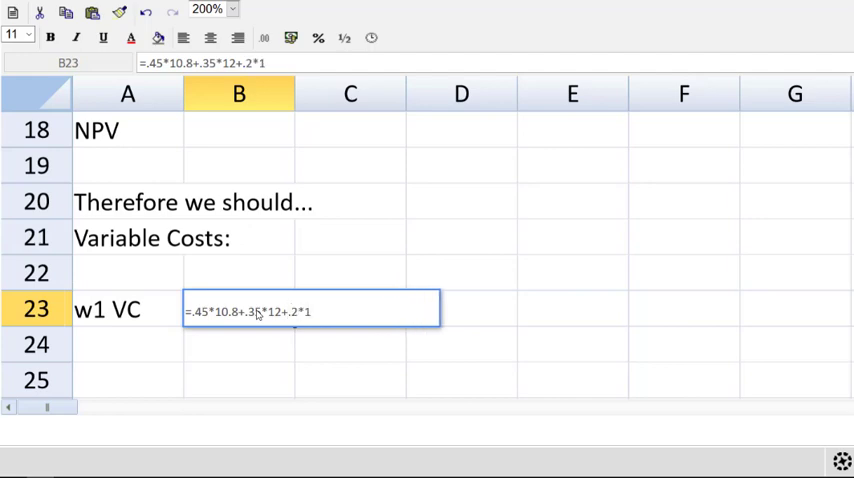
text(4.7)
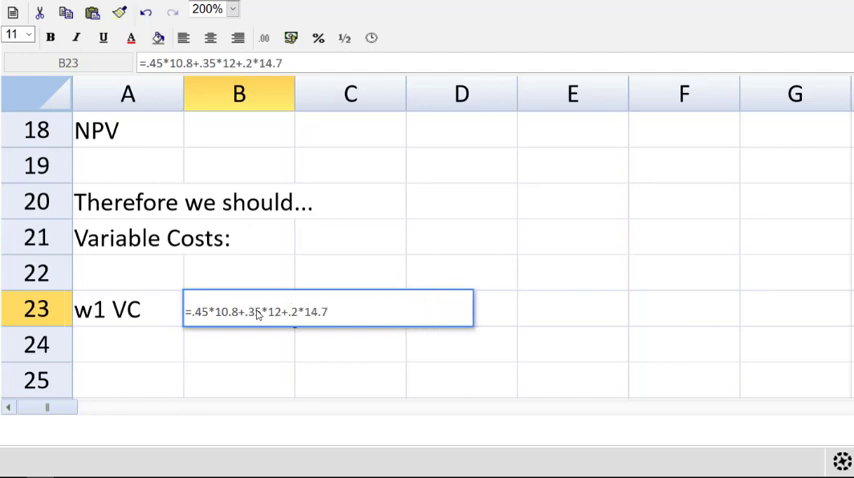
key(Return)
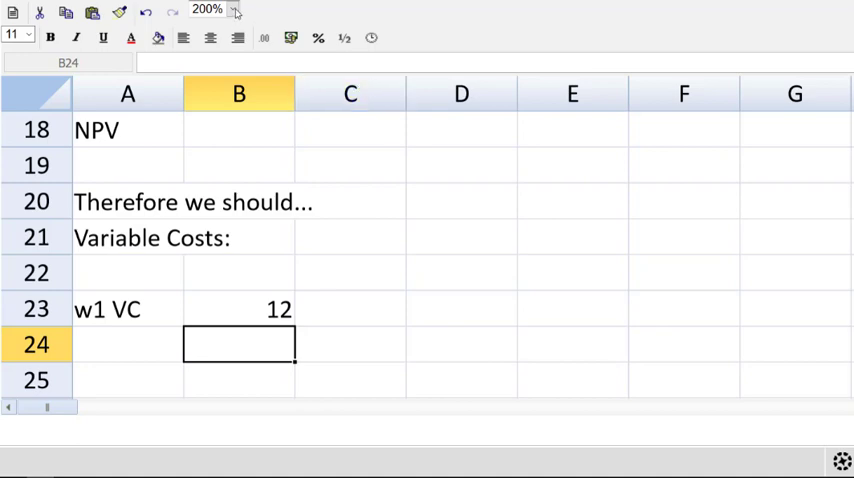
Step: Scroll back up to the pro forma and set zoom to 200%
click(232, 8)
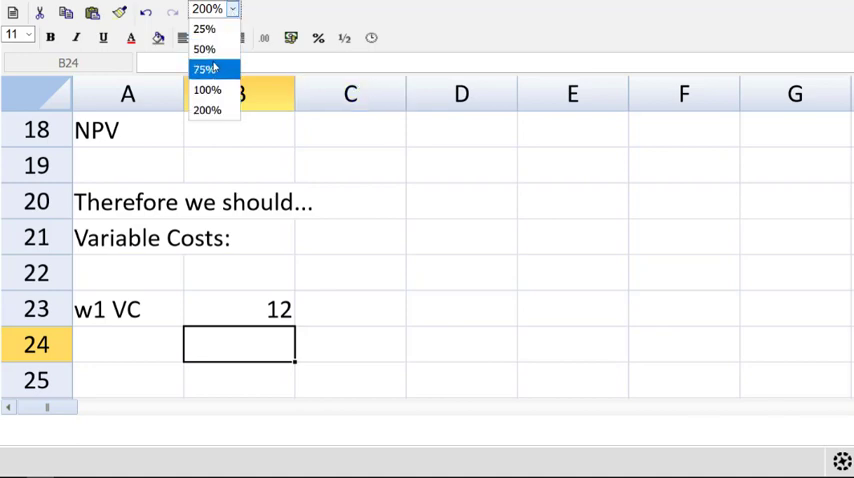
mouse_move(208, 88)
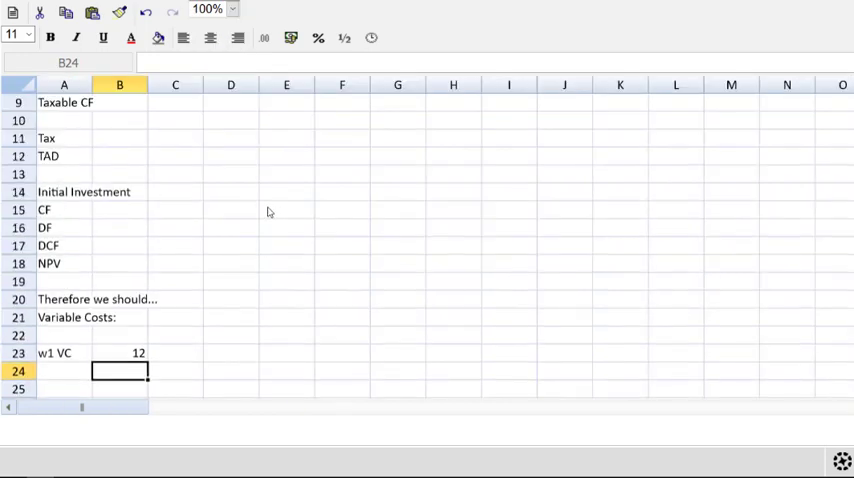
scroll(up, 3)
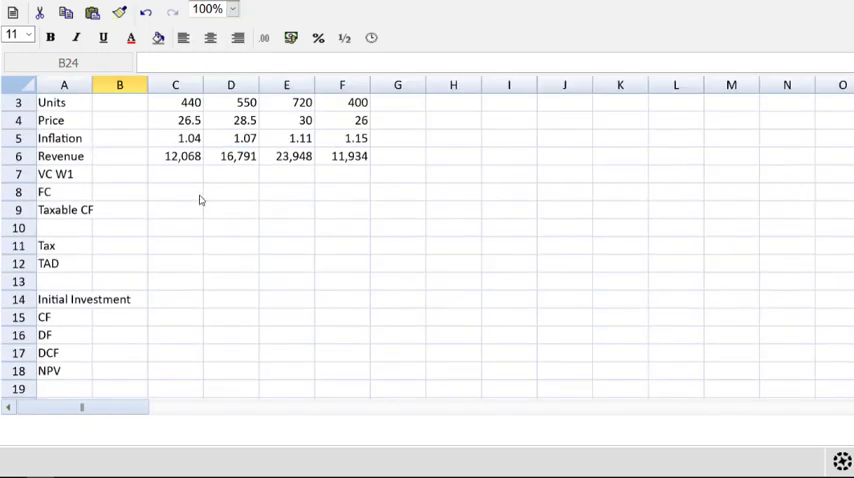
click(232, 8)
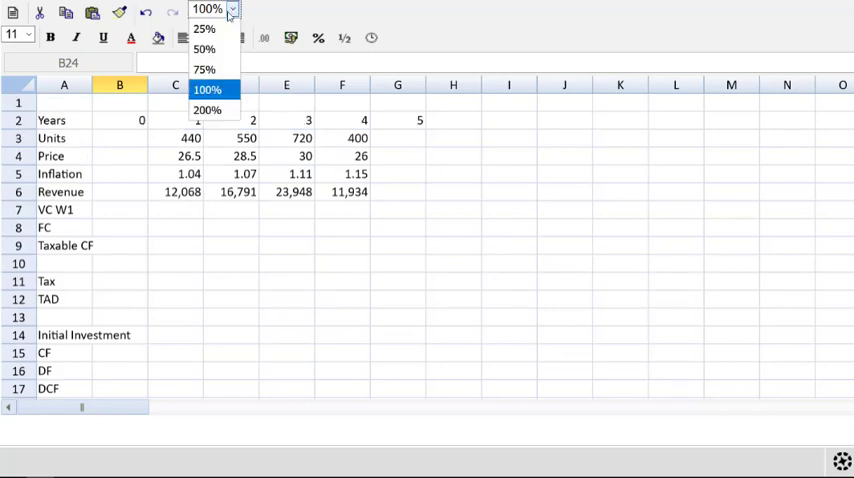
click(208, 110)
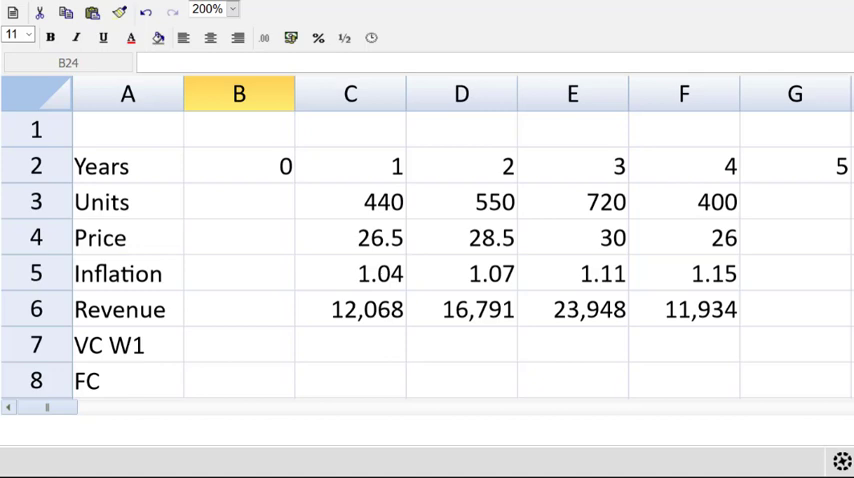
Step: Enter VC W1 as -12 inflated at 4% per year times units, filled across years 1–4
click(350, 344)
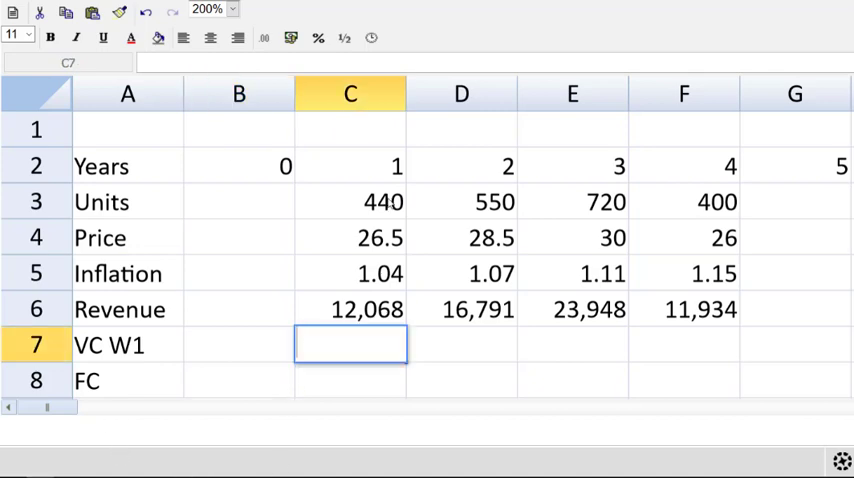
text(=)
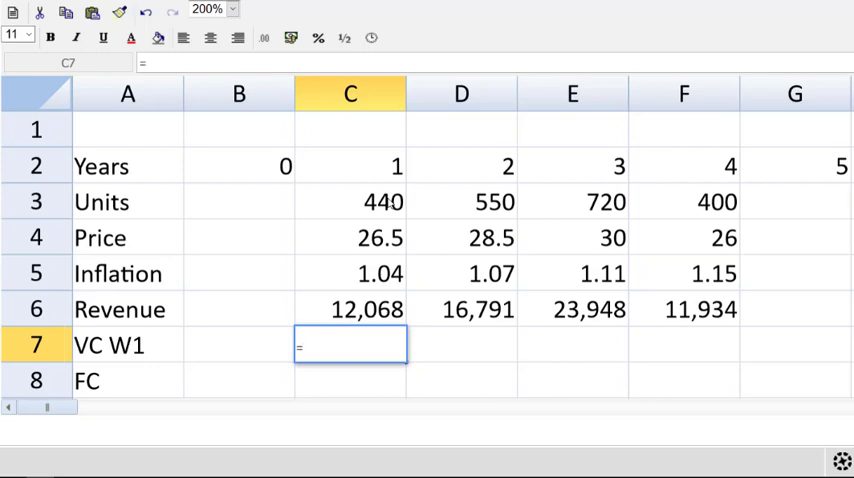
text((-12)
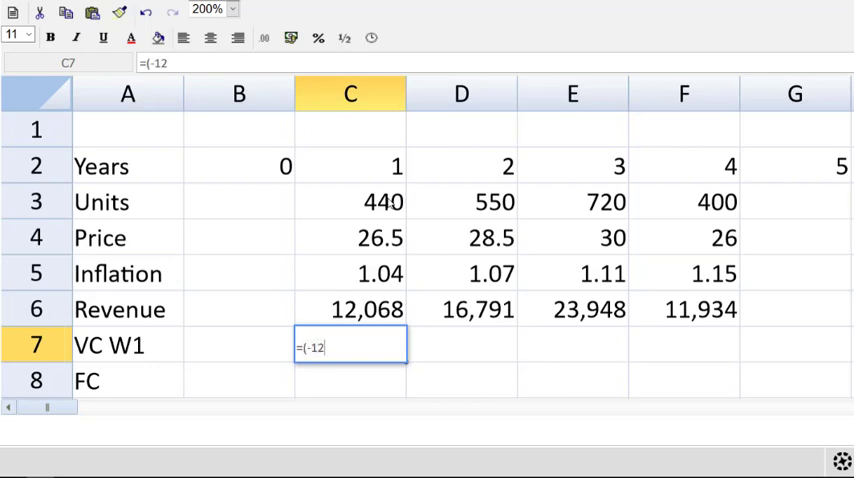
text(*1.)
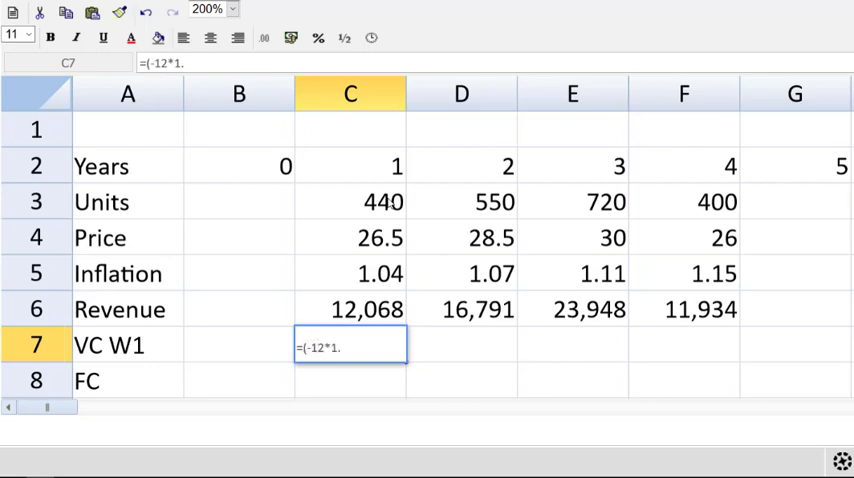
text(0)
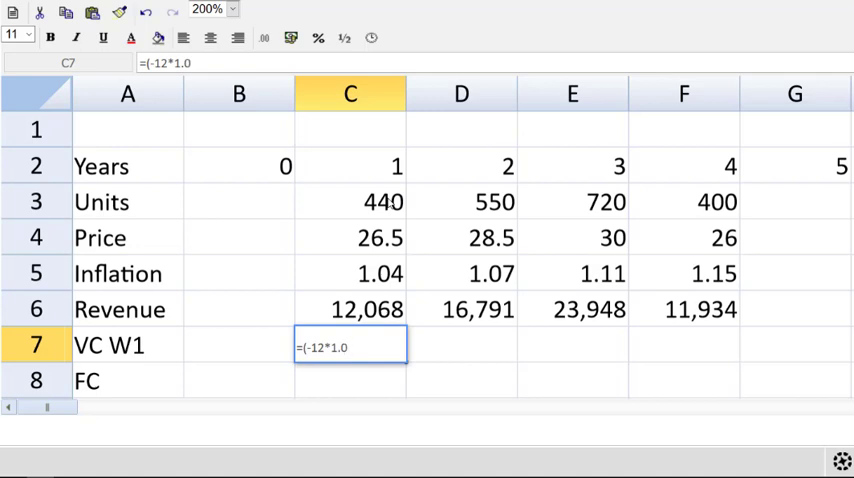
text(4^)
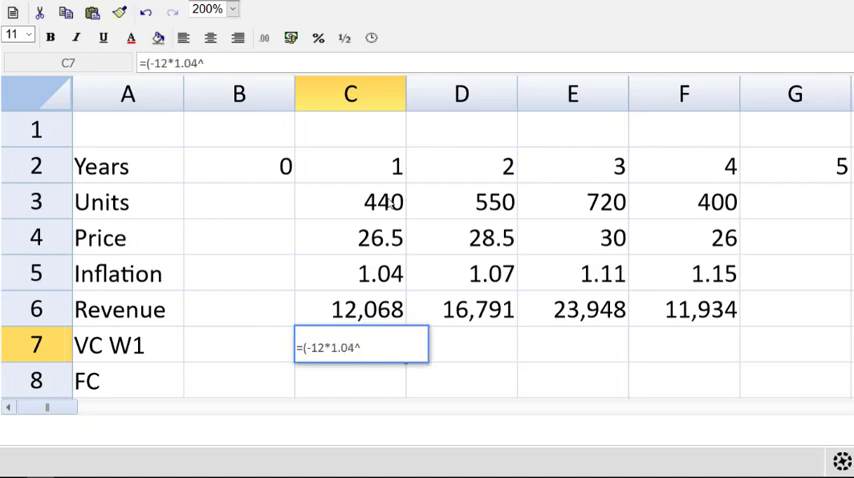
click(350, 166)
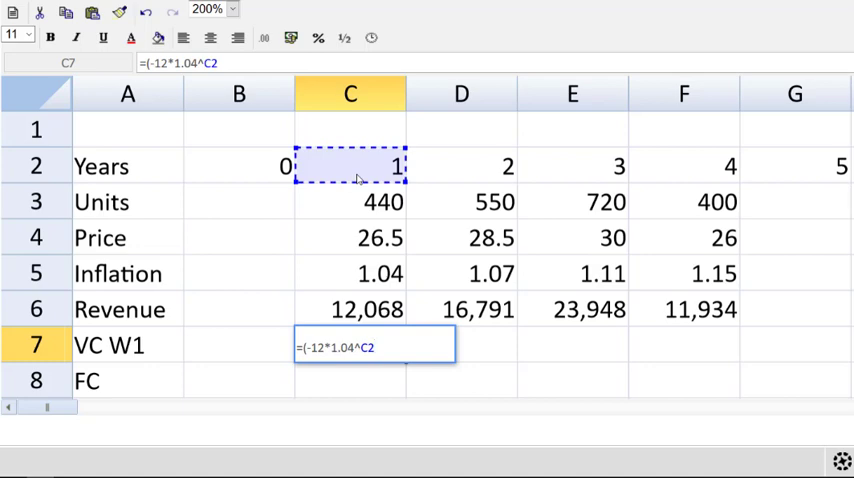
text())
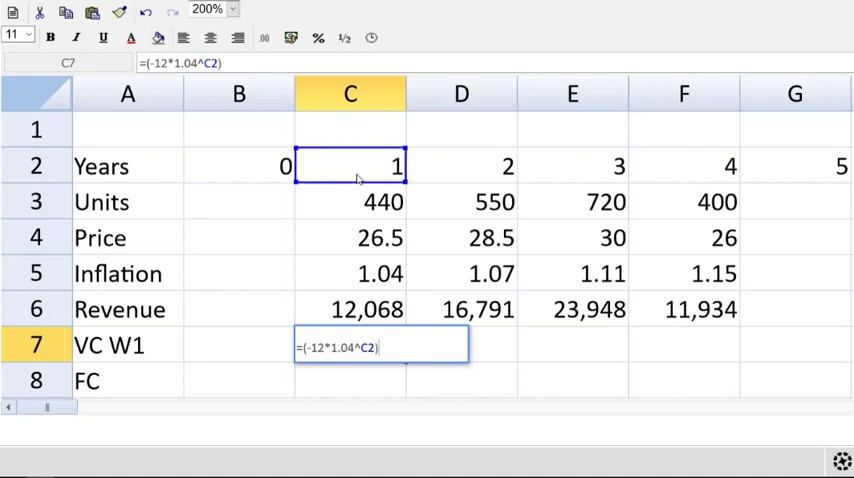
text(*)
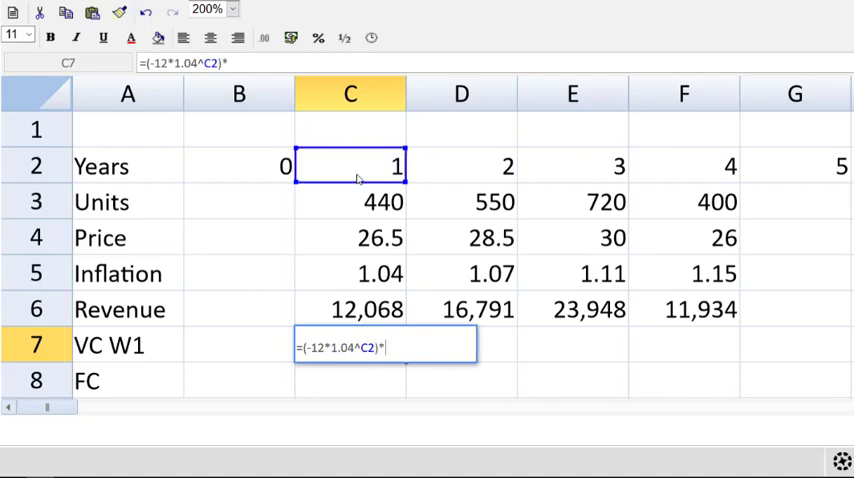
key(Return)
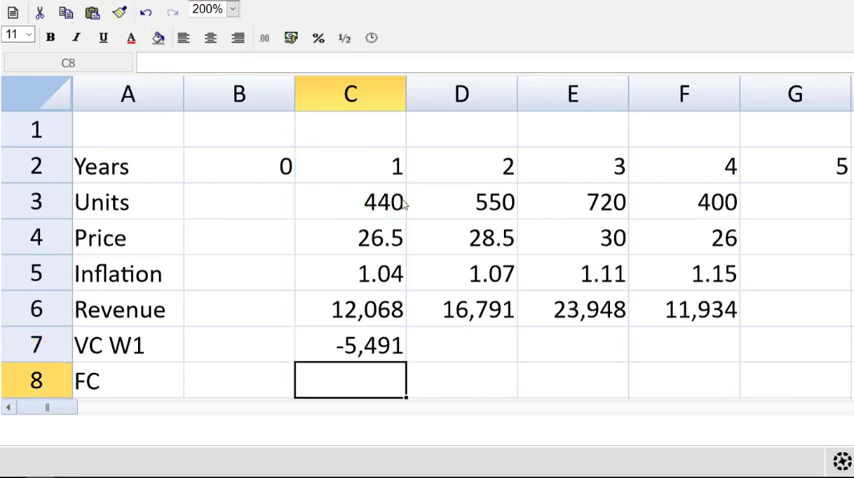
click(350, 344)
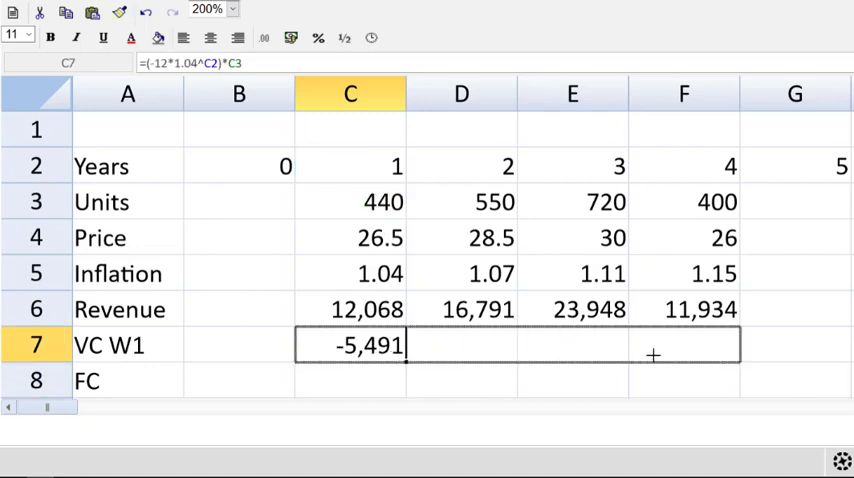
drag(404, 344, 740, 344)
text(Taxable CF)
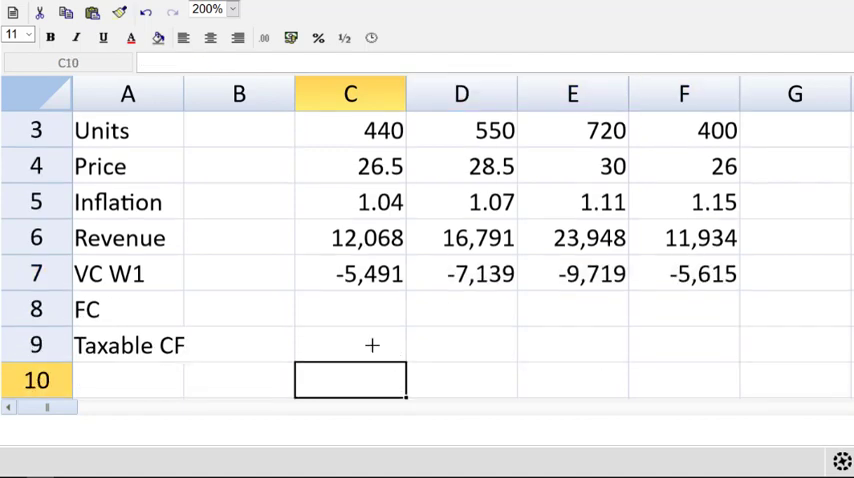
Step: Enter fixed costs of -1100, -1121, -1155 and -1200 for years 1–4
click(350, 238)
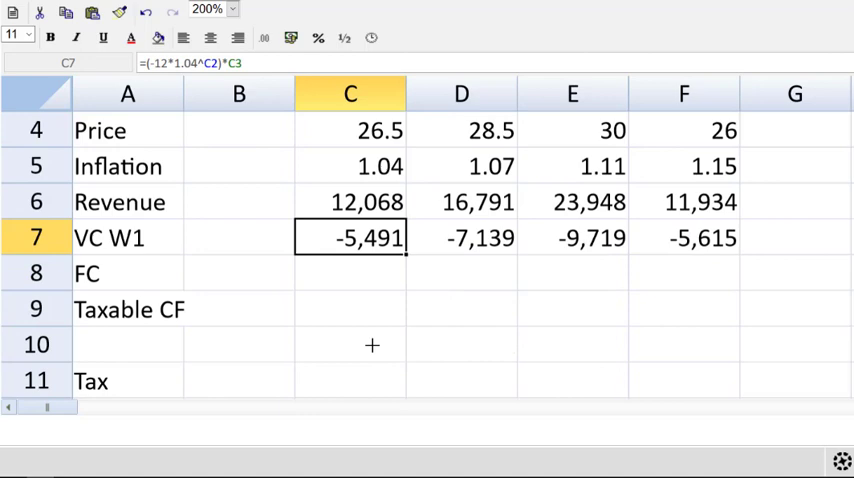
click(350, 272)
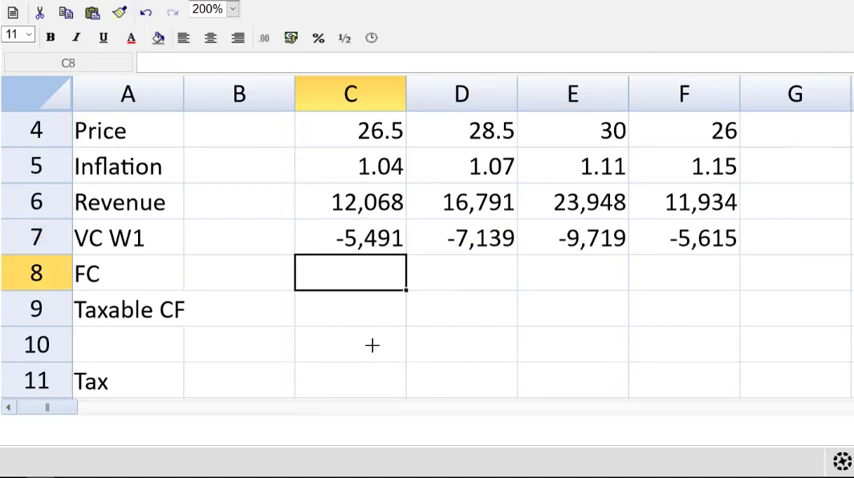
text(-1,100)
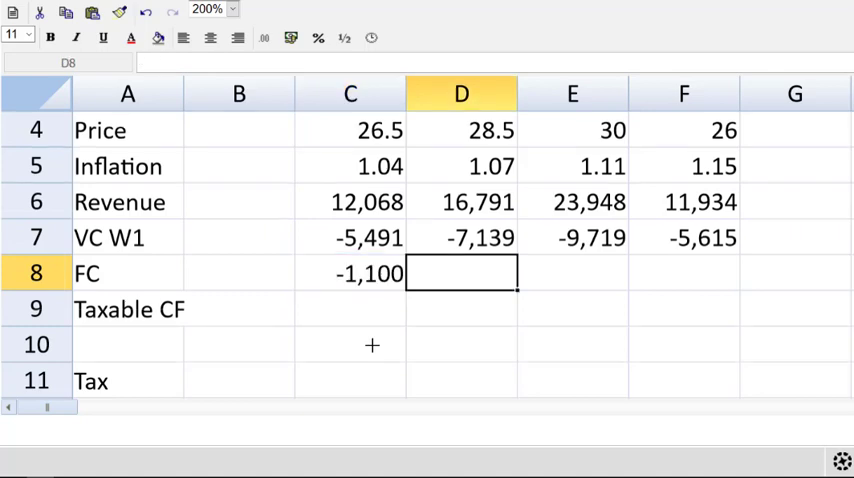
text(-12)
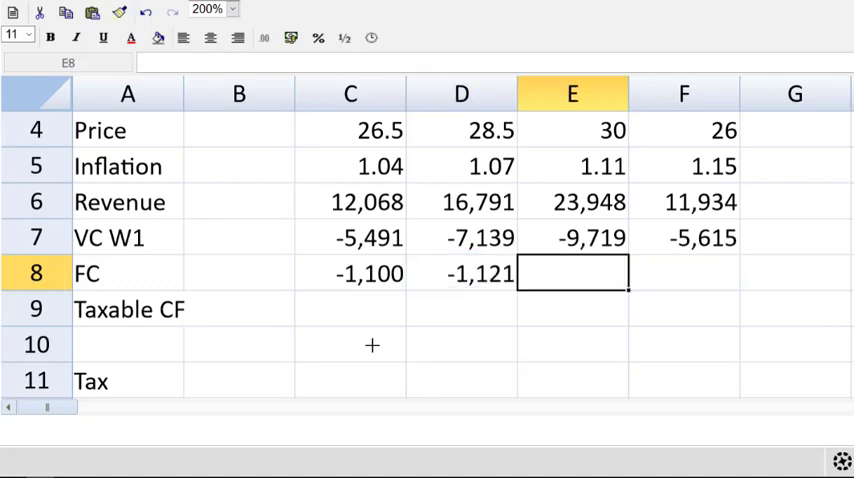
text(-1155)
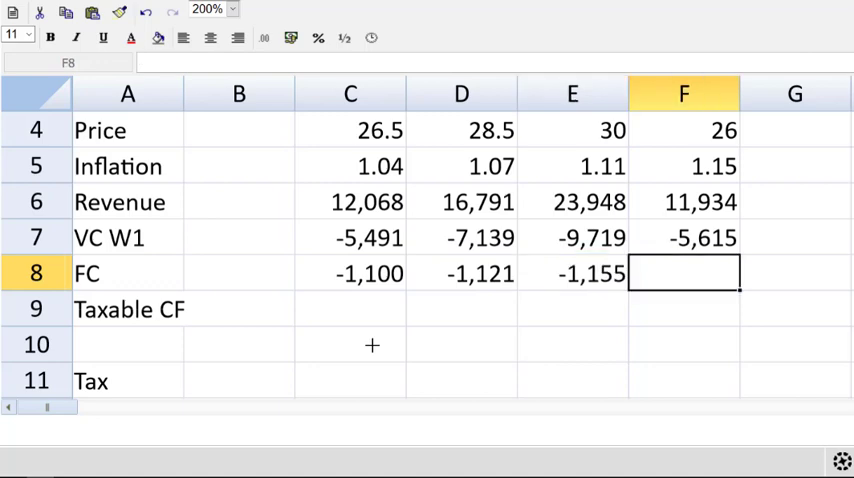
text(-1200)
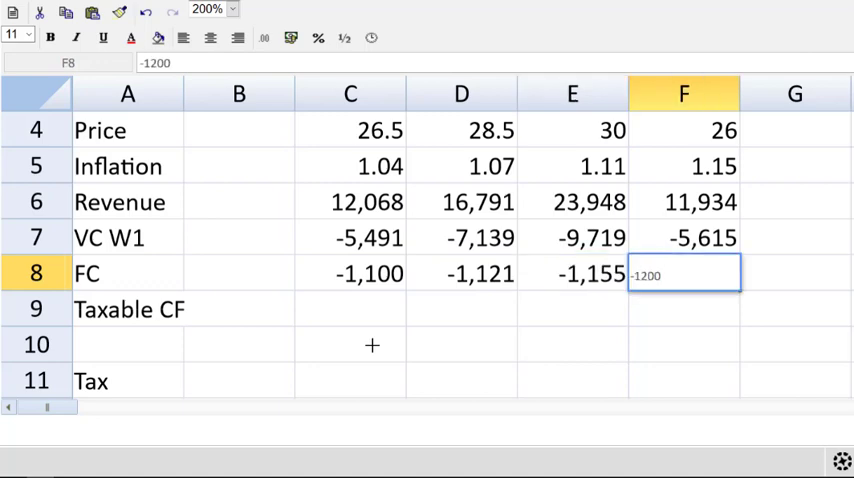
key(Return)
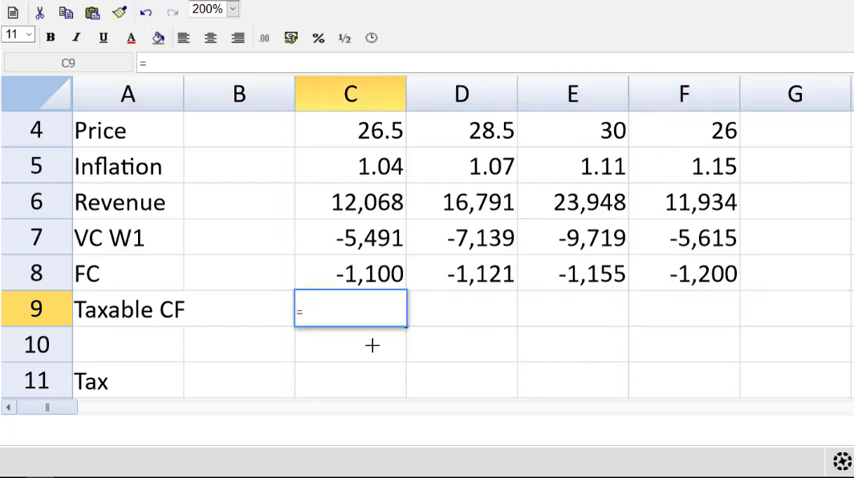
Step: Sum revenue, variable and fixed costs into Taxable CF for Years 1–4: 5,477, 8,532, 13,074, 5,119
text(=SUM(C6:C8)
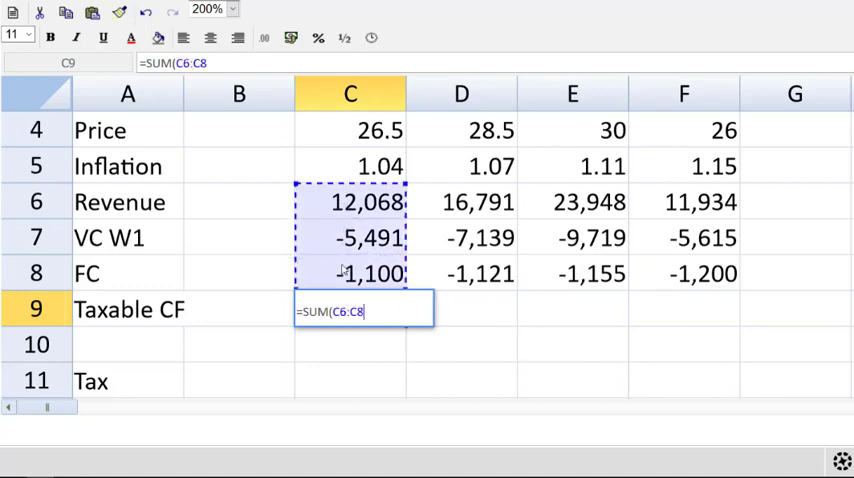
key(Return)
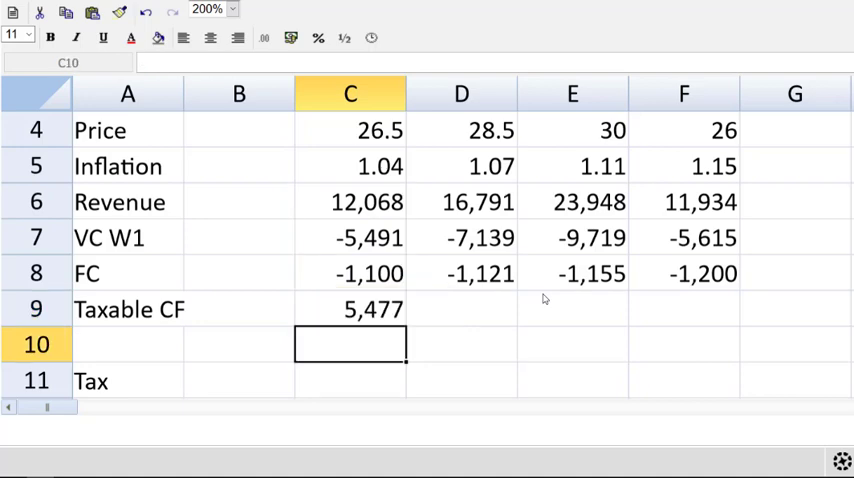
click(350, 308)
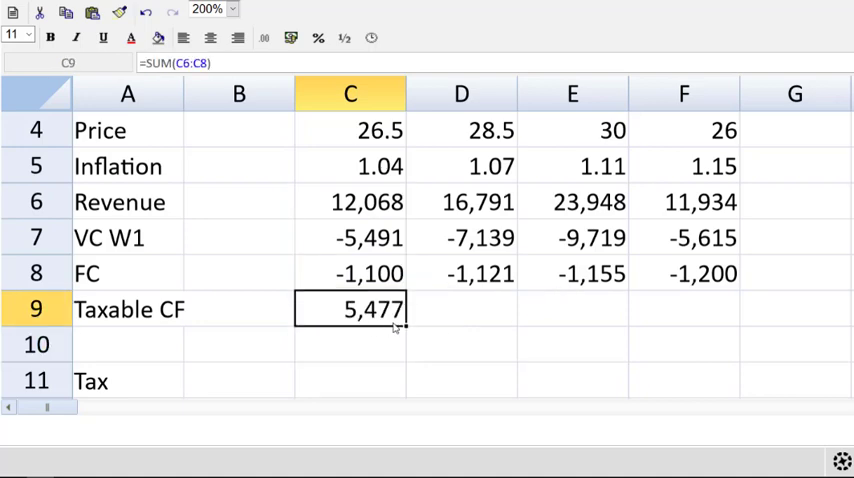
drag(404, 308, 740, 308)
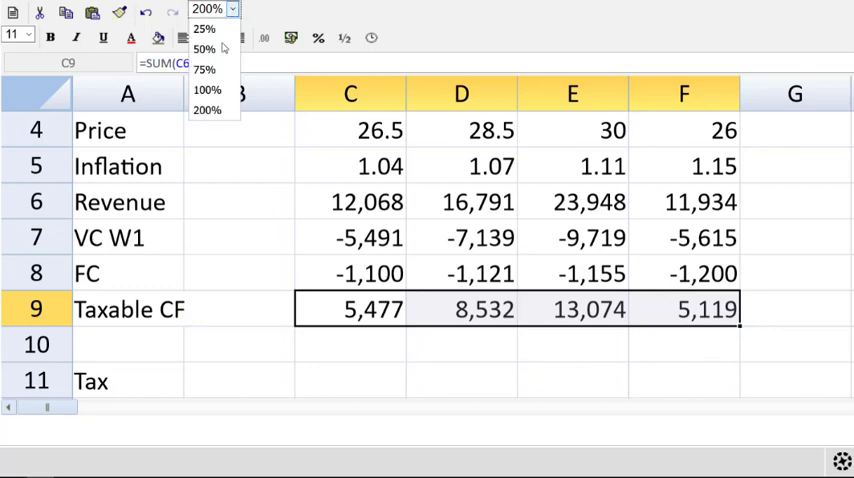
click(206, 88)
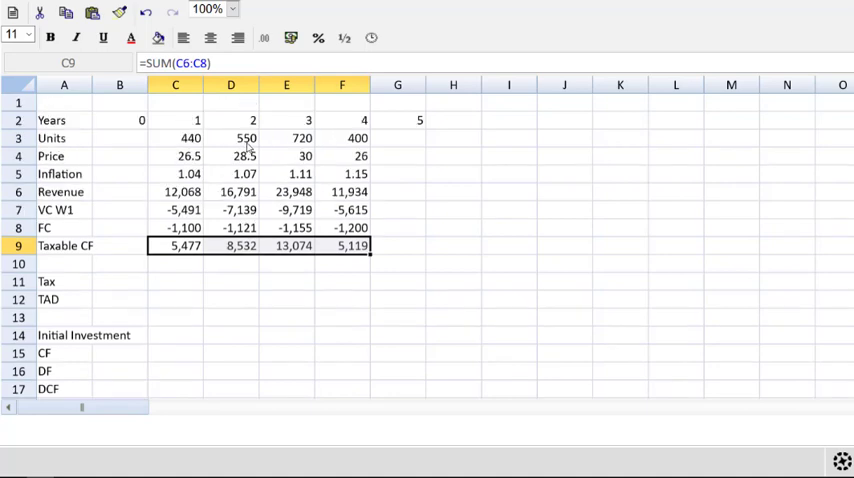
Step: Enter tax as prior-year taxable CF times -0.28 and fill across: -1,534, -2,389, -3,661, -1,433
click(288, 172)
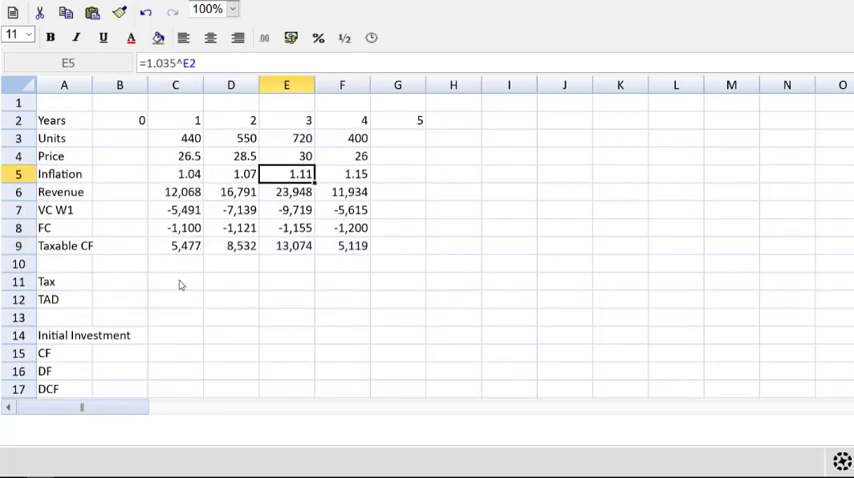
click(230, 280)
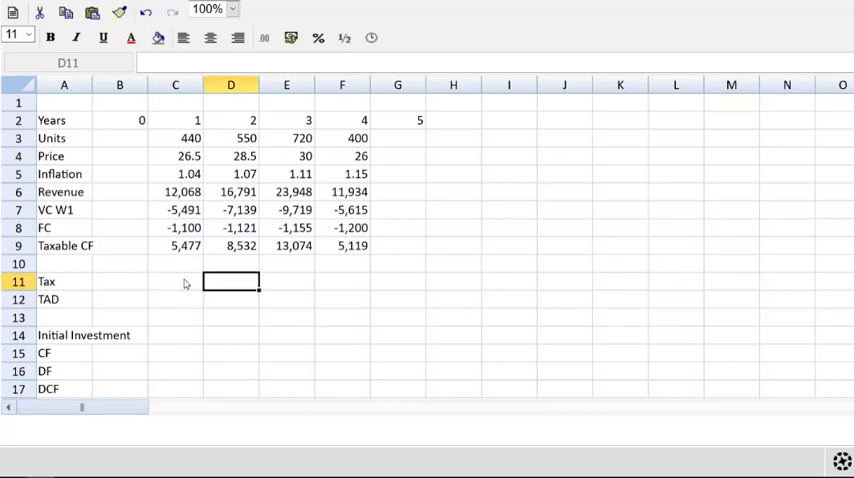
mouse_move(220, 38)
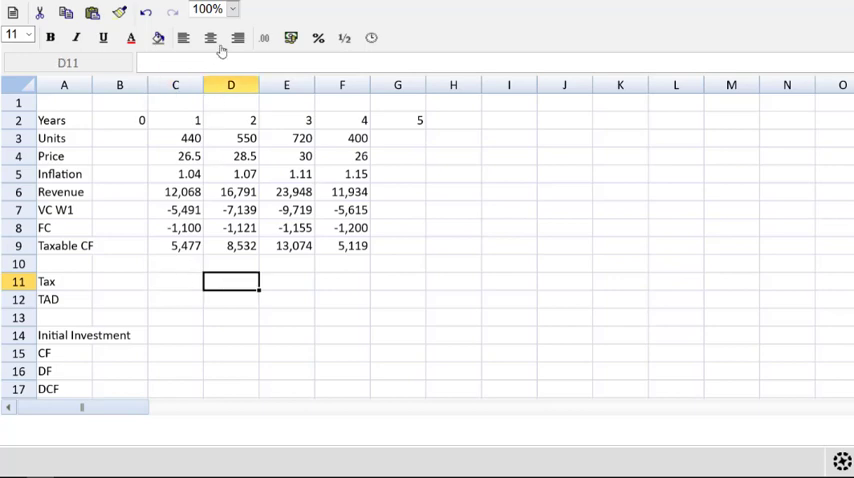
click(232, 8)
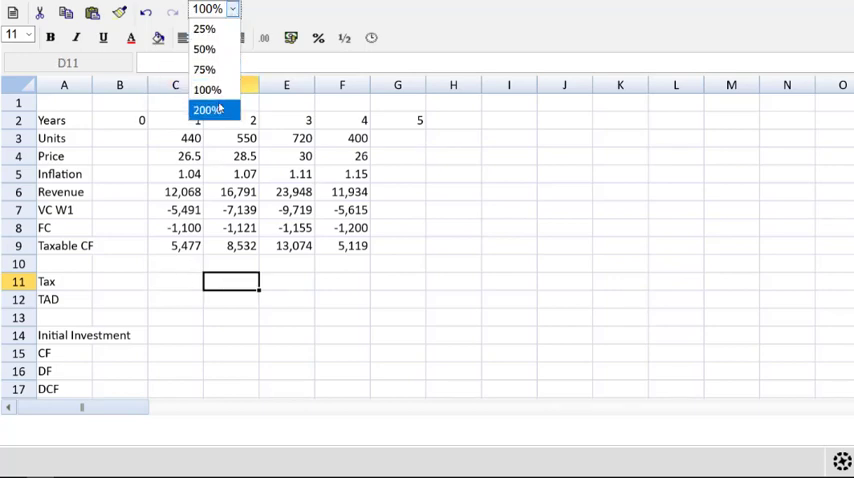
click(206, 110)
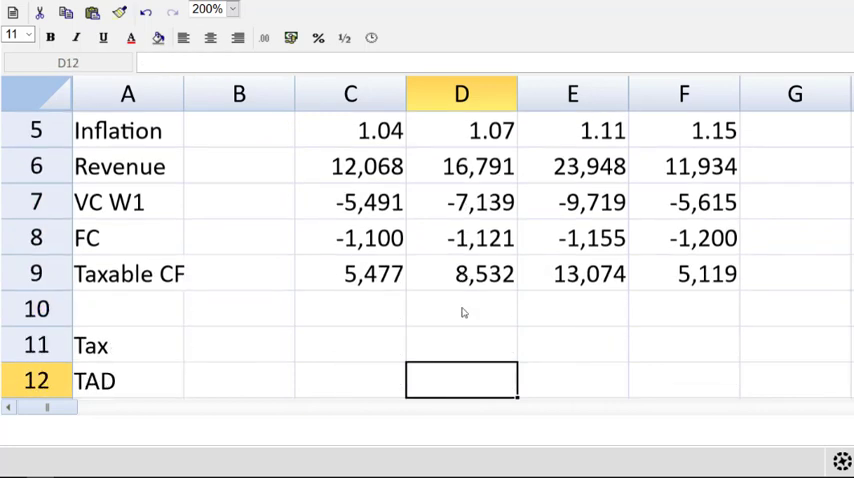
click(462, 344)
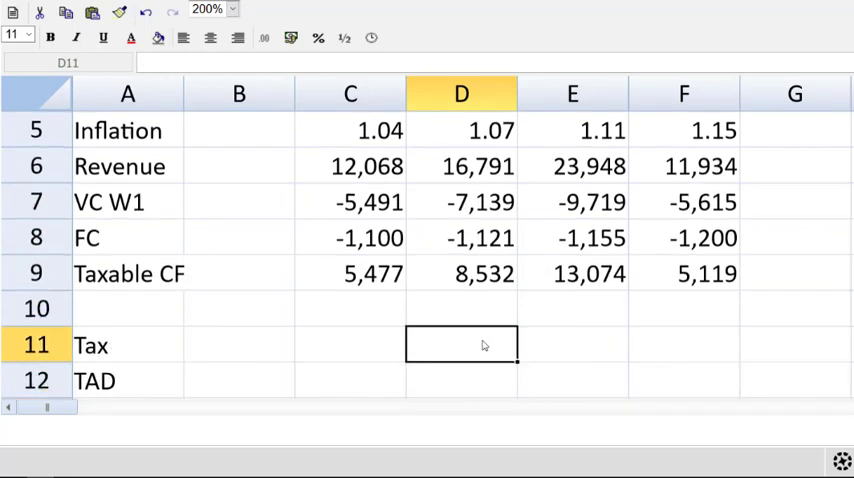
text(=)
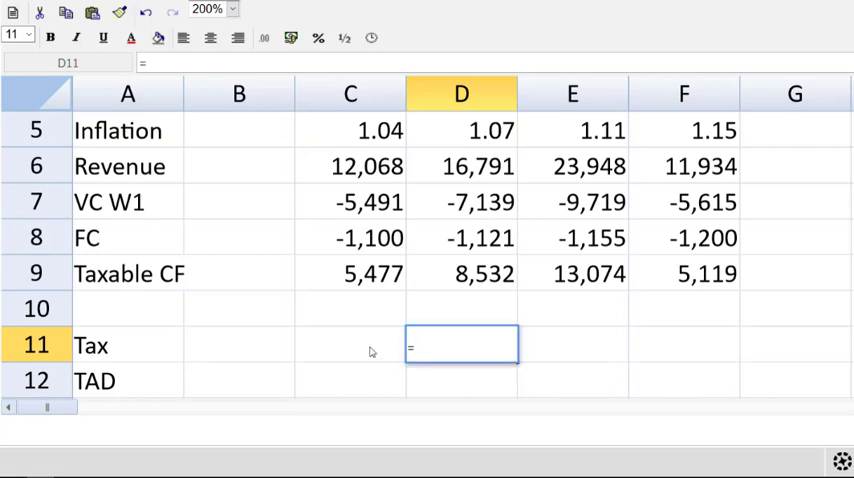
text(=C9*)
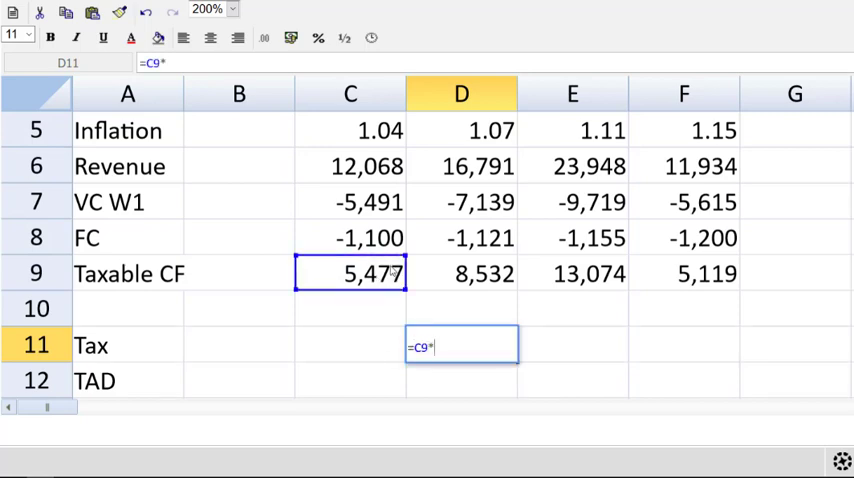
text(-.)
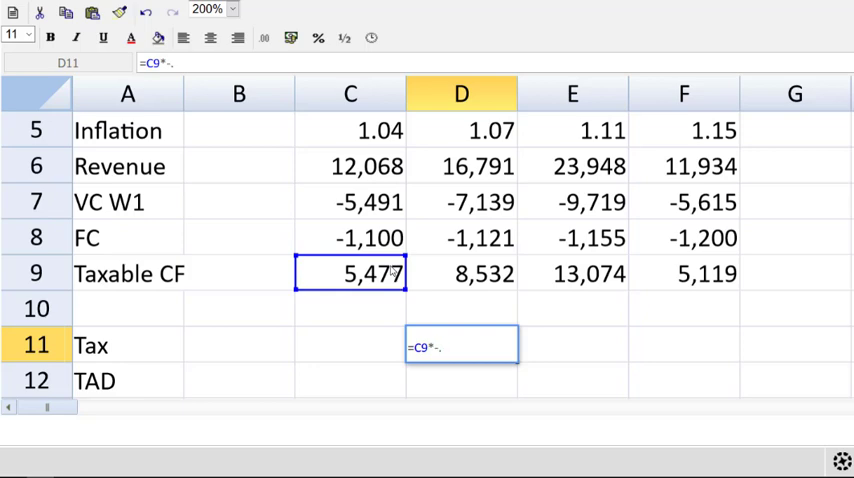
key(Return)
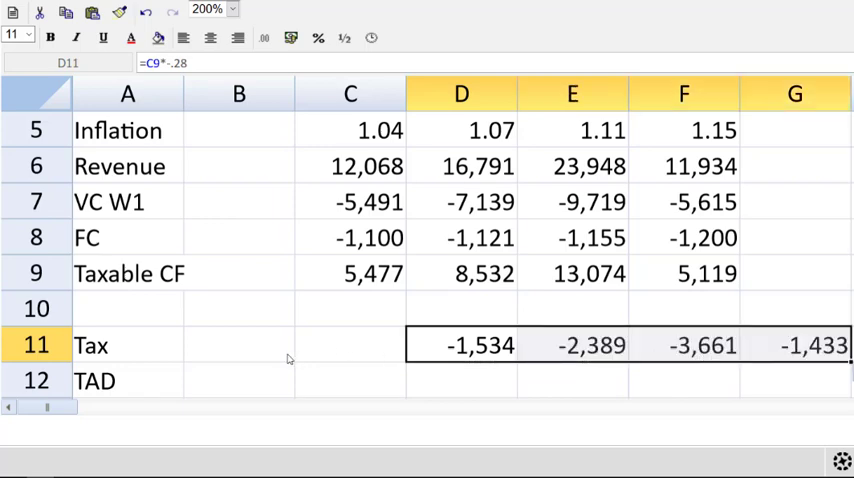
click(350, 344)
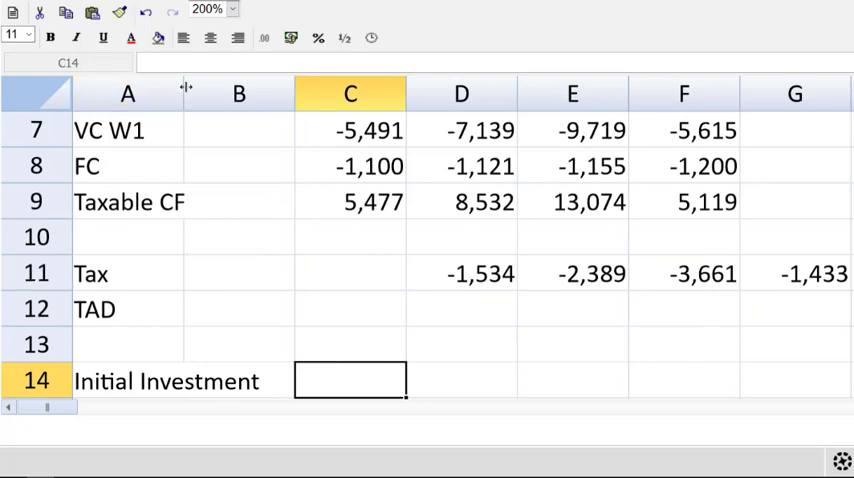
Step: Enter the -20,000 initial investment in the time 0 column
click(372, 380)
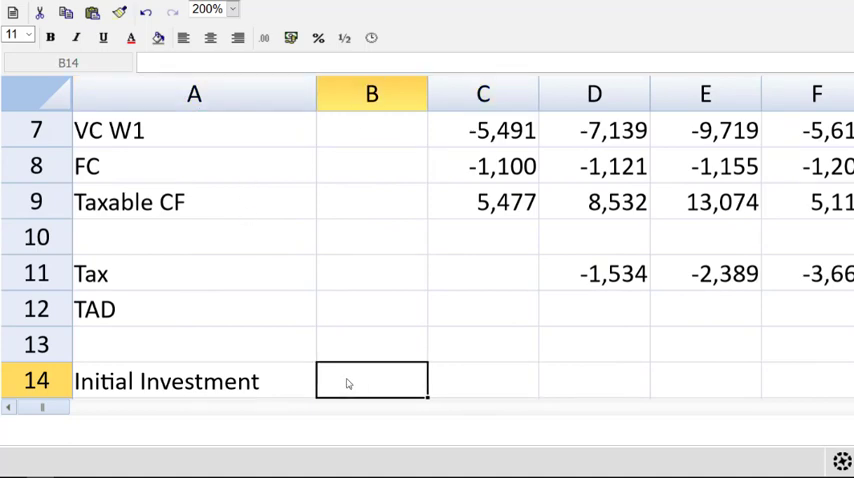
text(-20000)
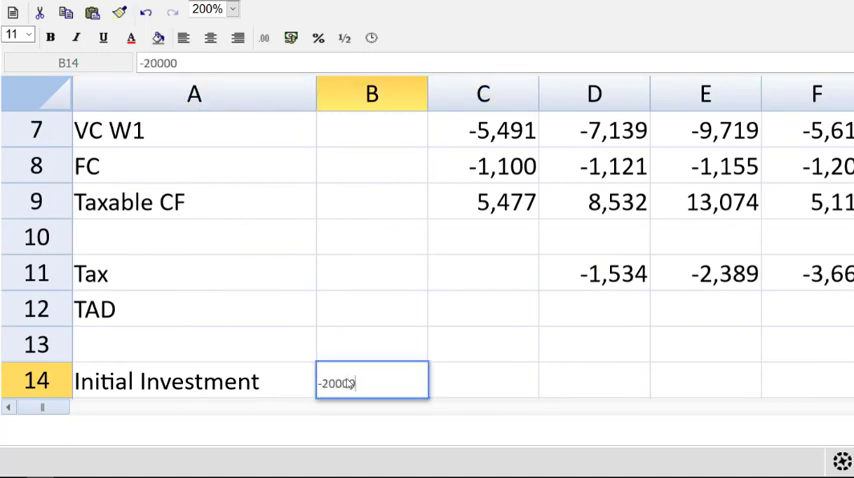
key(Return)
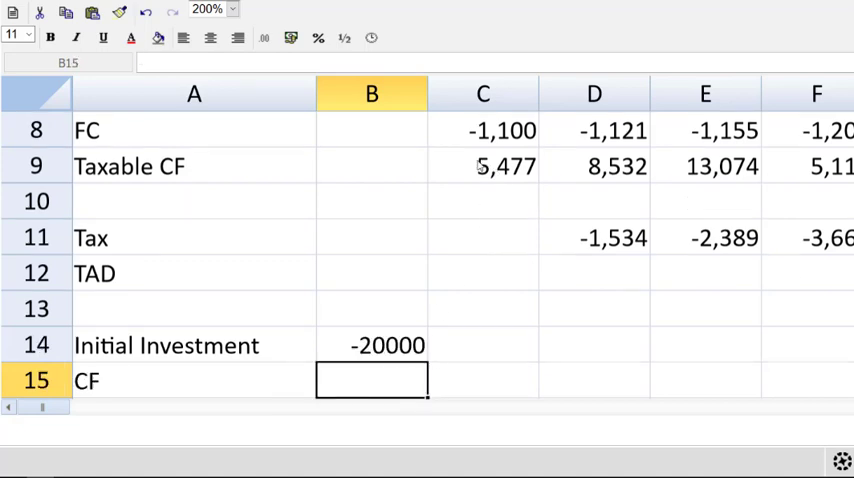
click(232, 8)
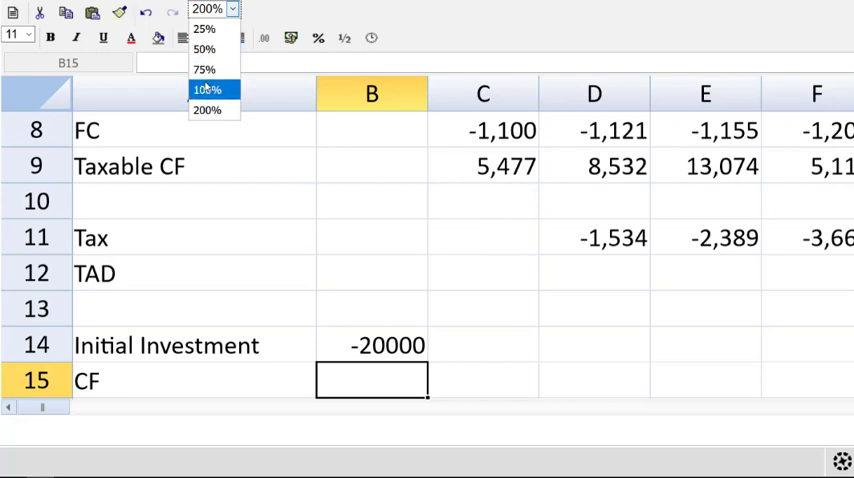
click(208, 88)
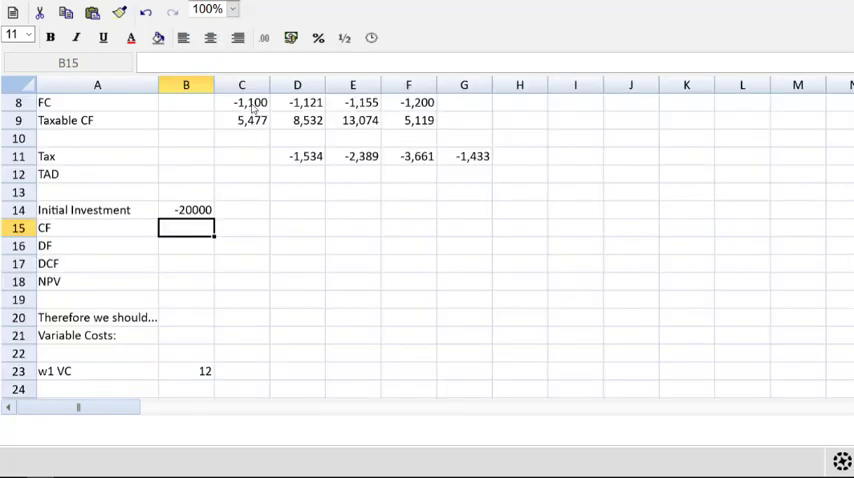
click(242, 102)
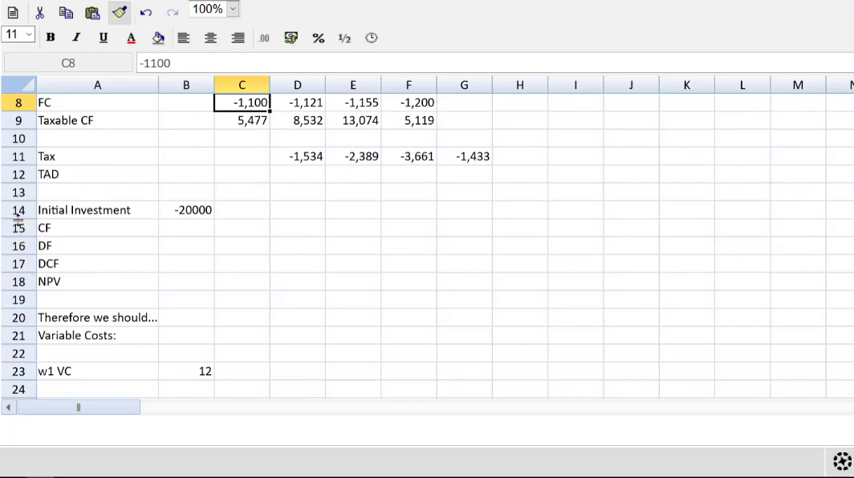
Step: Total rows 9–14 into the CF row for each year, from -20,000 at Year 0 to -1,433 at Year 5
click(96, 210)
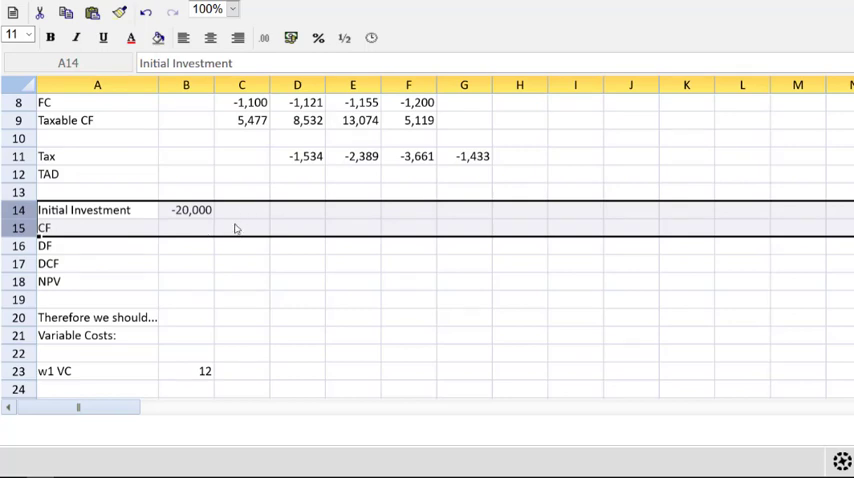
click(186, 228)
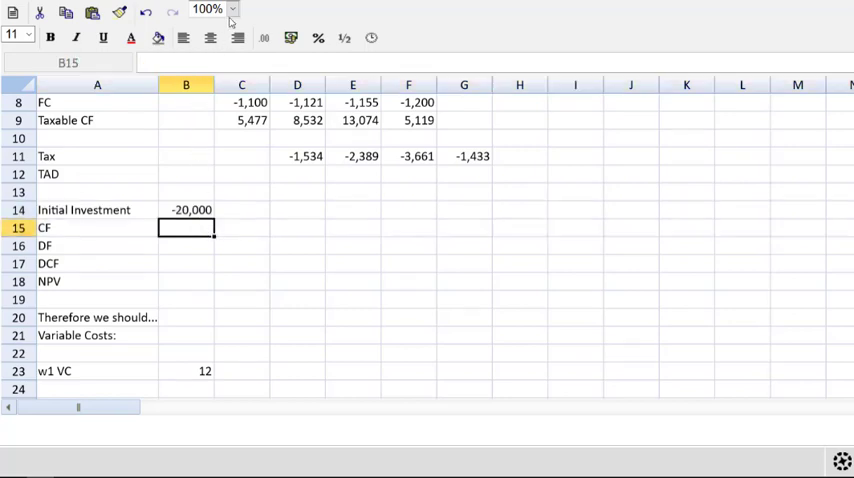
text(=s)
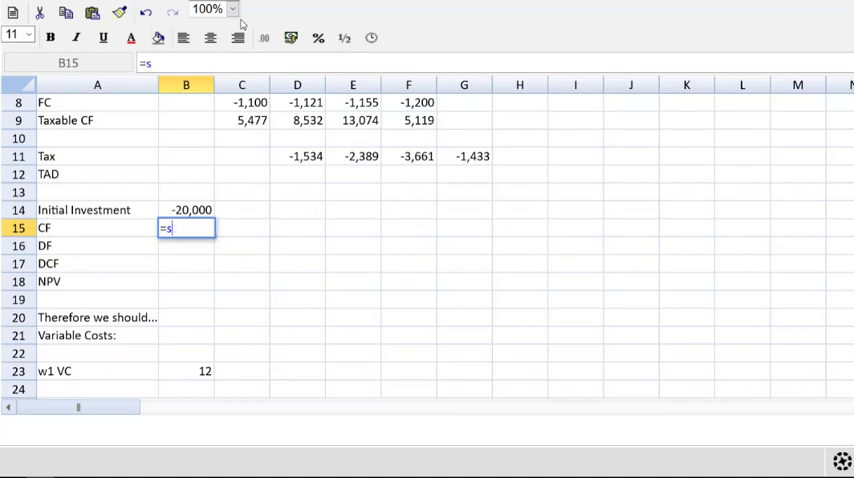
text(UM()
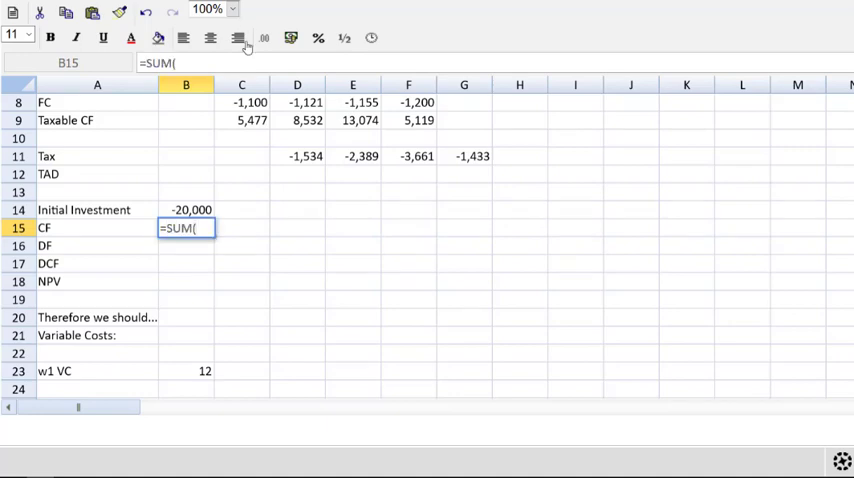
mouse_move(184, 128)
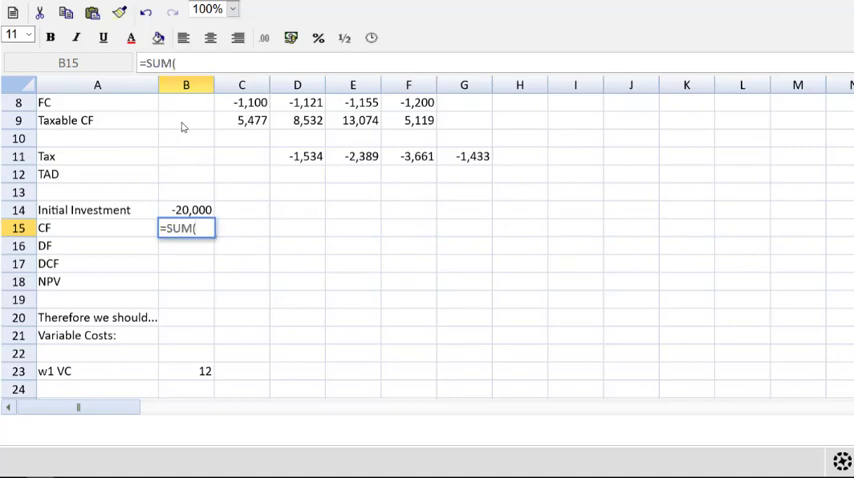
drag(186, 120, 186, 192)
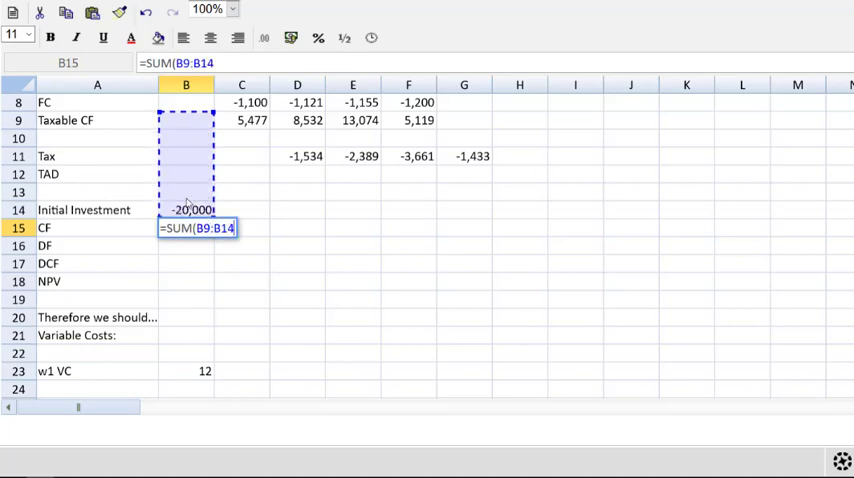
key(Return)
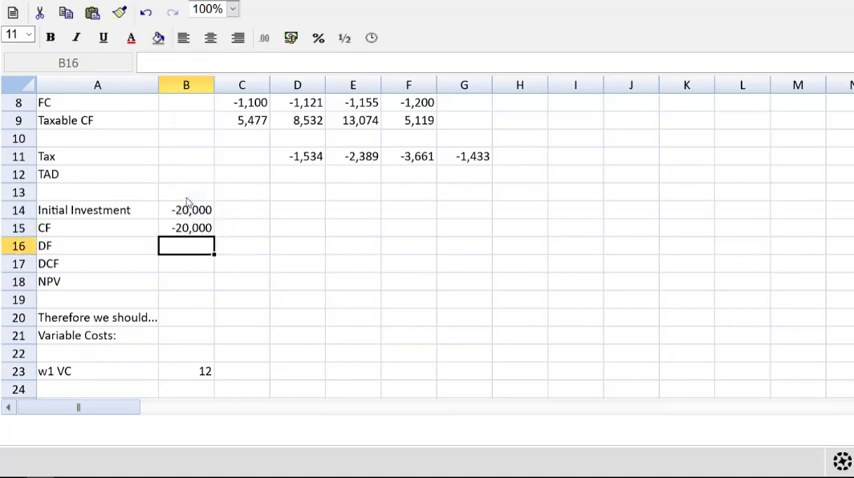
click(186, 228)
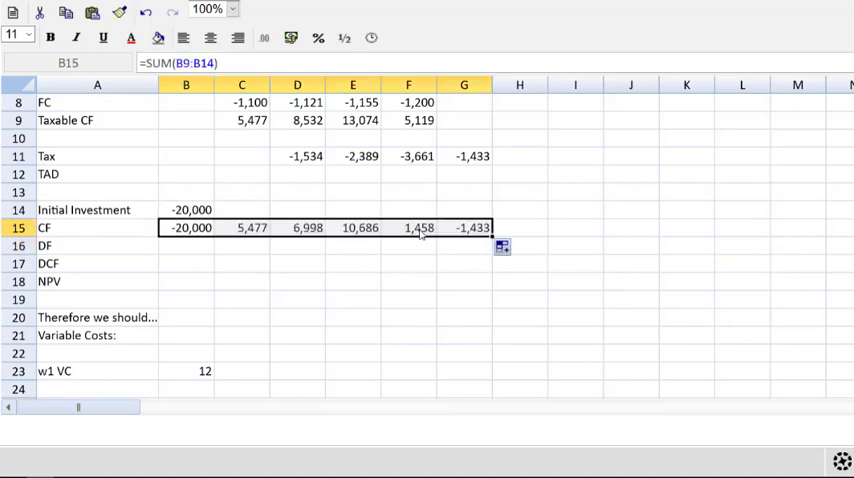
mouse_move(270, 336)
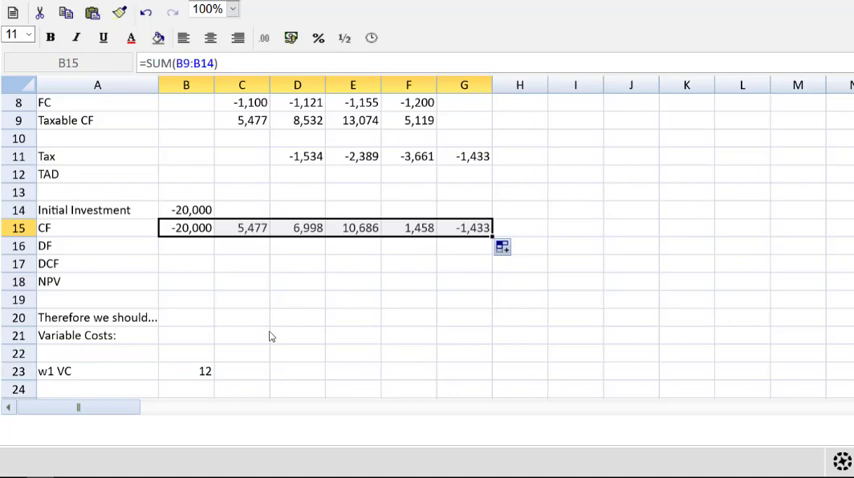
mouse_move(264, 330)
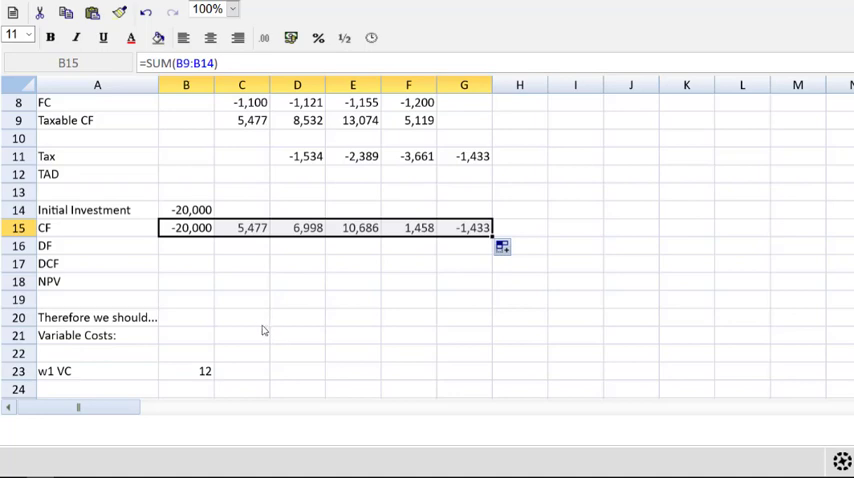
mouse_move(204, 254)
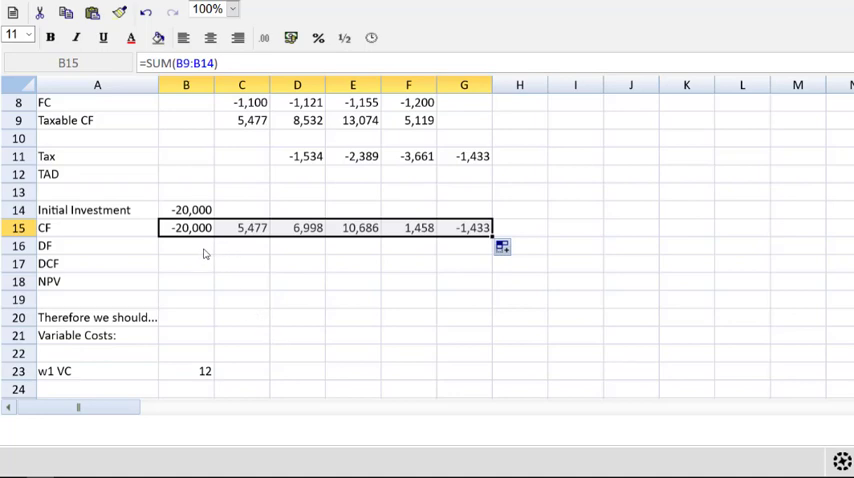
click(242, 244)
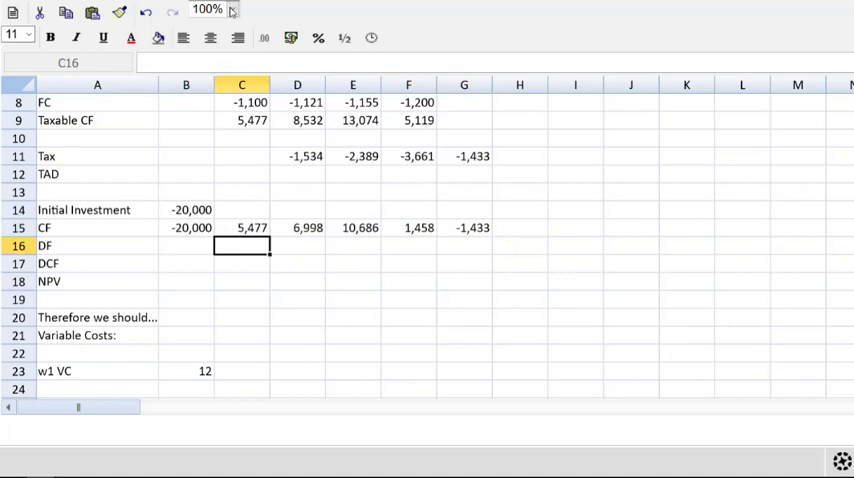
Step: Start a hard-coded 1/1.1^1 discount factor for Year 1, then abandon it
click(232, 8)
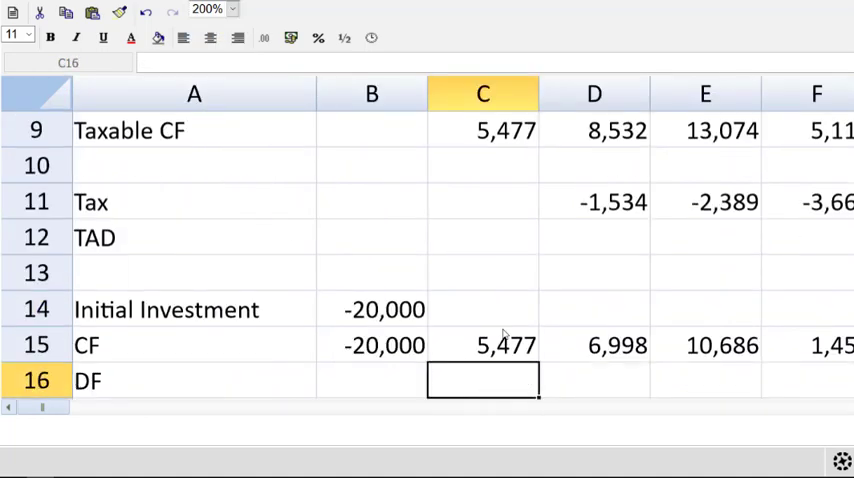
scroll(down, 3)
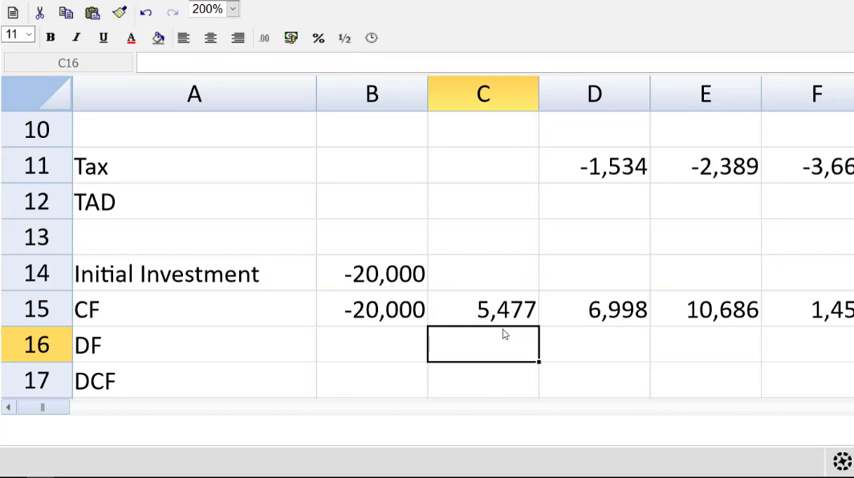
text(=1/)
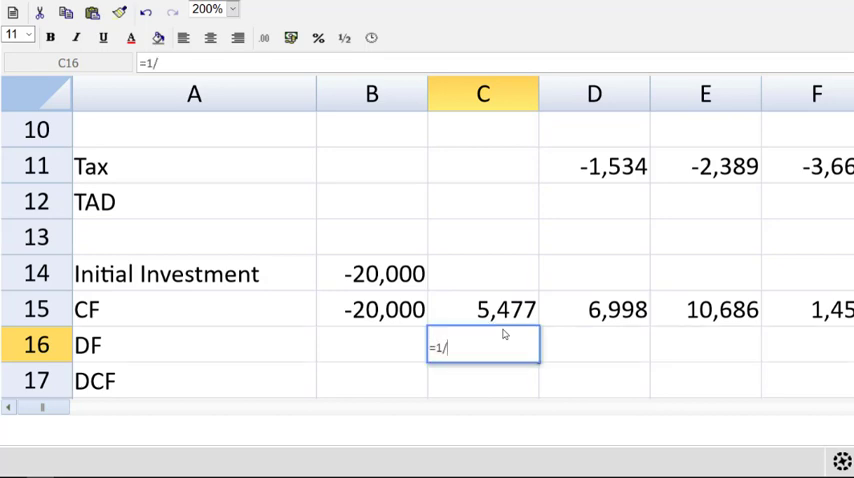
text(1.1)
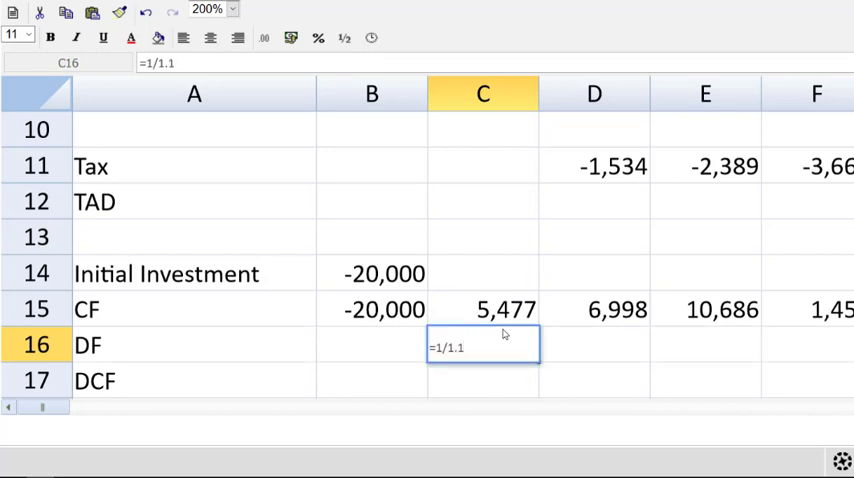
text(^)
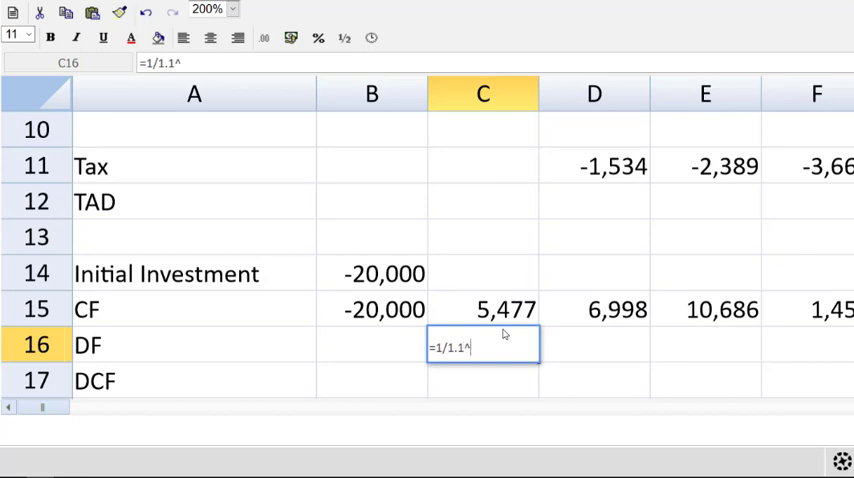
text(1)
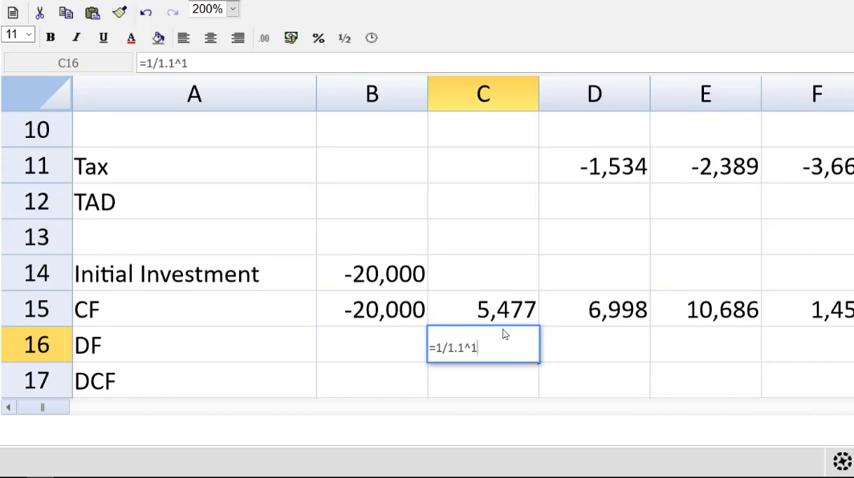
key(backspace)
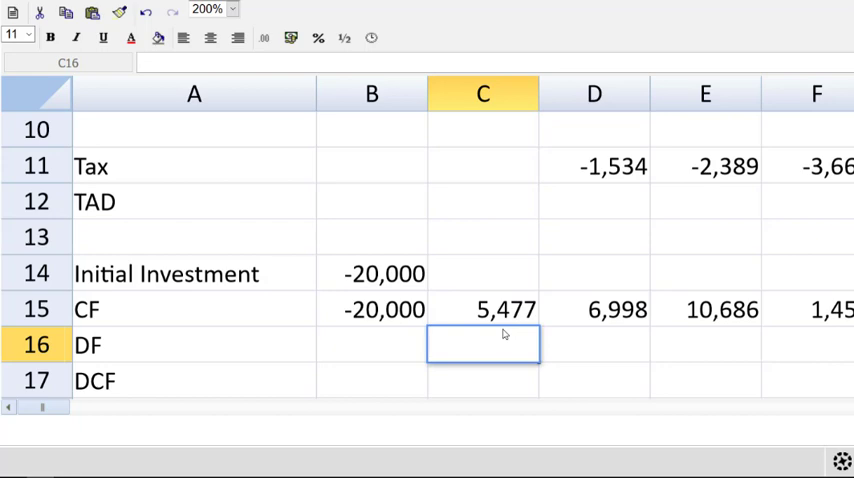
Step: Enter the Year 1 discount factor as 1/1.1 raised to the year-number cell, giving 0.909
click(232, 8)
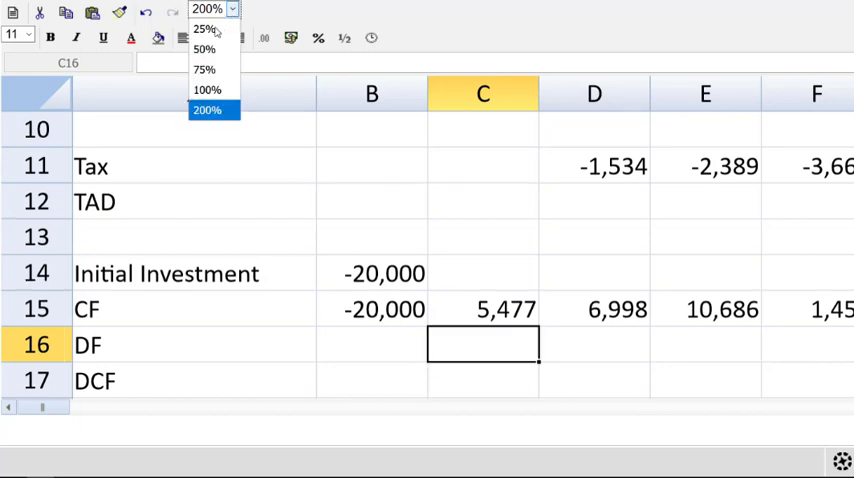
click(204, 48)
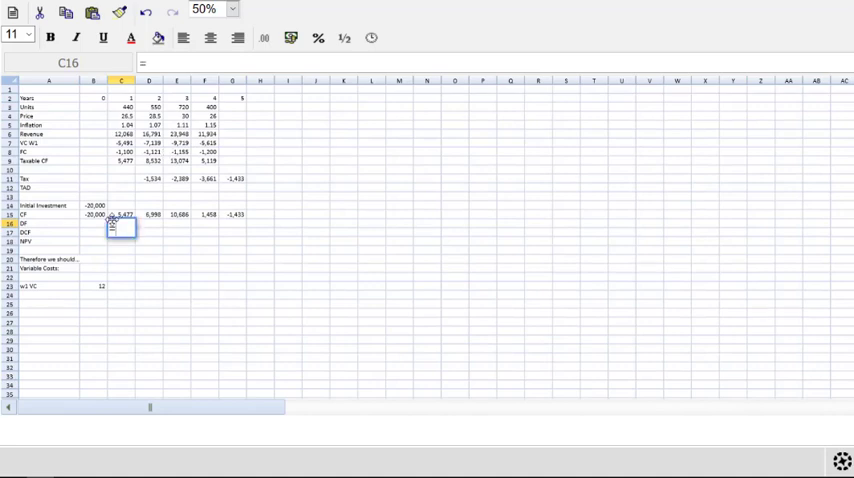
text(=1/1)
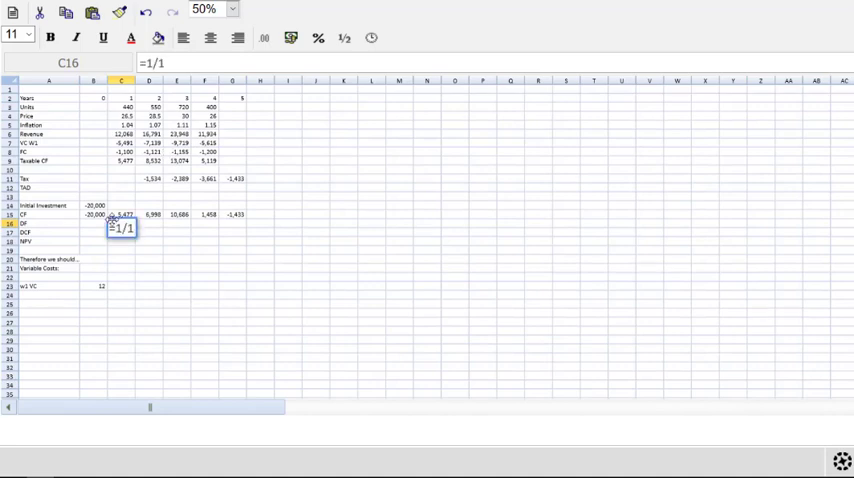
text(.1)
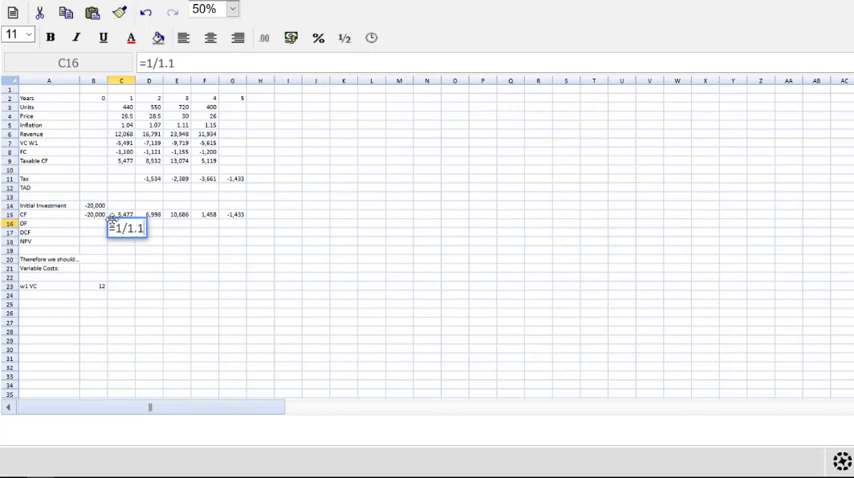
text(^)
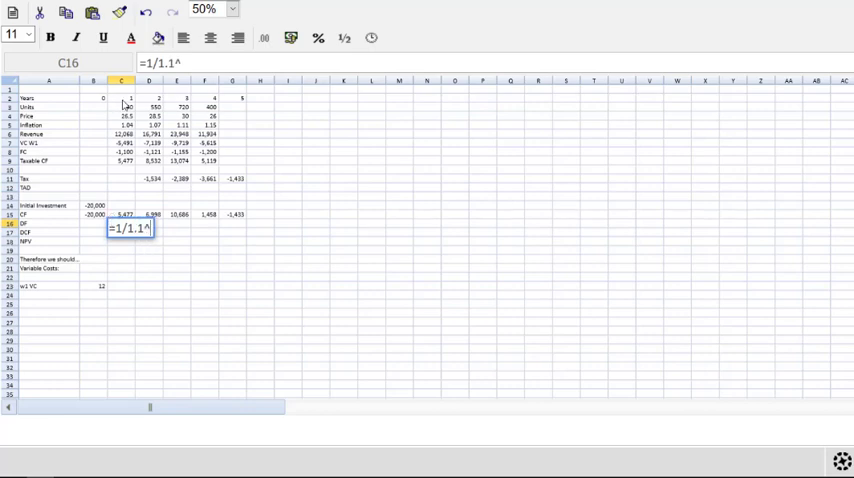
click(120, 98)
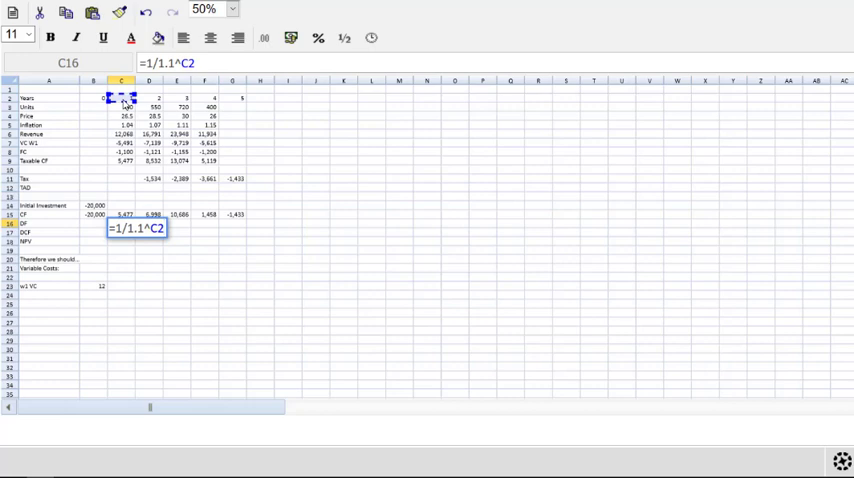
key(Return)
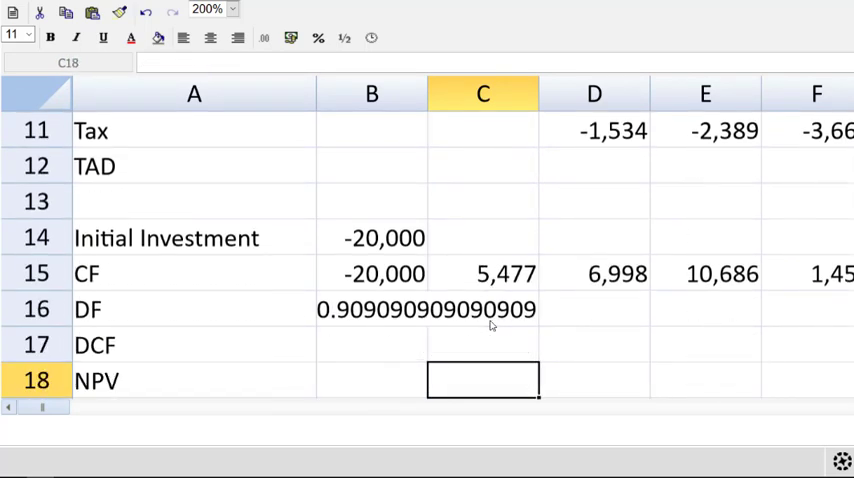
Step: Copy the discount factor across Years 0–5: 1.00, 0.91, 0.83, 0.75, 0.68, 0.62
click(84, 308)
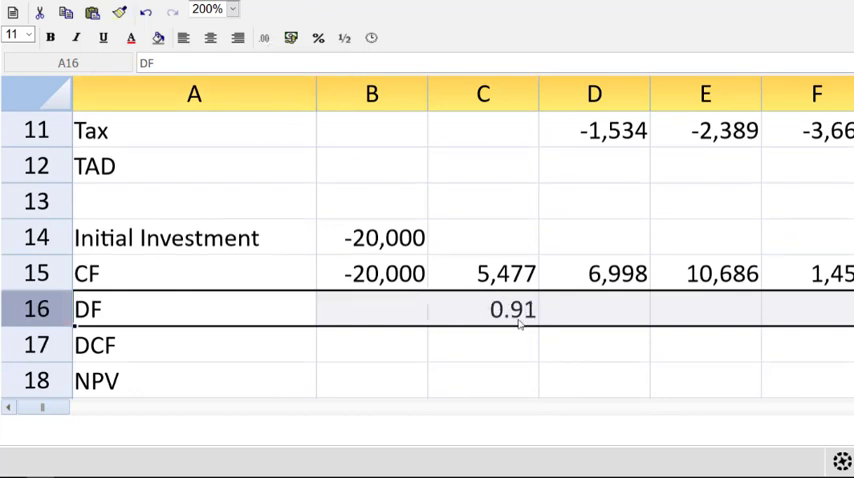
click(482, 308)
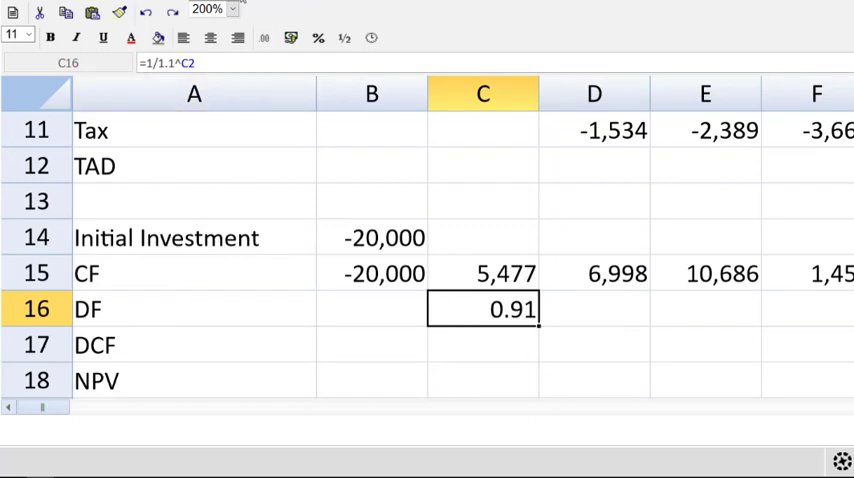
click(232, 8)
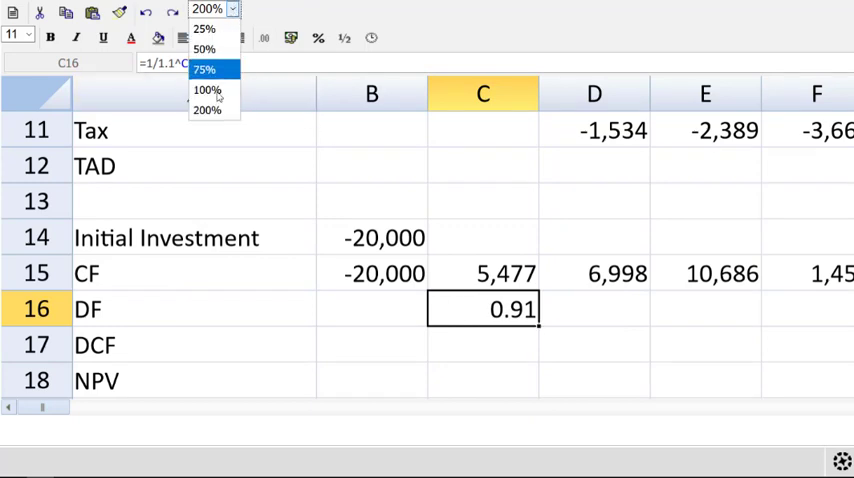
click(206, 90)
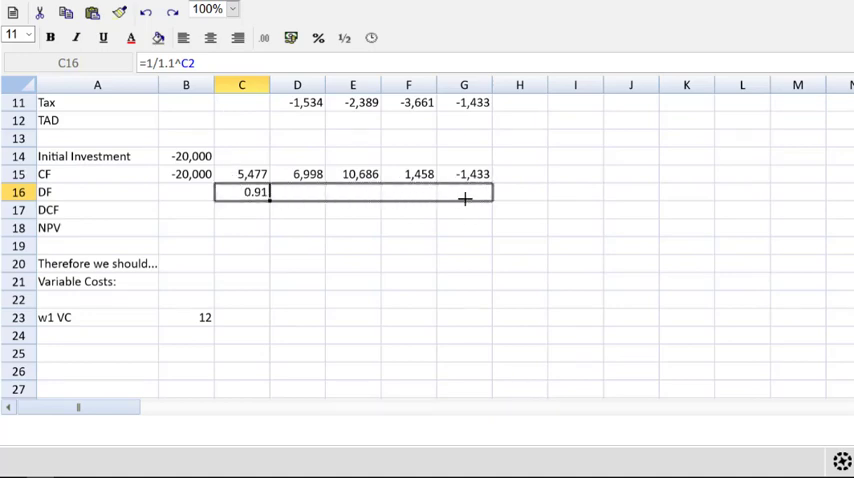
drag(264, 192, 490, 192)
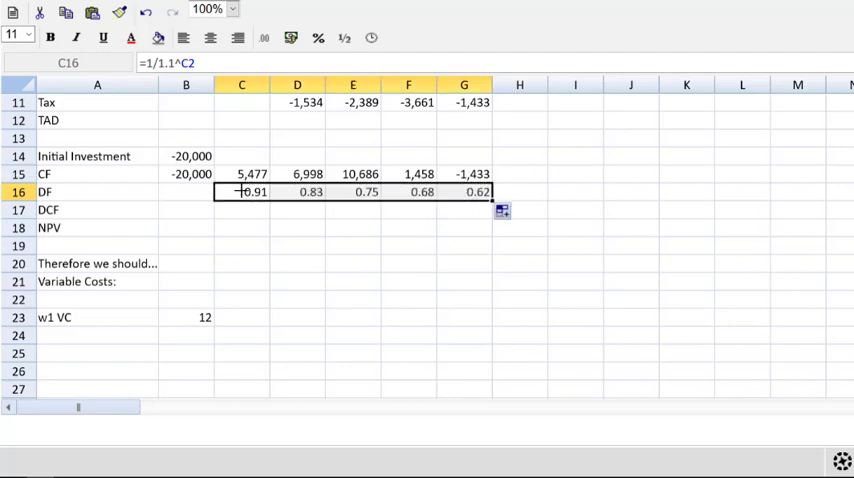
click(242, 192)
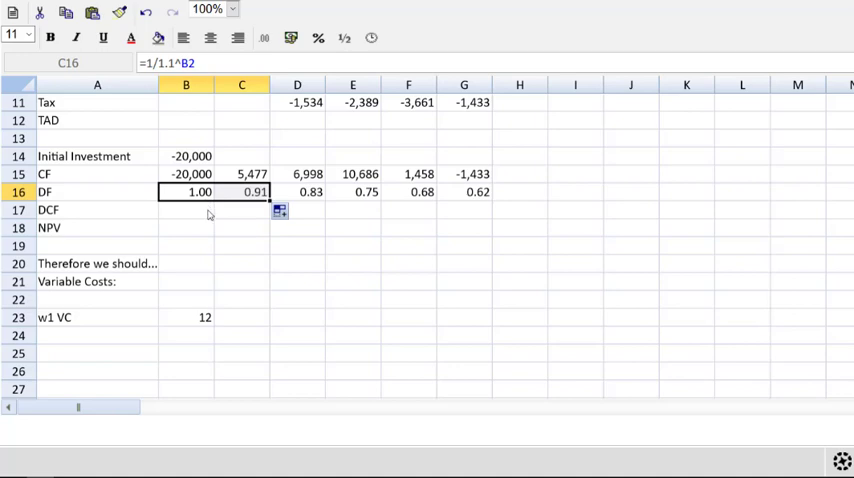
click(186, 210)
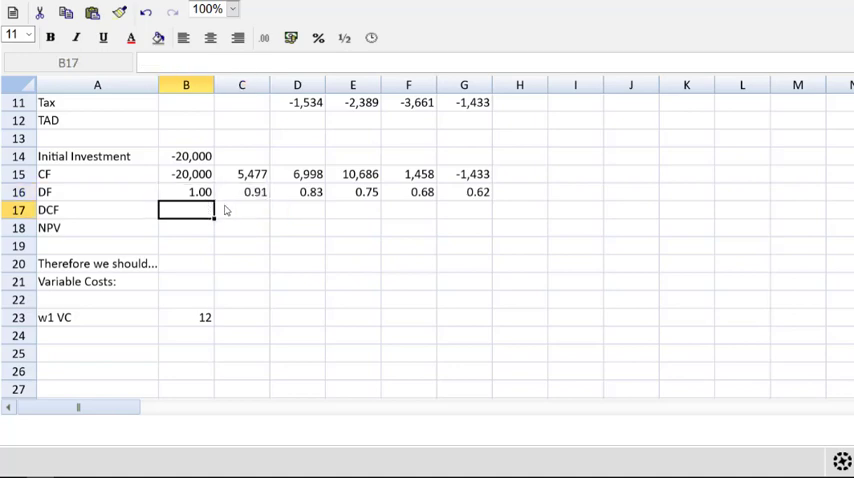
Step: Multiply CF by DF for each year's DCF and sum the DCF row into NPV
text(=B15)
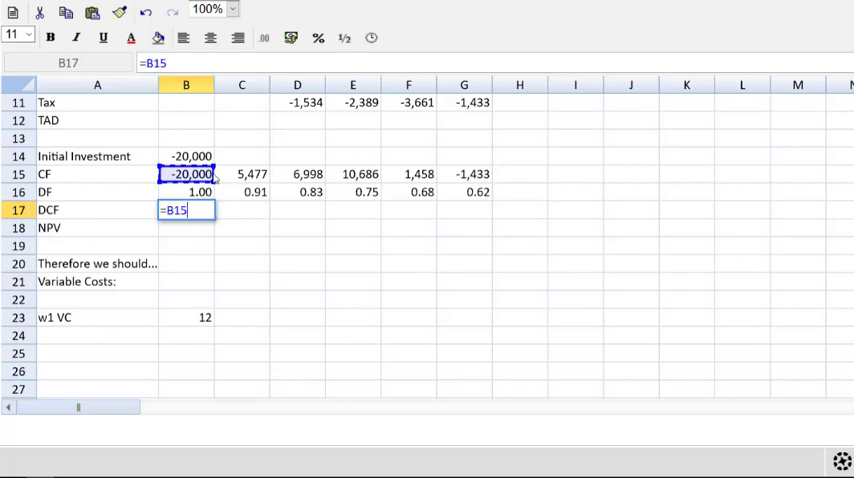
text(*B16)
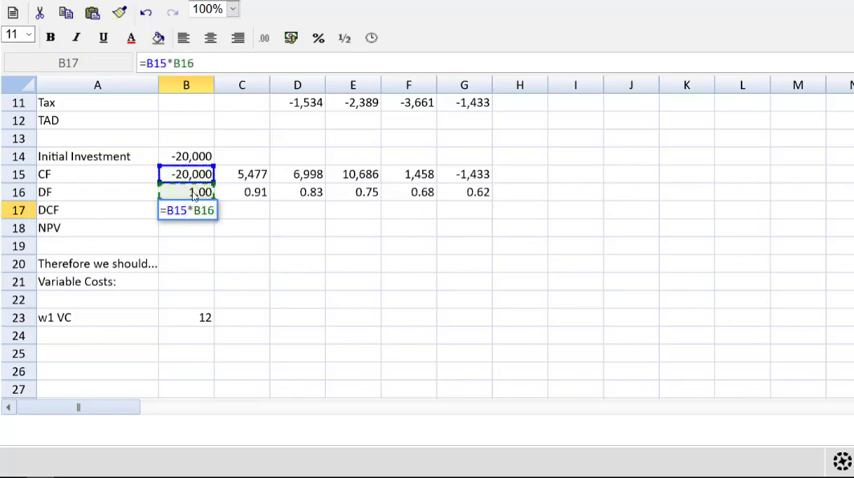
key(Return)
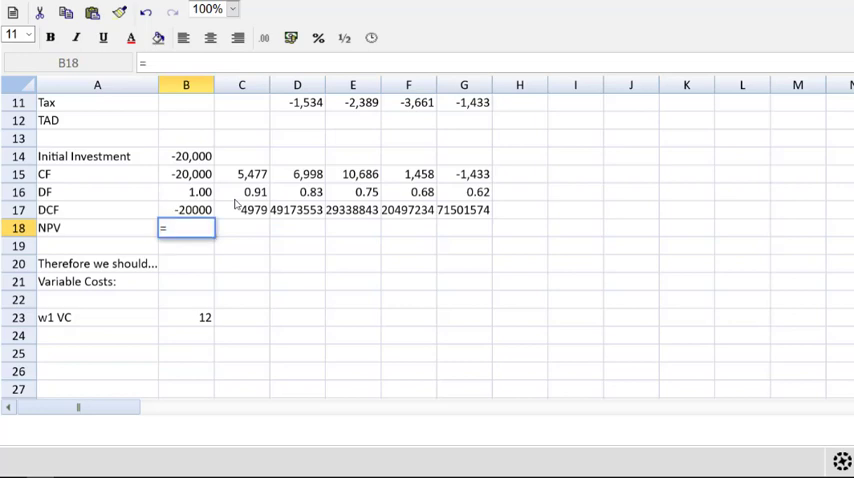
text(=SUM(B17:G17)
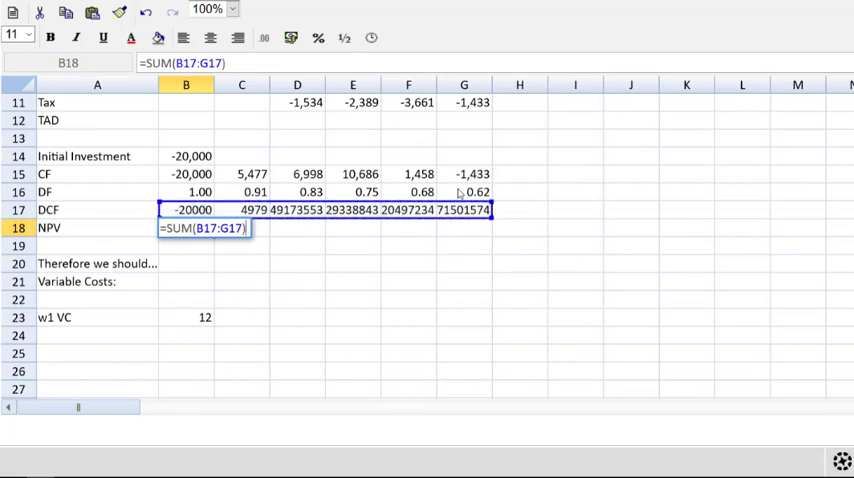
key(Return)
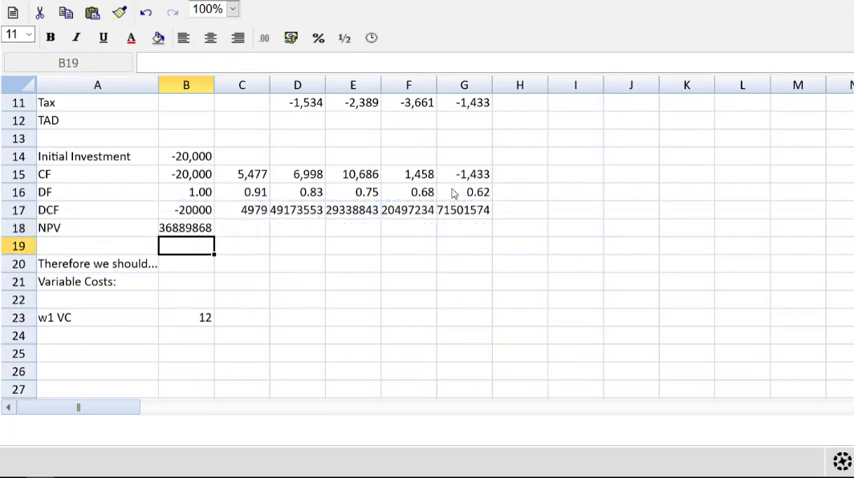
Step: Format the DCF and NPV rows as whole numbers with thousand separators, showing NPV -1,103
click(232, 8)
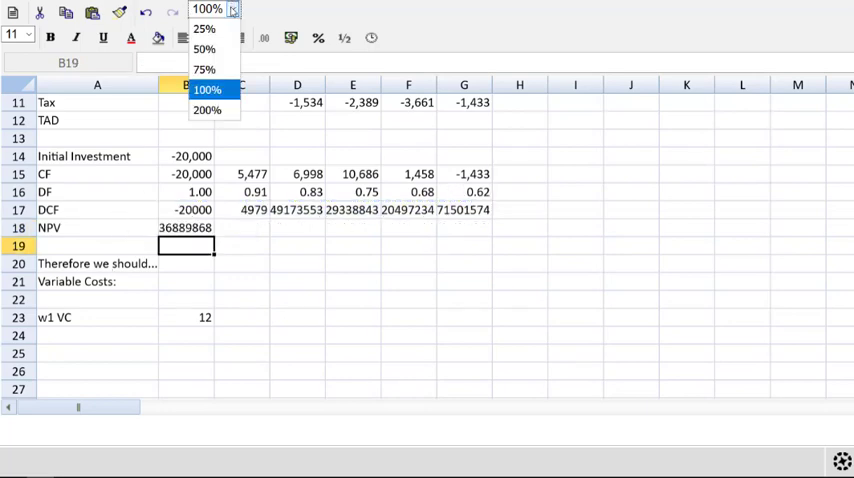
click(208, 110)
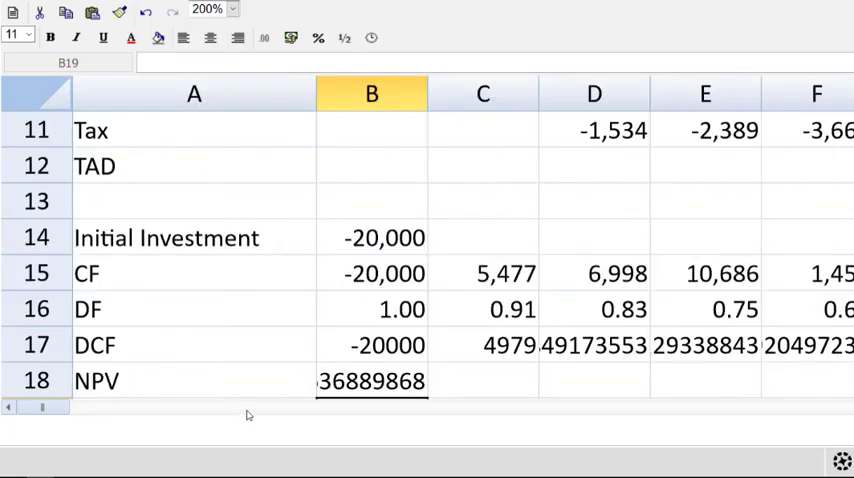
mouse_move(390, 278)
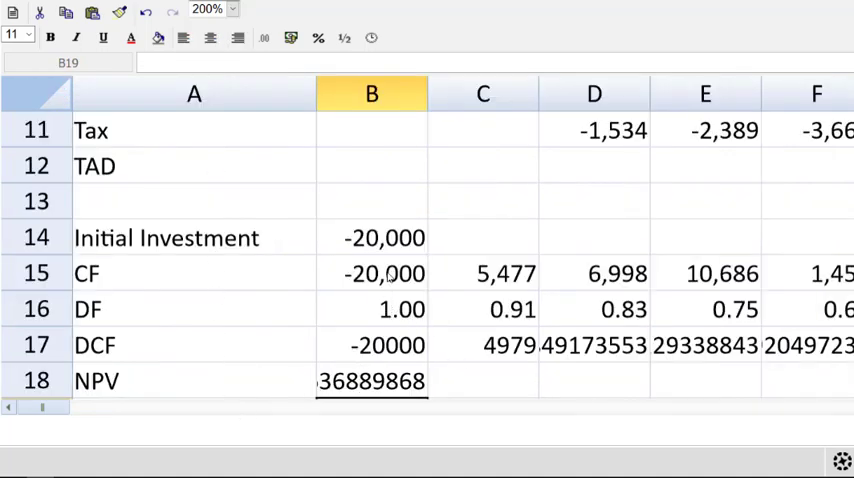
click(372, 272)
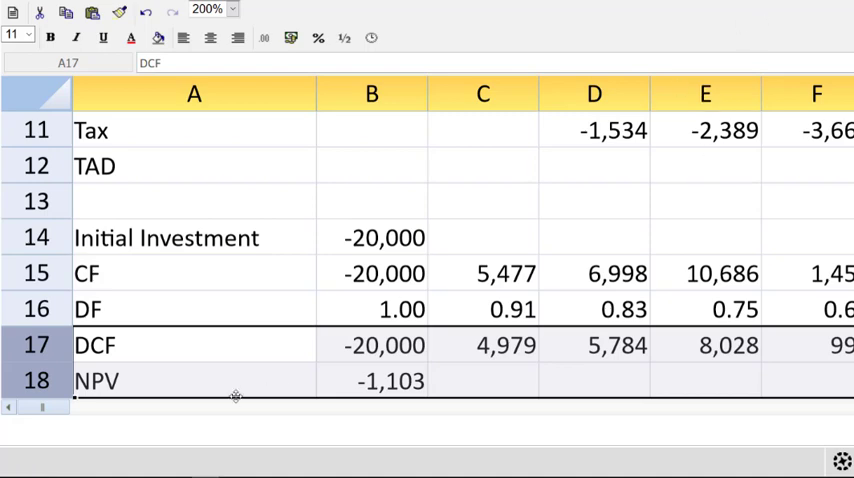
click(196, 166)
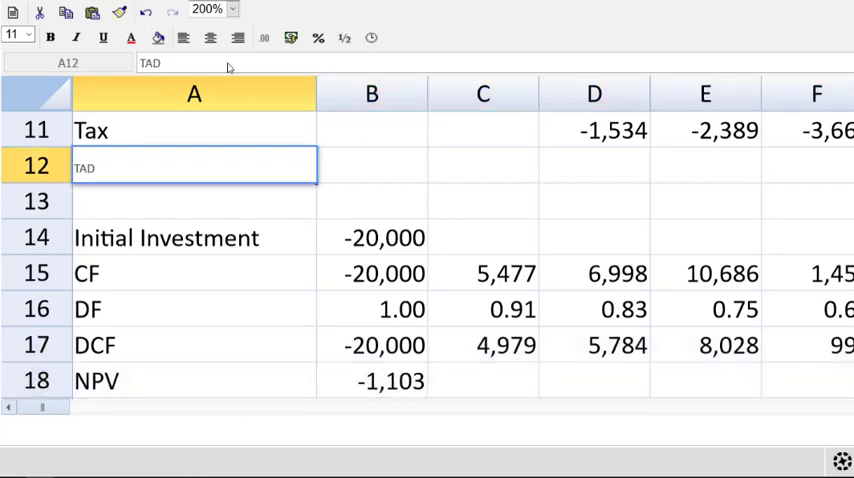
Step: Relabel the TAD row as TAD W2 and head a W2 TAD working with a Year row
text(W2)
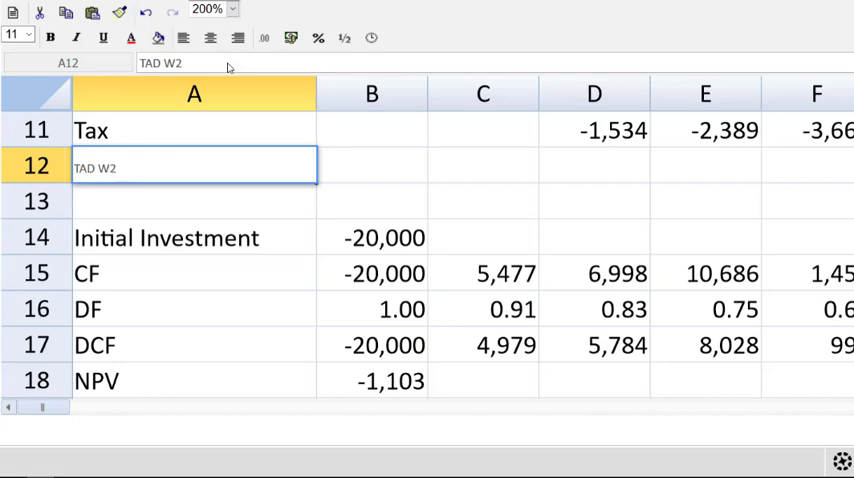
key(Return)
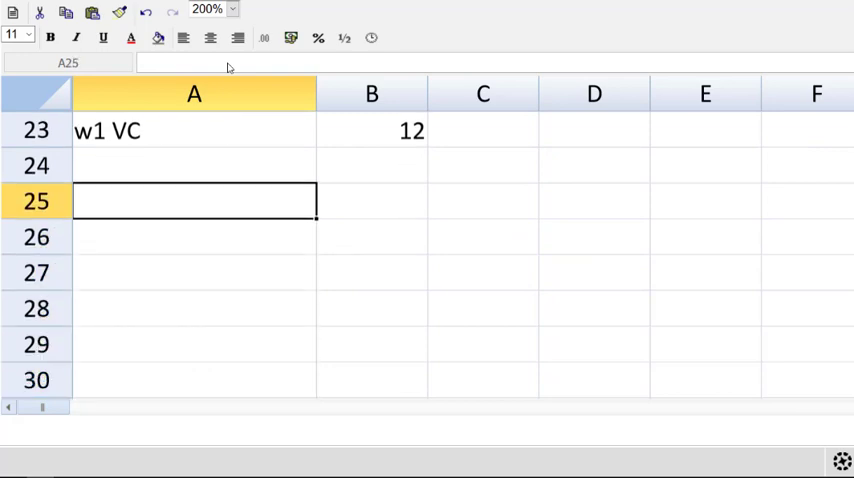
text(W2 T)
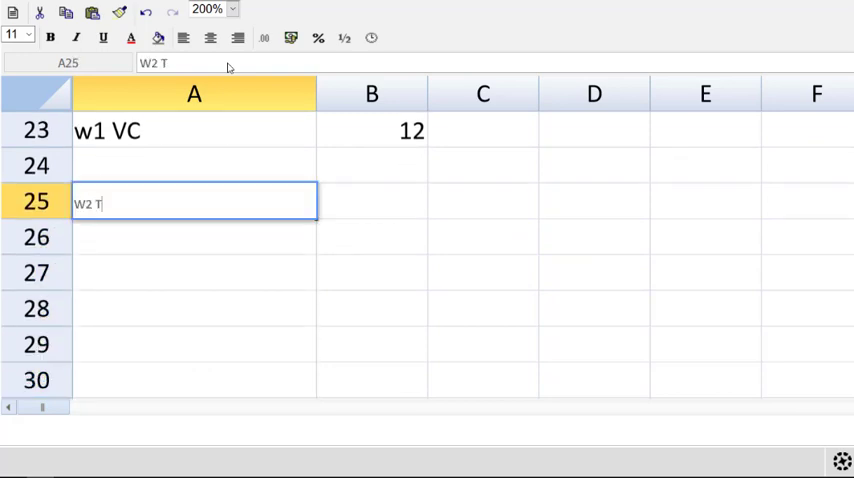
text(AD)
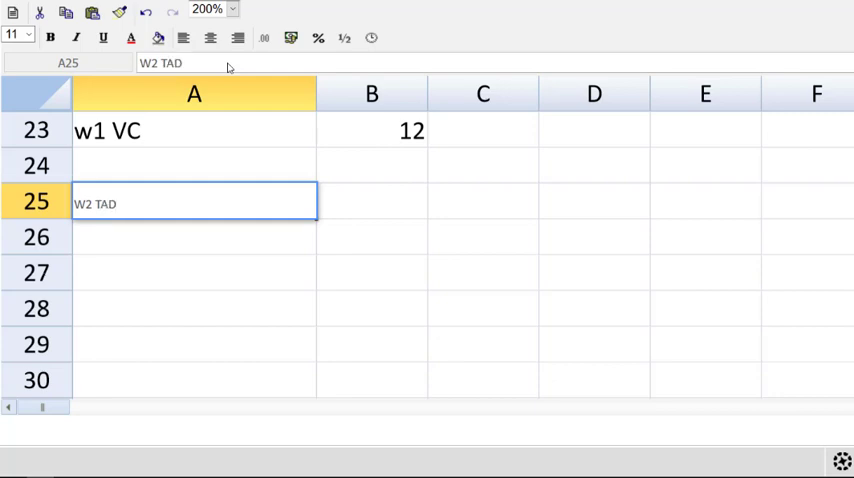
text(Yea)
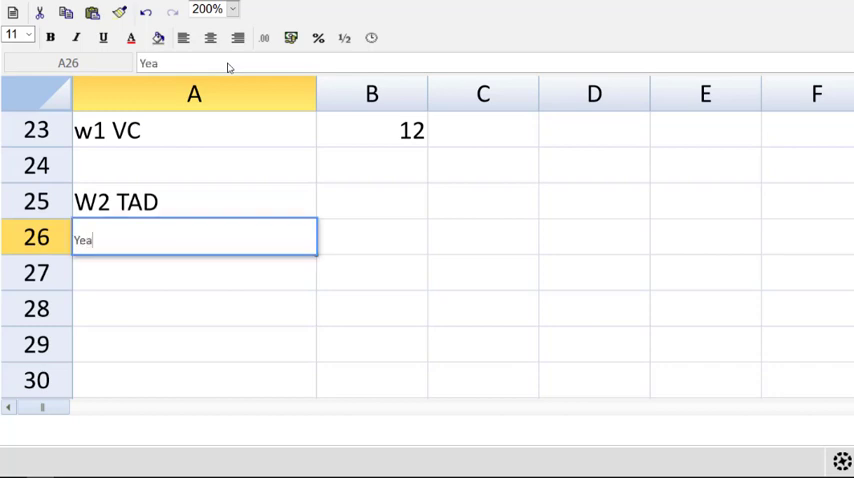
text(r)
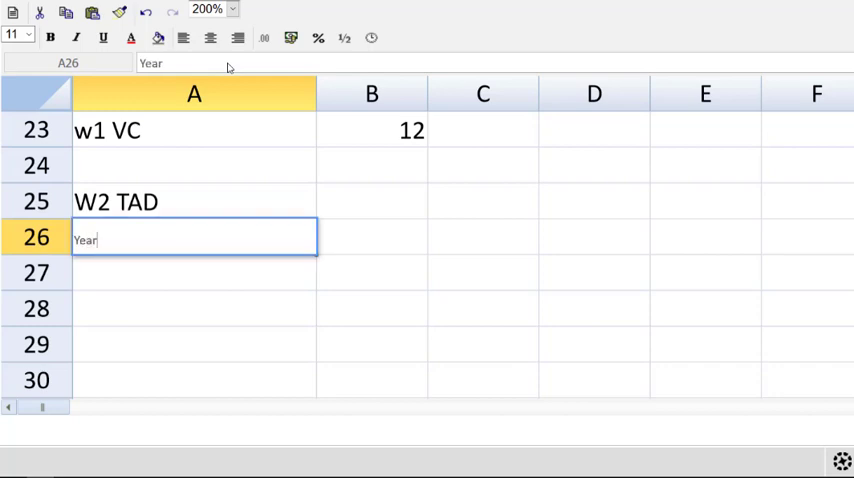
key(Return)
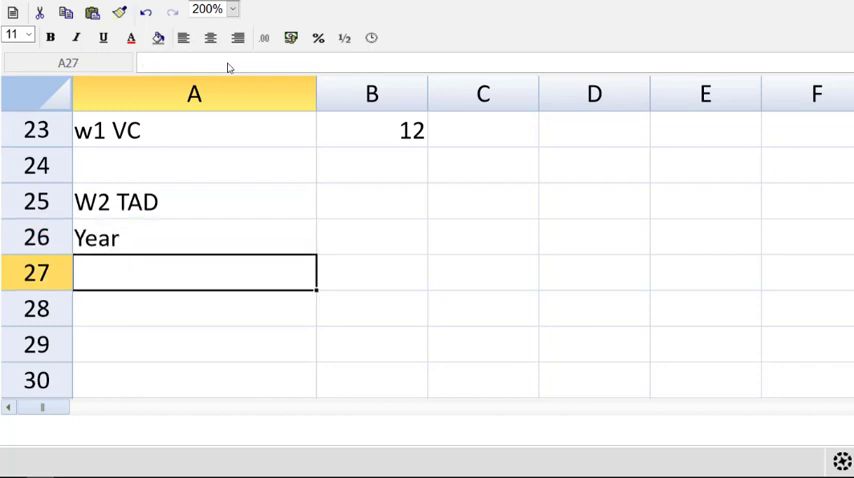
Step: Add NBV/WDV, TAD, Tax Shield and a second Year label beneath the working heading
text(NBV/W)
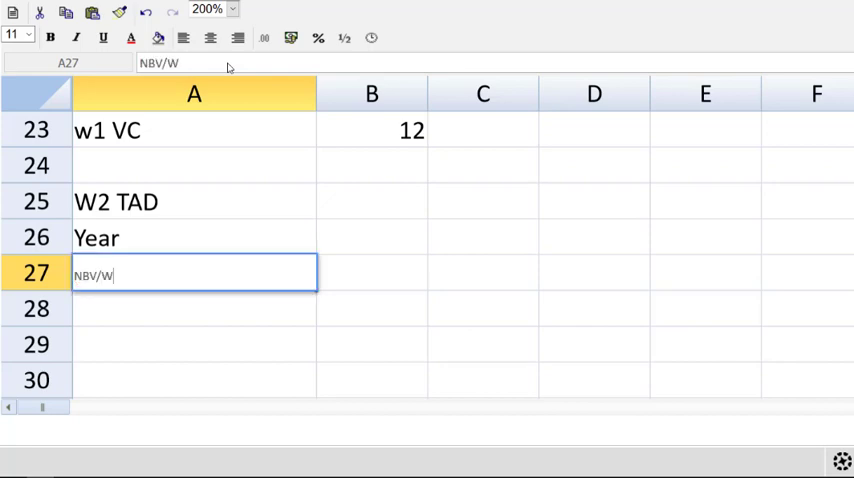
key(Return)
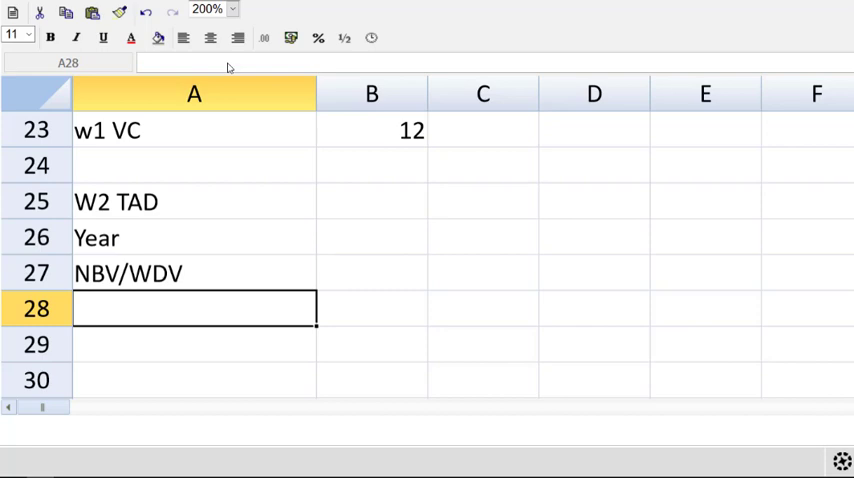
text(TAD)
click(194, 344)
text(Tax Shield)
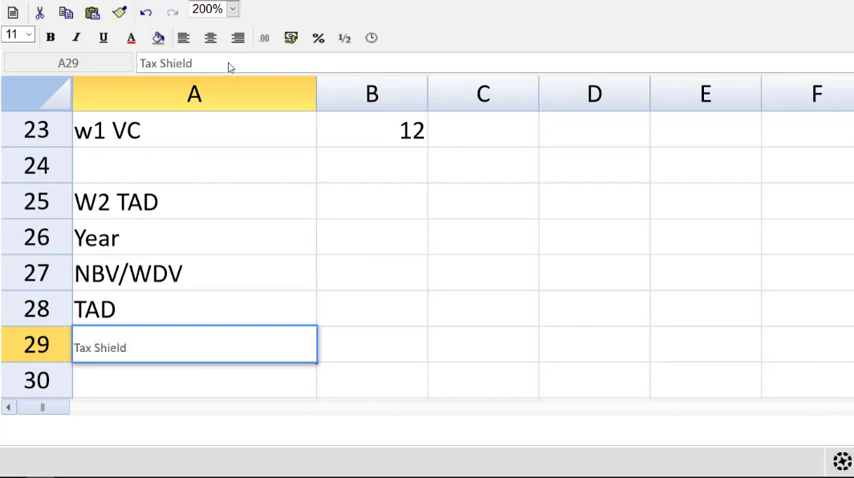
key(Return)
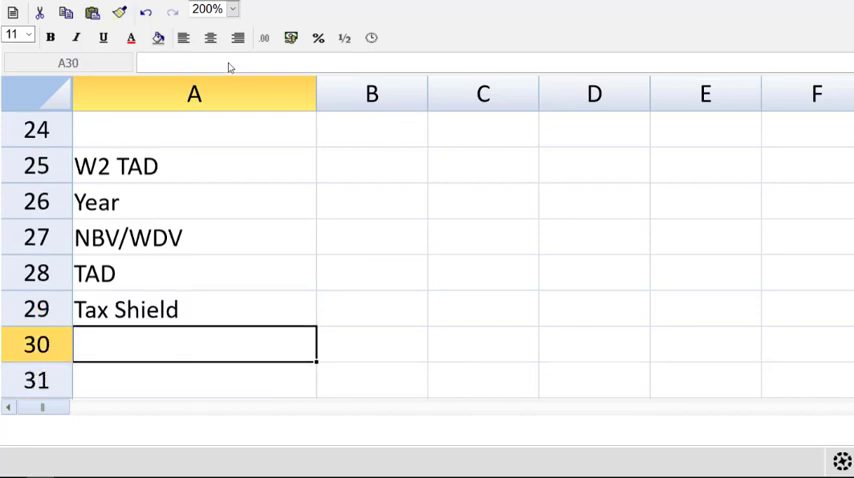
text(Year)
click(704, 202)
text(3)
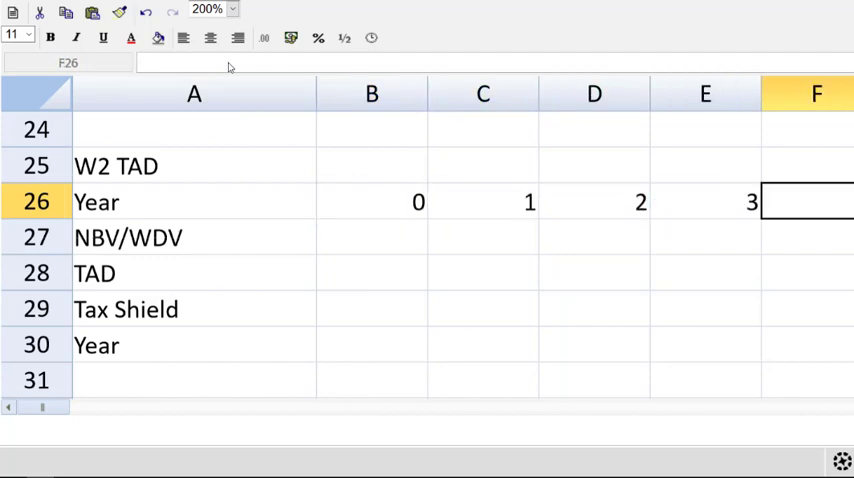
Step: Number the working's years 0–3 and 1–4 and give its value rows thousand separators
click(372, 236)
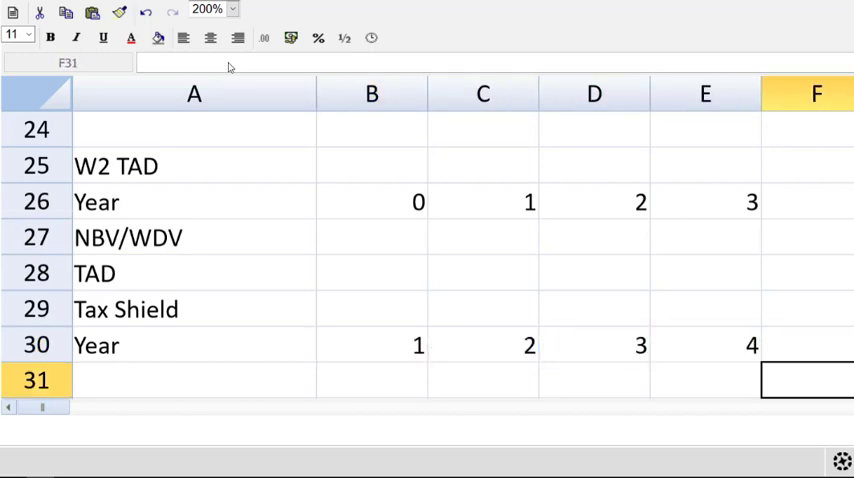
click(482, 380)
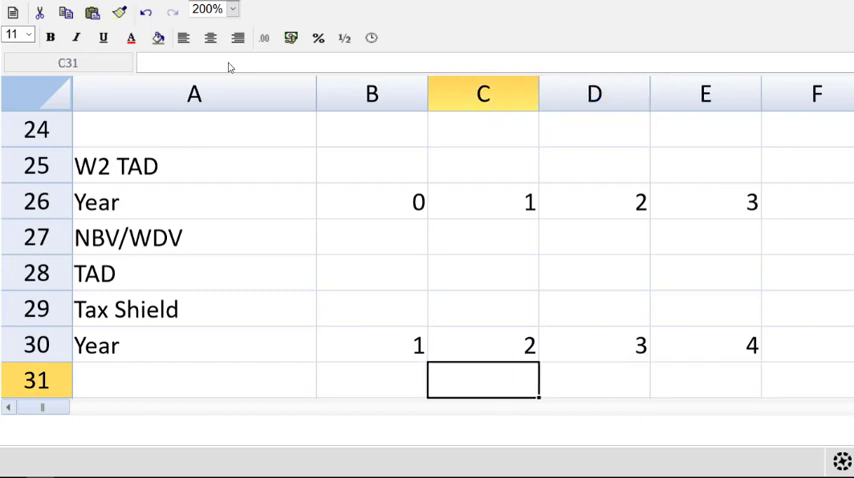
click(372, 236)
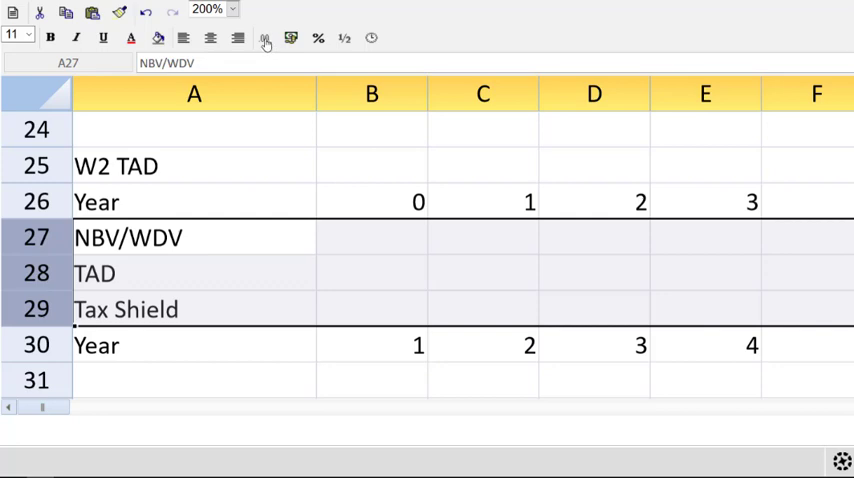
click(264, 38)
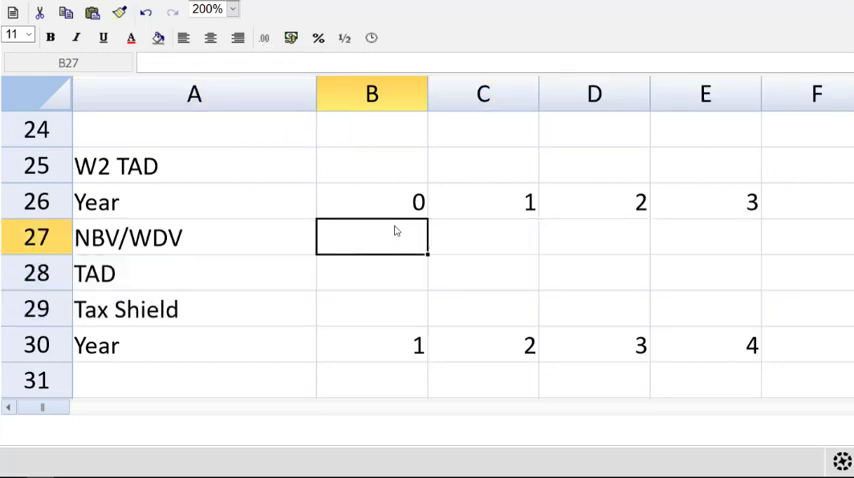
Step: Enter the 20,000 opening value, Year 1 TAD at 25% and written-down value as opening less TAD
text(2000)
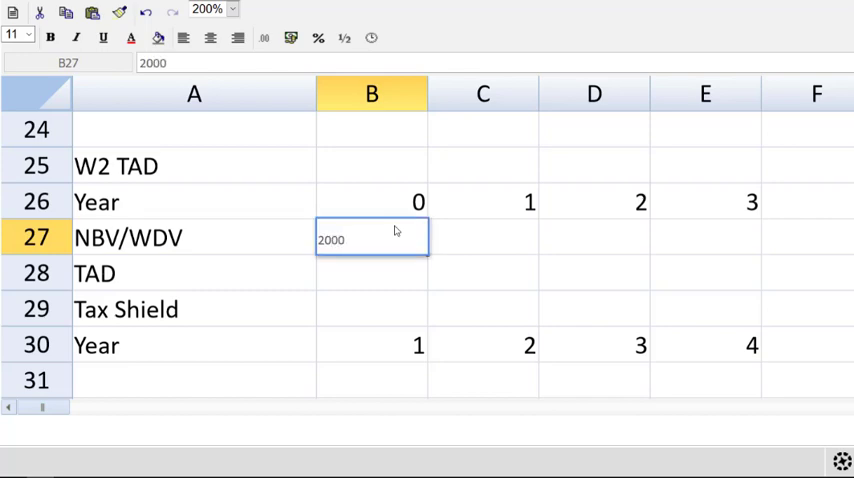
key(Return)
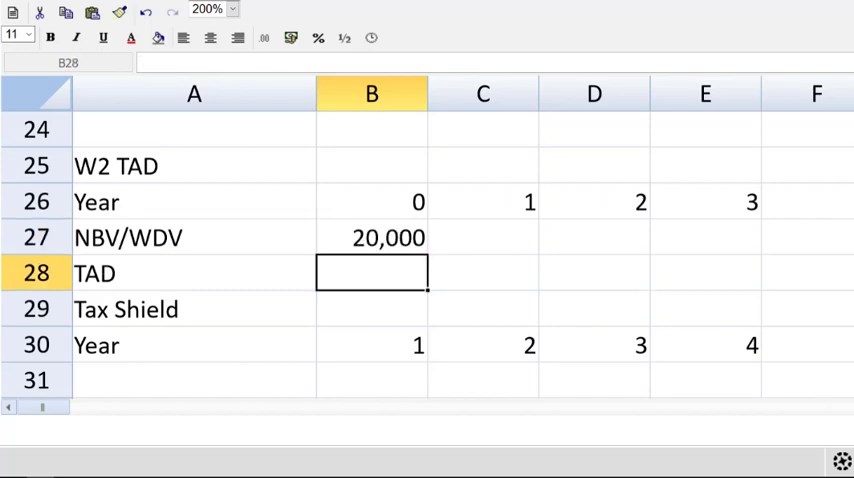
scroll(right, 3)
text(=B27)
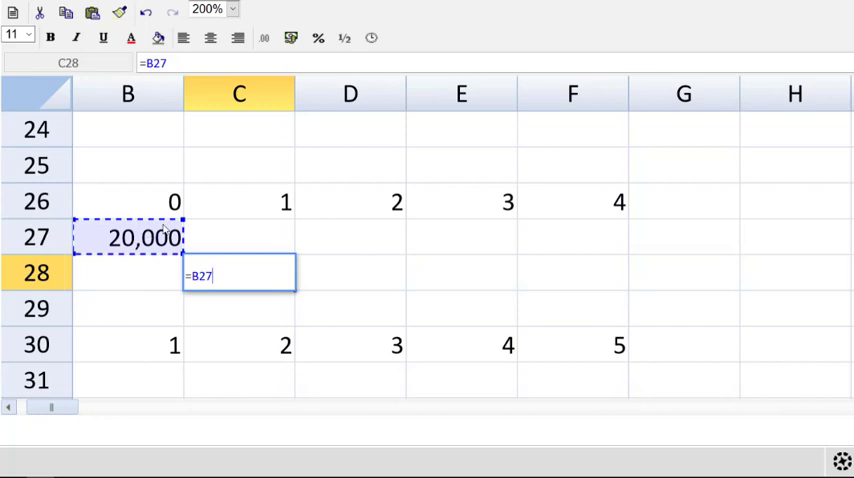
text(*)
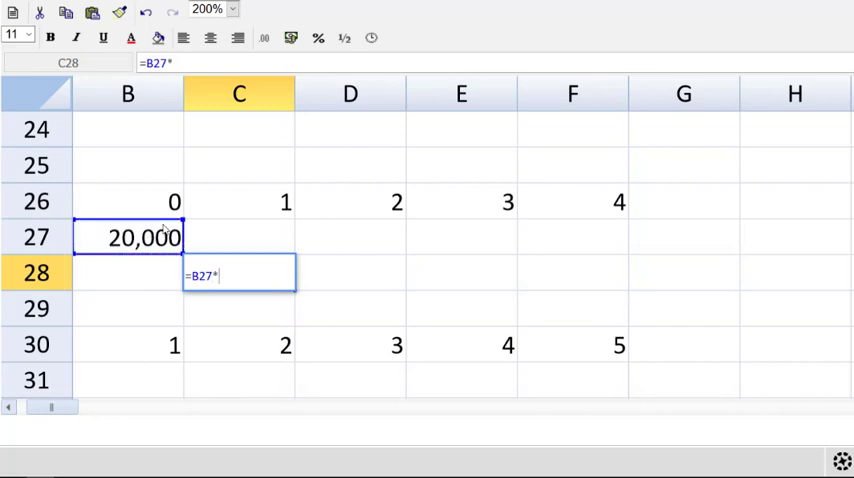
text(.25)
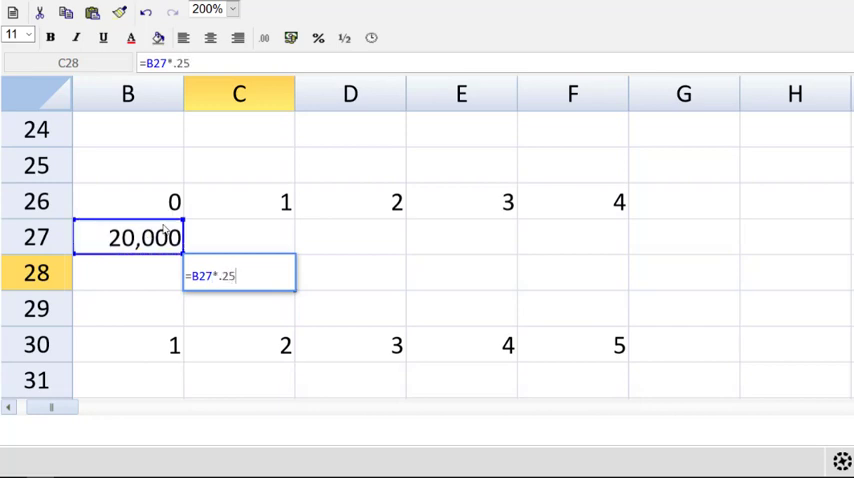
key(Return)
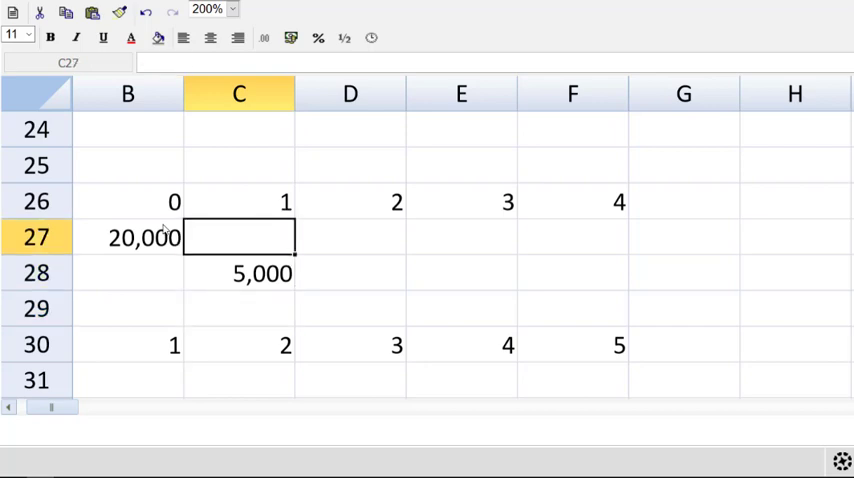
text(=B27)
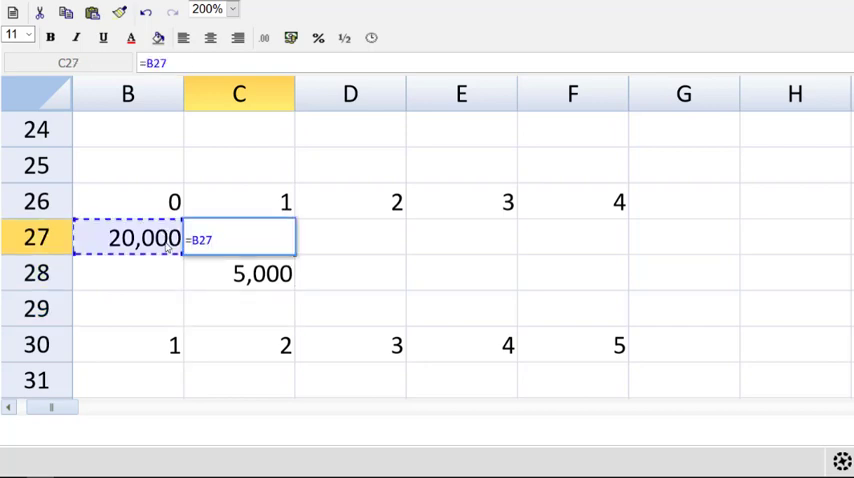
text(-)
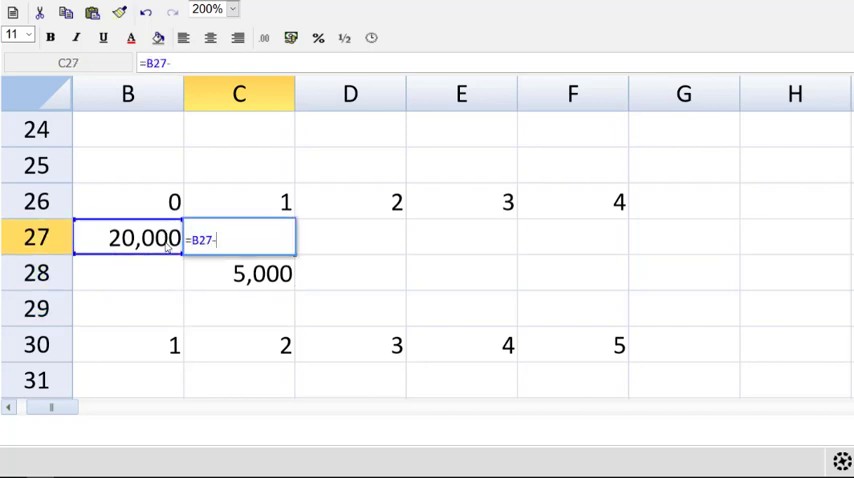
key(Return)
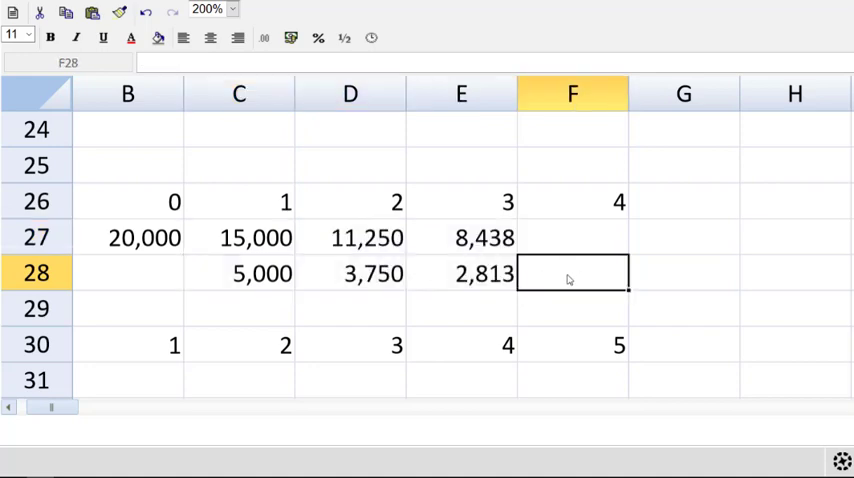
Step: Enter the Year 4 balancing allowance as 20,000 less the sum of Years 1–3 TAD, giving 8,438
text(=)
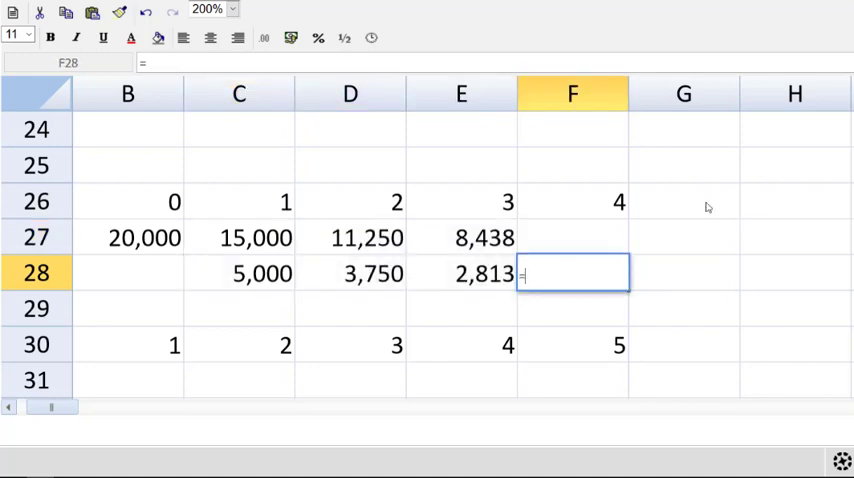
click(128, 236)
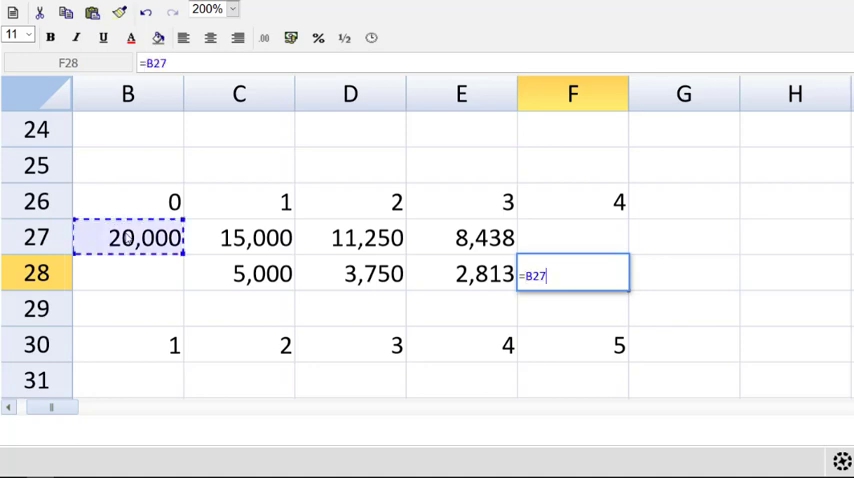
text(-su)
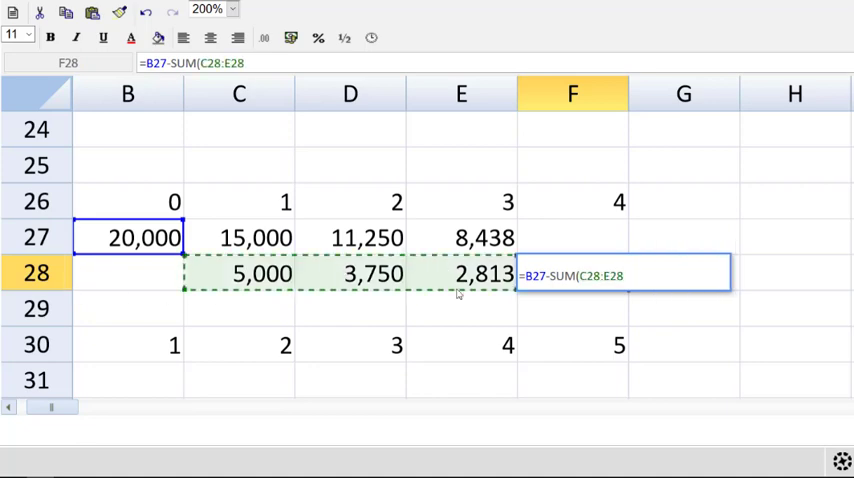
key(Return)
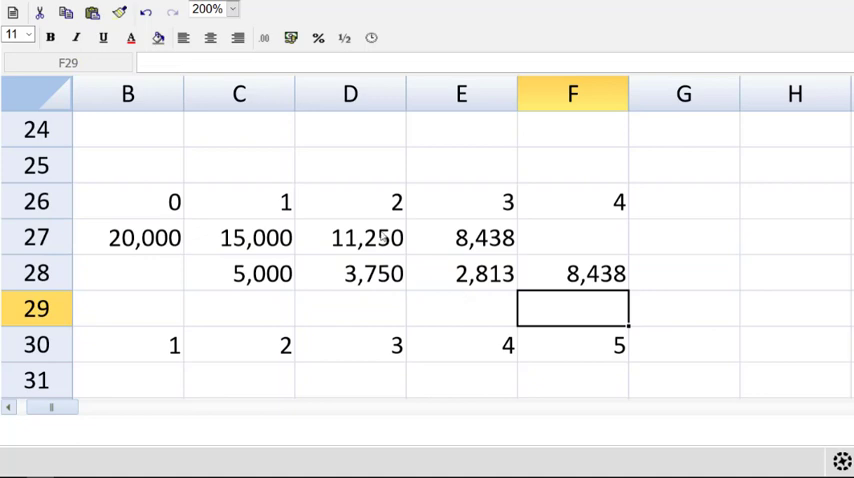
click(350, 308)
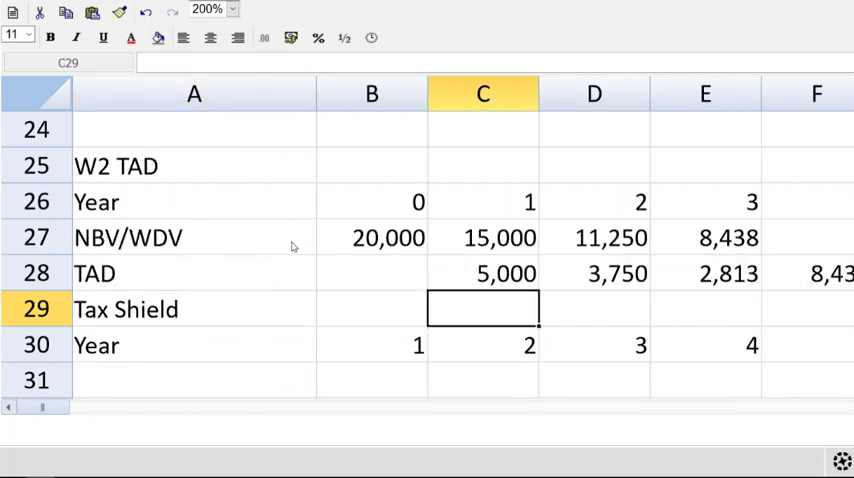
Step: Enter =C28*.28 in C29 and fill to F29 giving tax shields 1,400, 1,050, 788 and 2,363
text(=C28*)
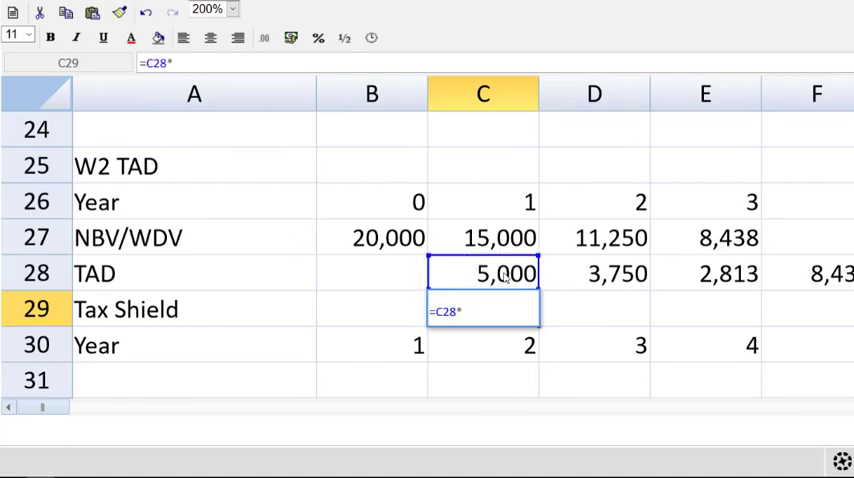
text(.28)
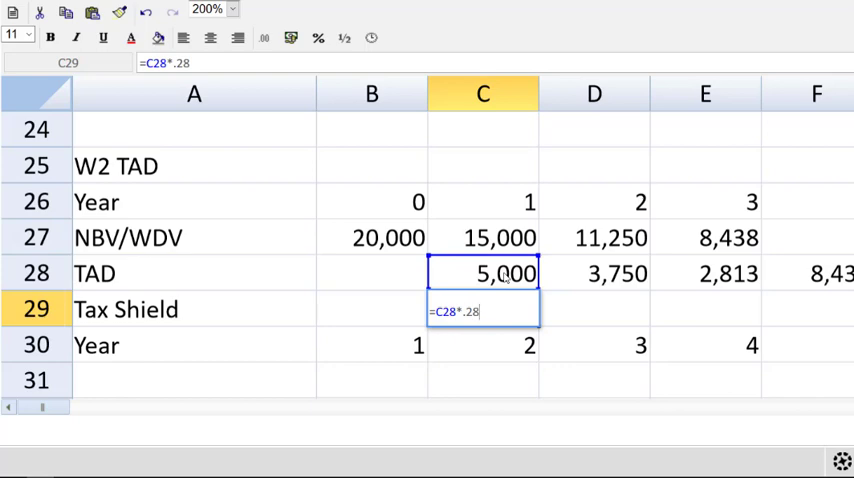
key(Return)
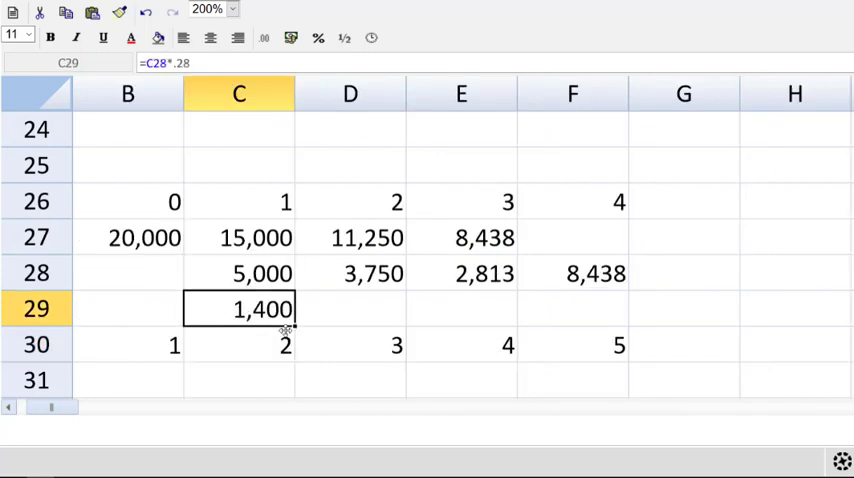
drag(238, 308, 546, 308)
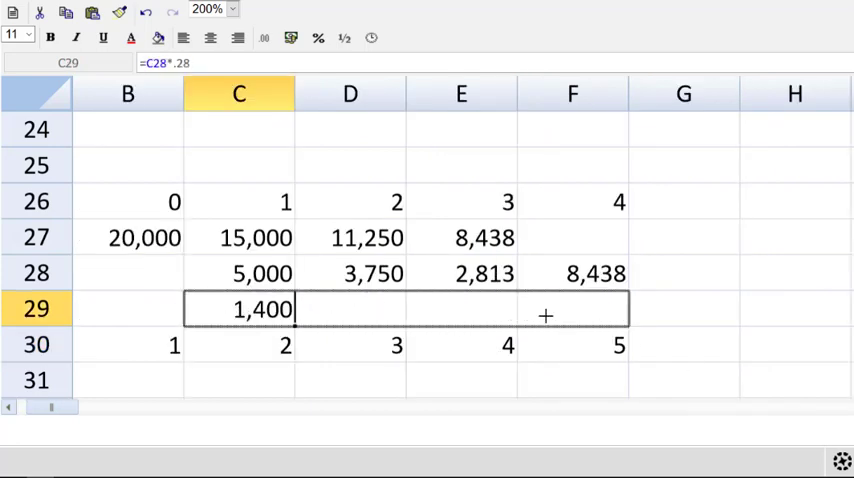
drag(292, 308, 628, 308)
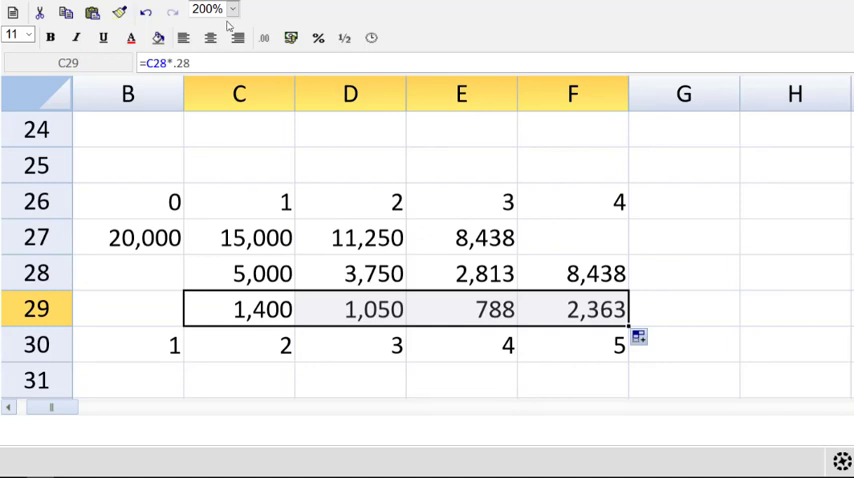
click(232, 8)
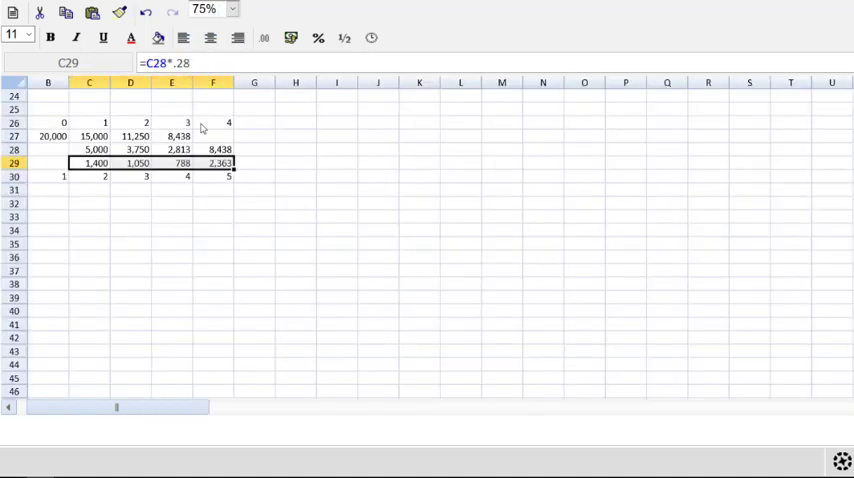
Step: Link D12 to the W2 tax shield (=C29) and fill across to G12, raising NPV to 2,848
scroll(up, 3)
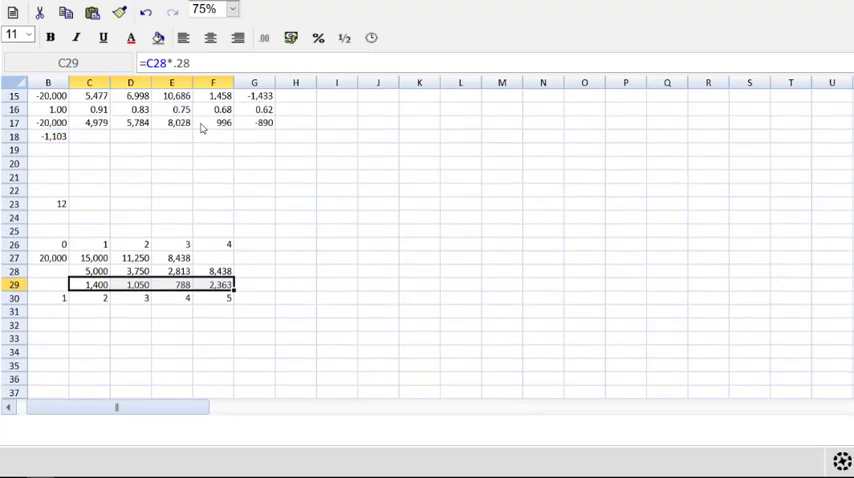
scroll(up, 3)
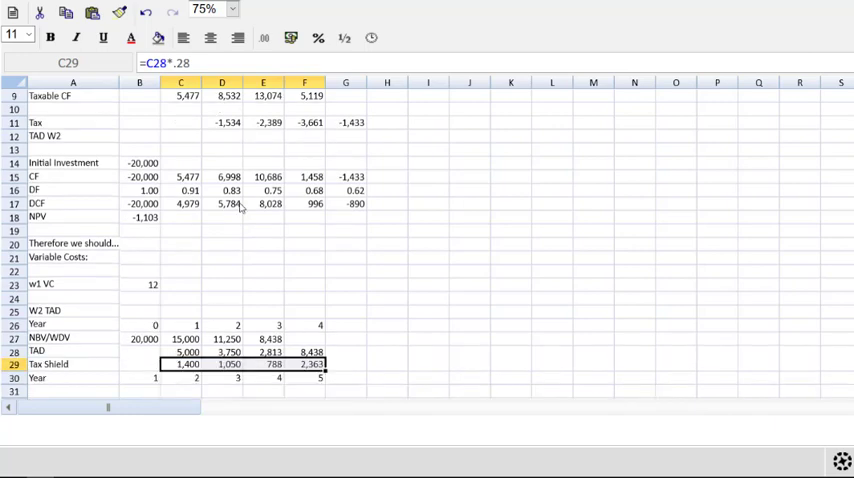
click(222, 136)
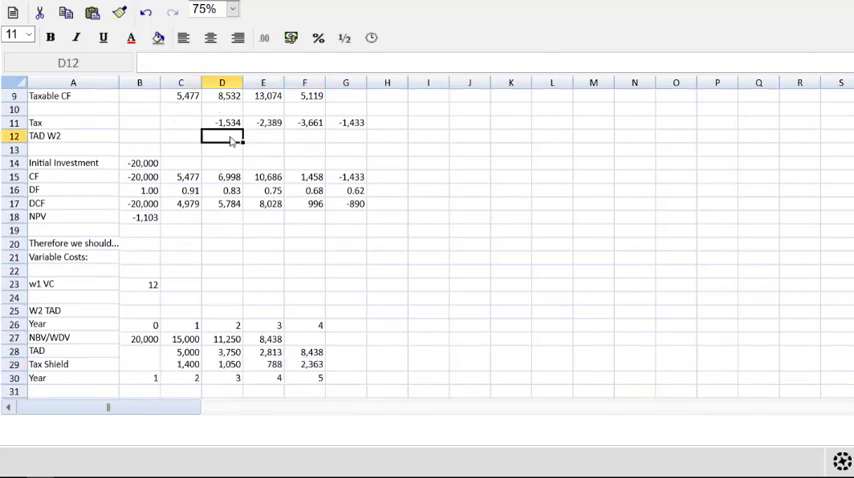
text(=)
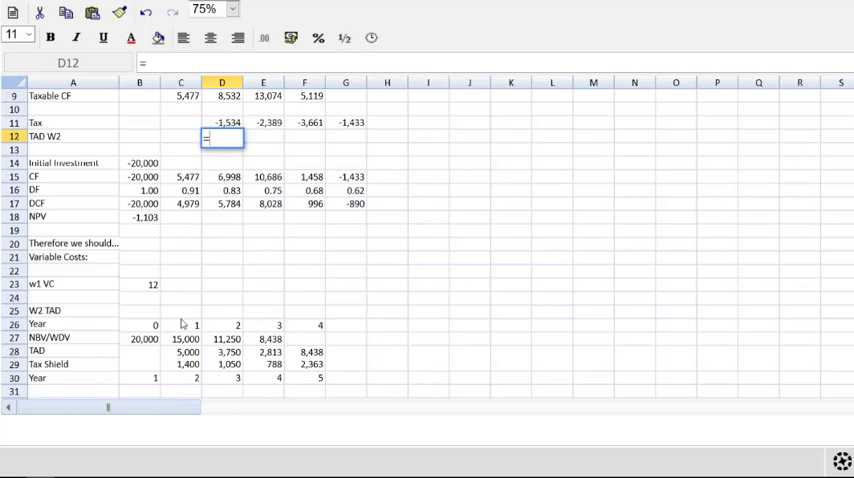
click(180, 364)
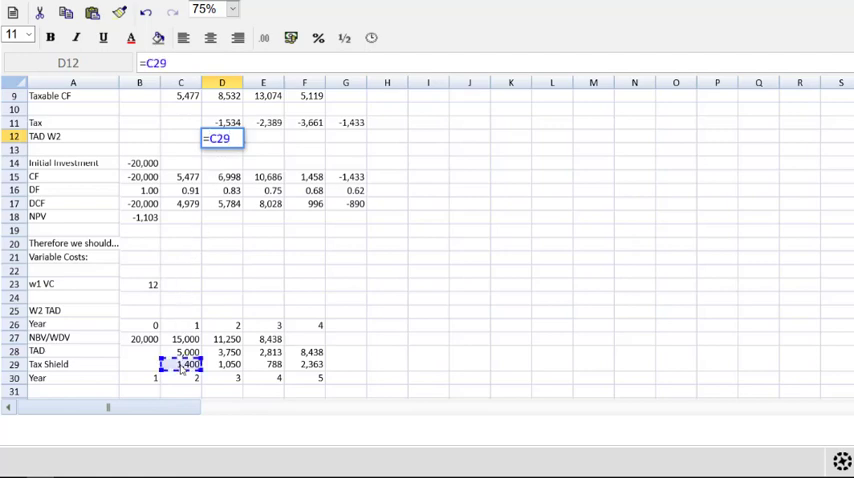
key(Return)
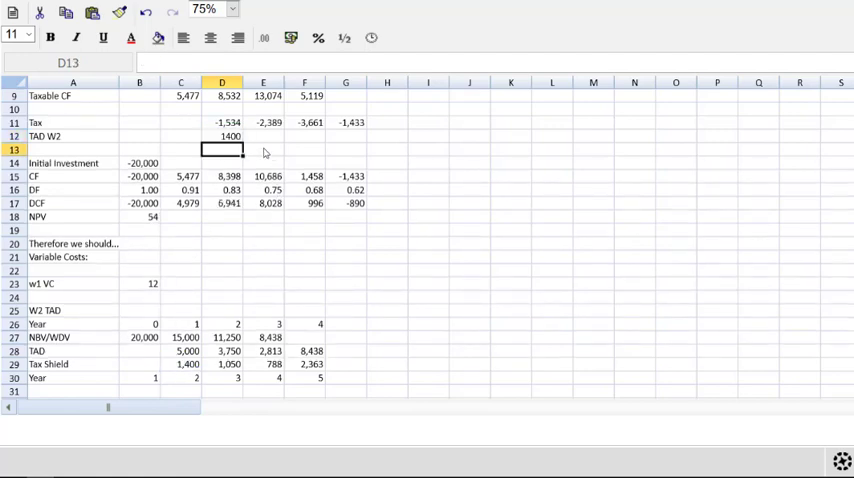
click(222, 136)
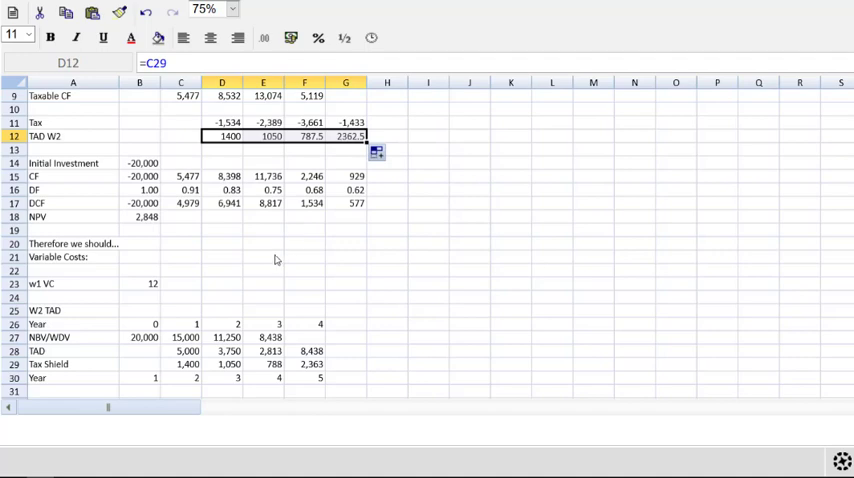
mouse_move(268, 264)
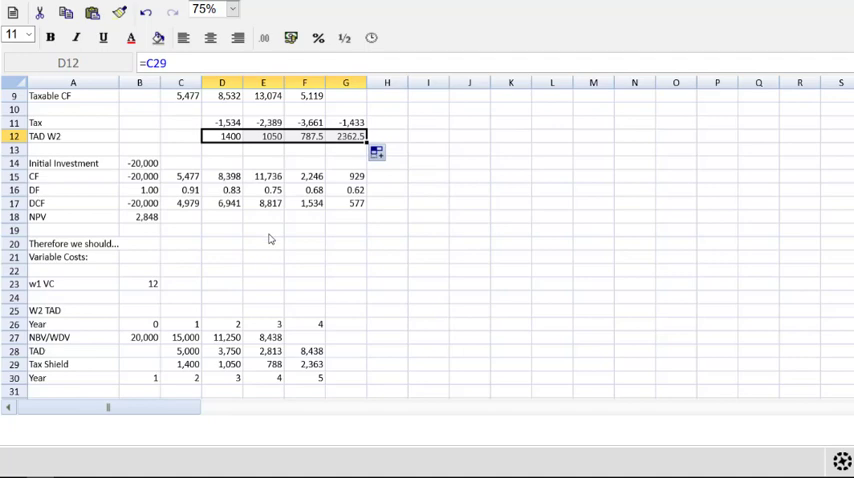
mouse_move(270, 208)
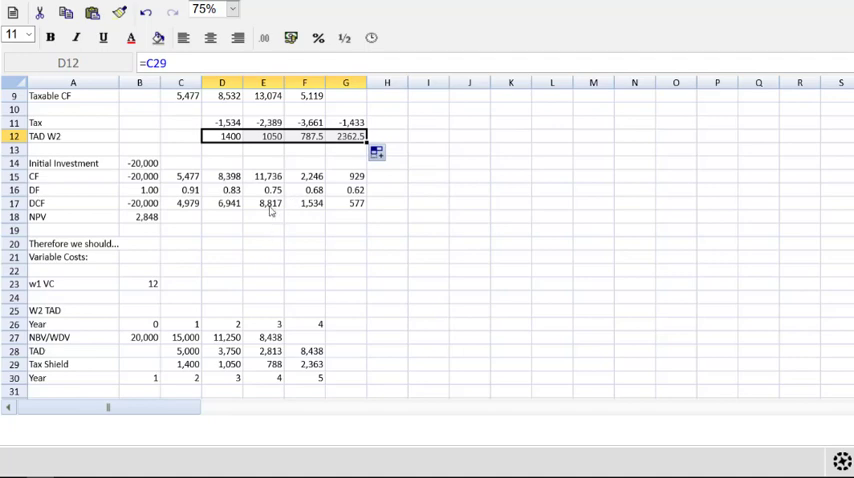
Step: Select A20 below the NPV ready for the written conclusion
scroll(up, 3)
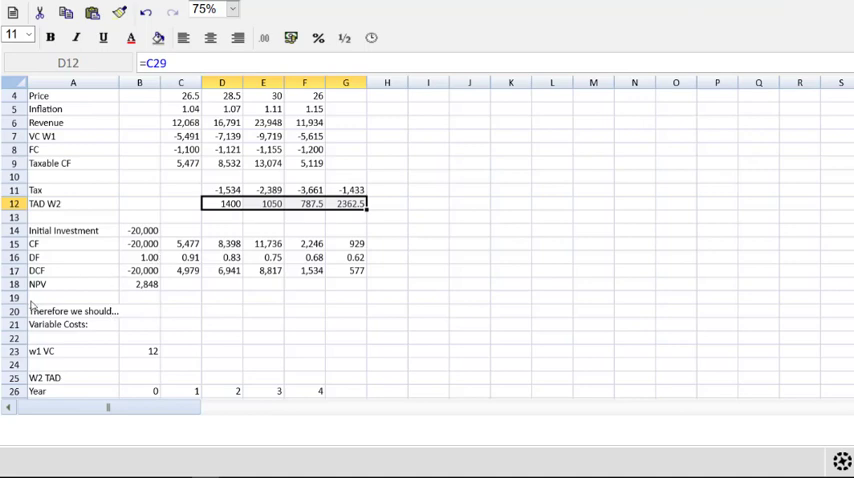
click(72, 296)
text(Our)
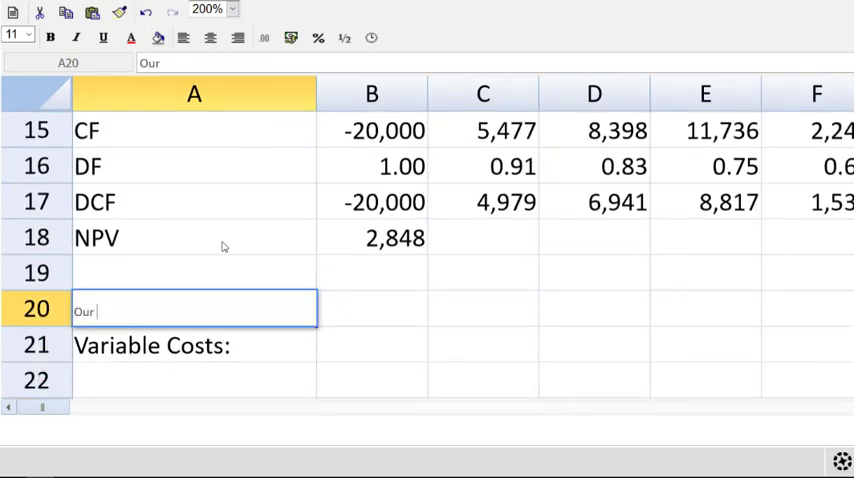
Step: Write 'NPV is positive, therefore accept the project as it will increase wealth' and start 'Variable Costs:' in A21
text(NPV is)
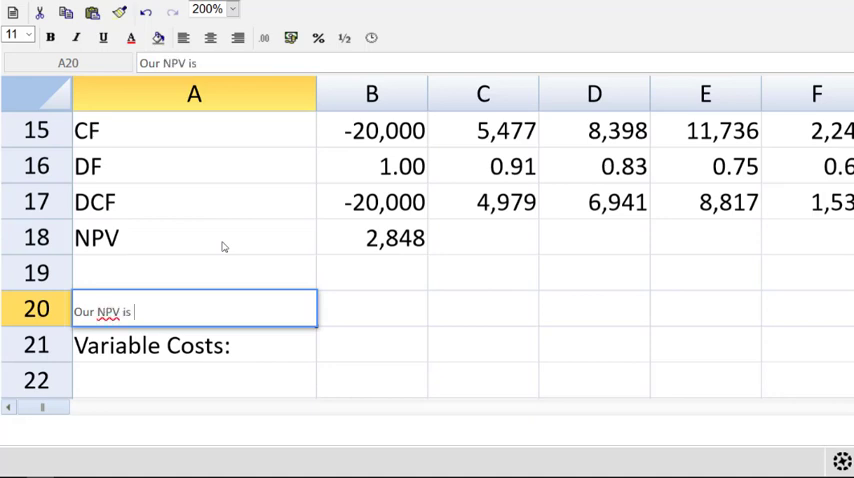
text(positiv)
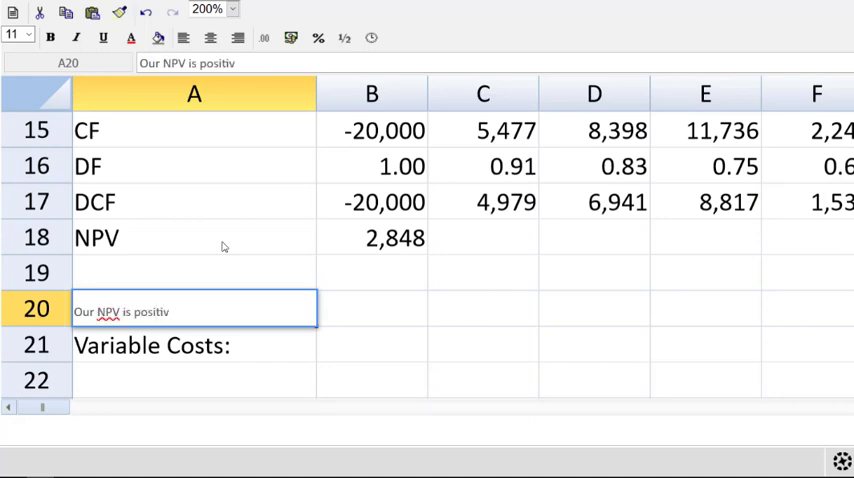
text(e, therefore we should a)
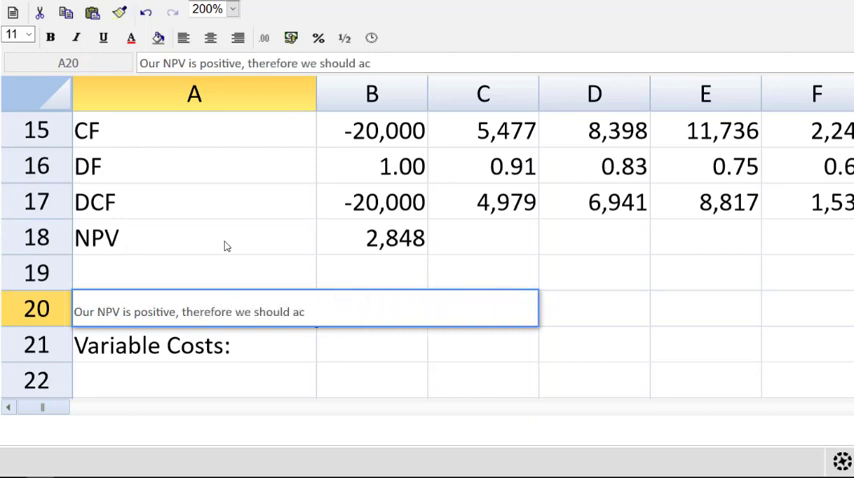
text(cept the pro)
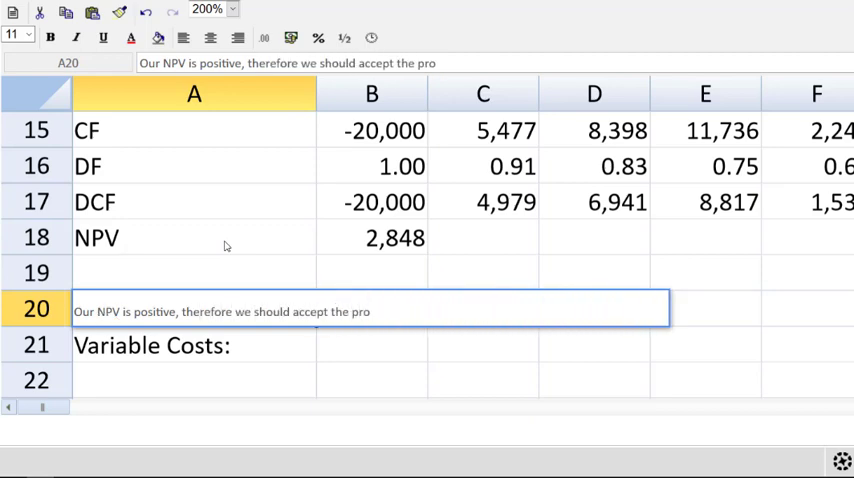
text(ject as it will increase owner)
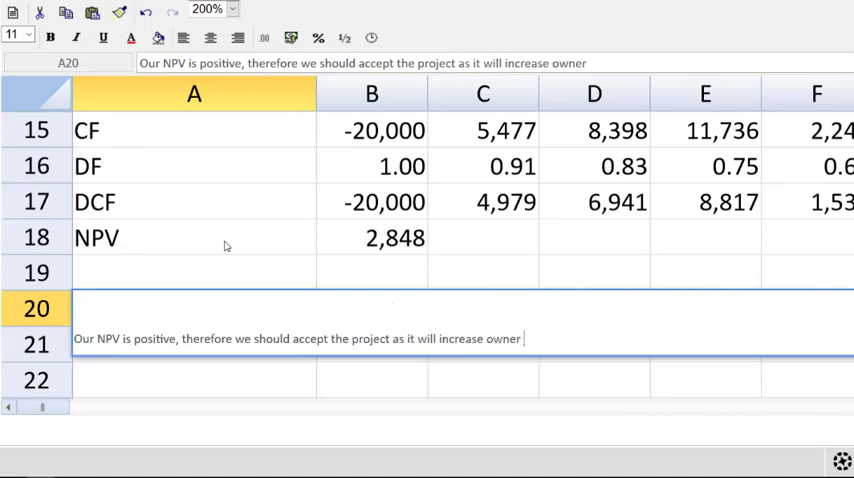
text(wealt)
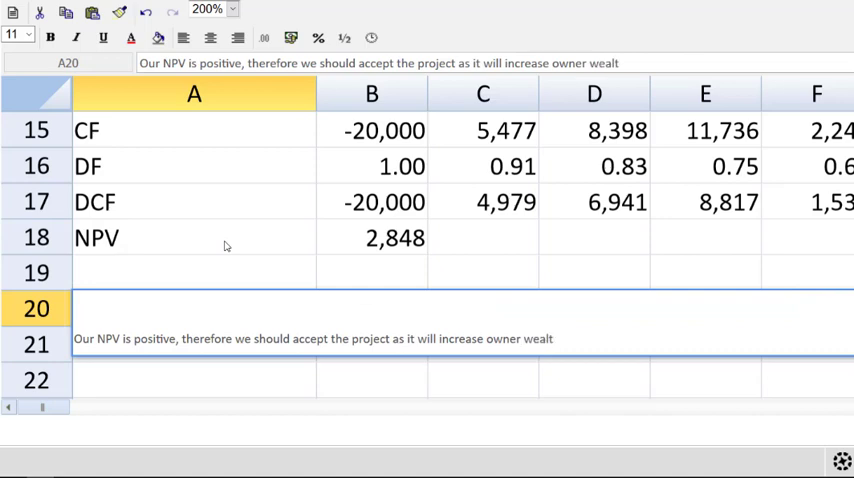
text(Variable Costs:)
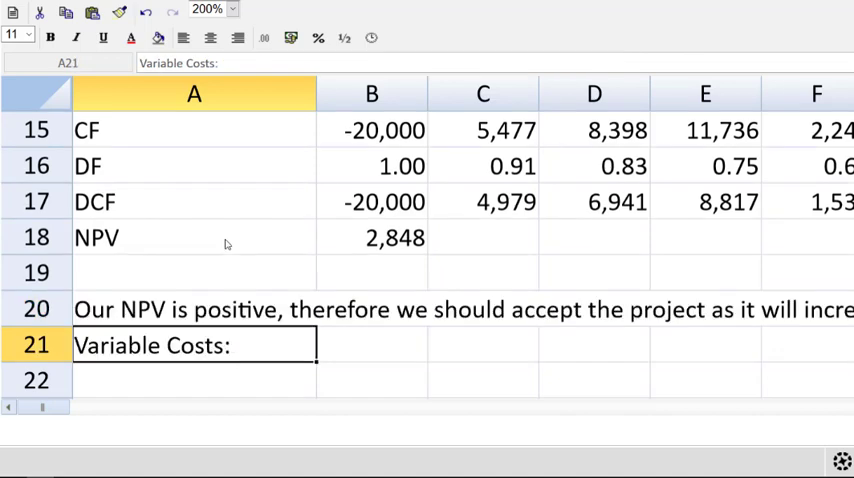
Step: Note an 80% chance VC per unit is $12 or lower and a 20% chance it is higher
text(There is)
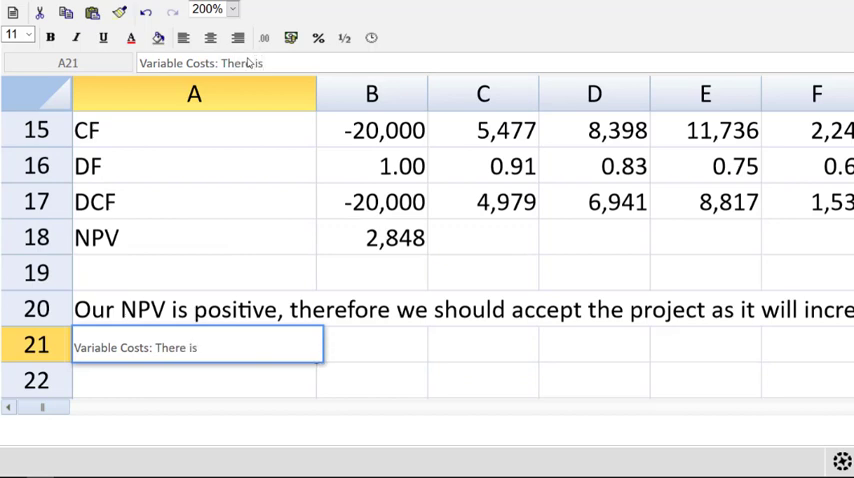
text(an 80)
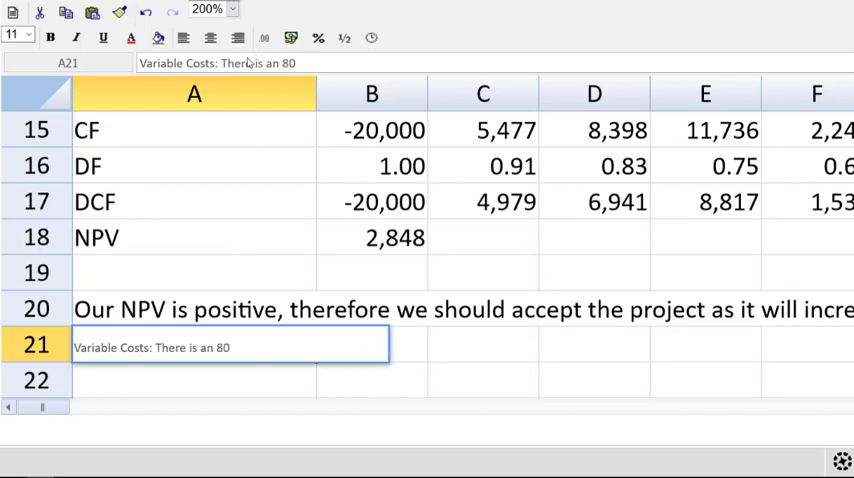
text(% chance that)
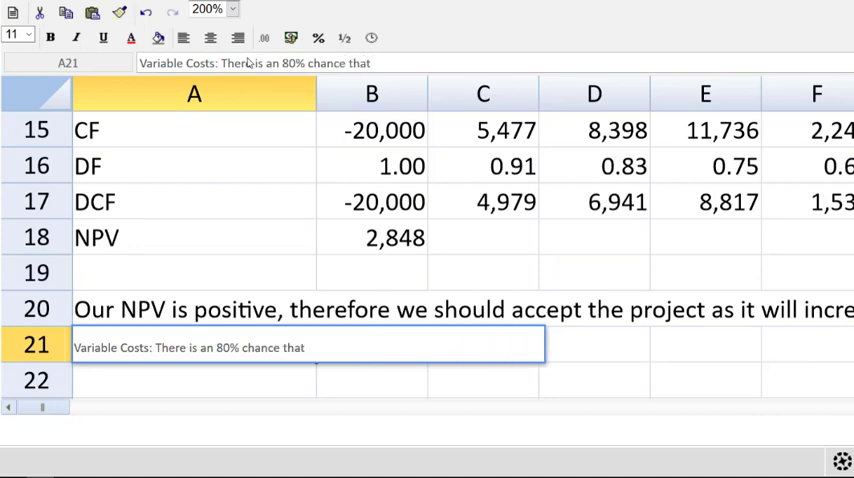
text(VC per unit will b)
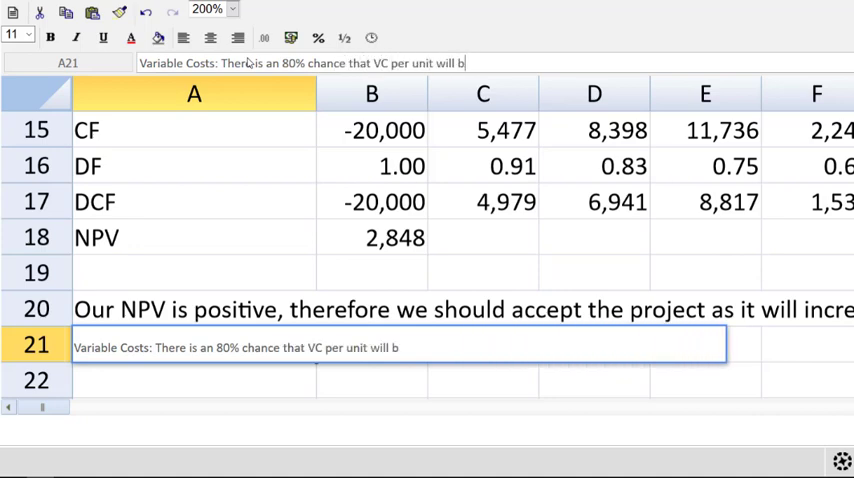
text($12)
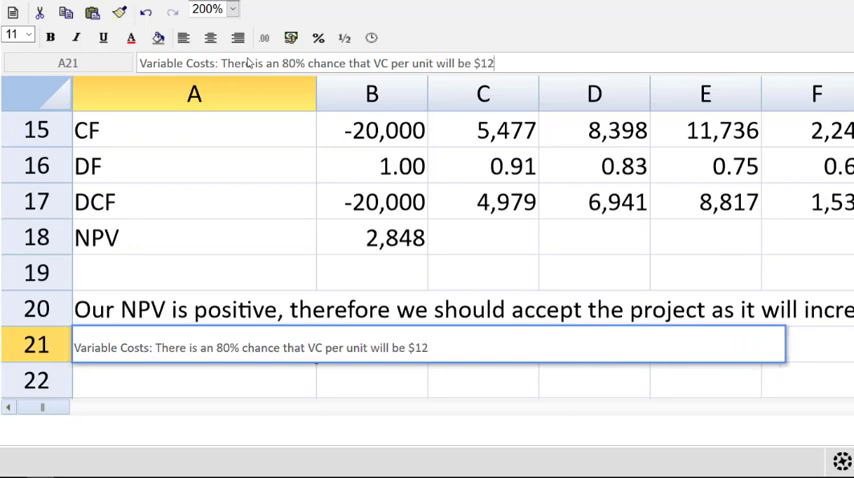
text(or lower--good news. But, there)
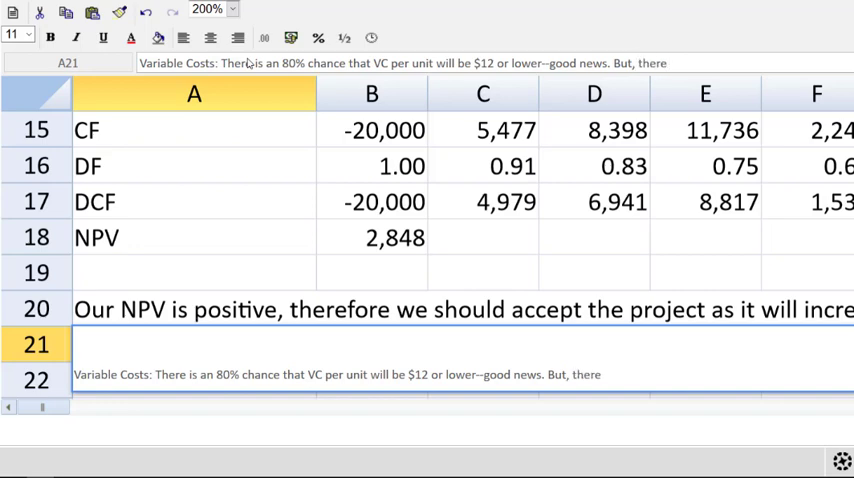
text(is)
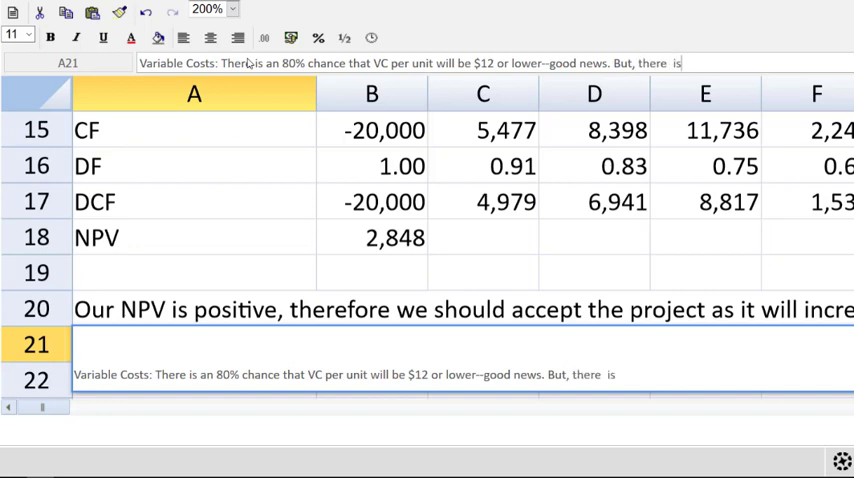
text(a20)
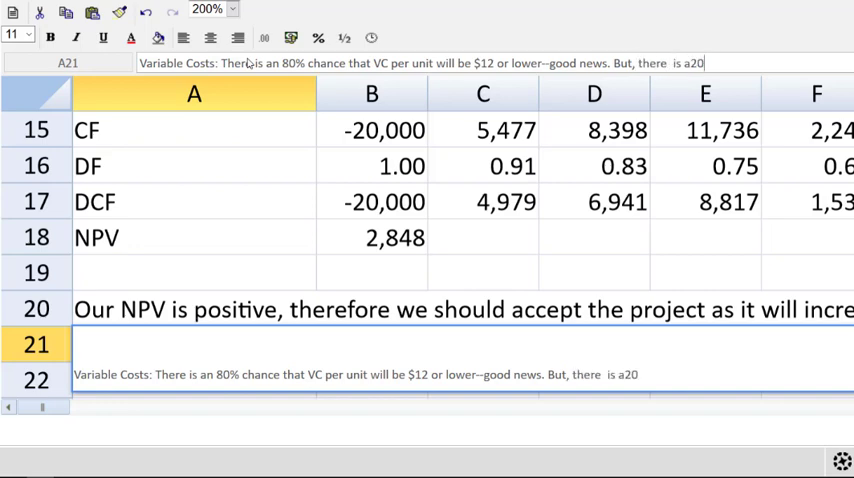
key(Backspace)
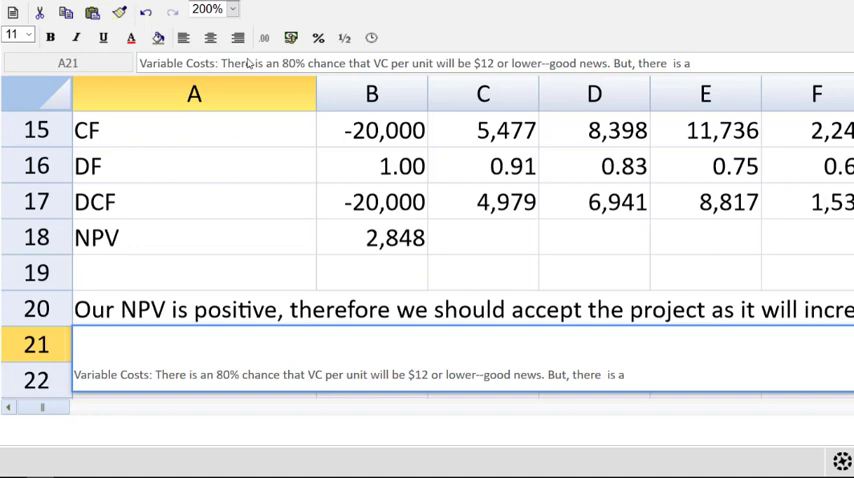
text(20% chance that it will be higher. This can i)
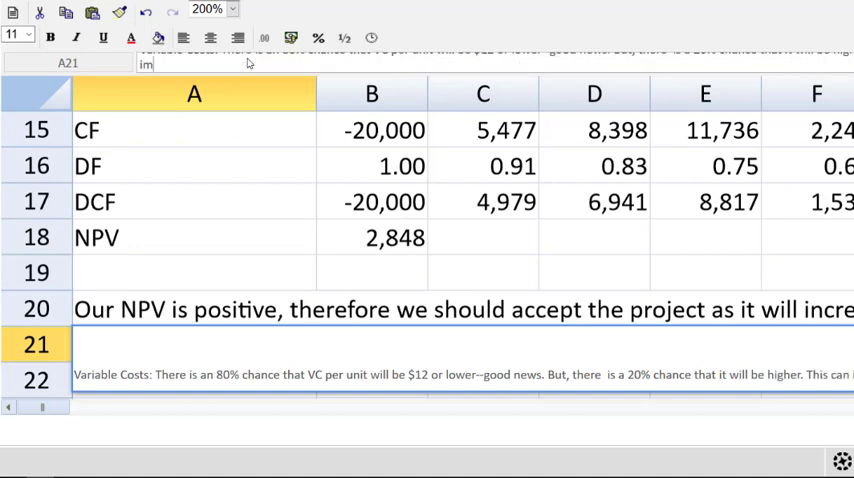
Step: Add that higher VC would impact the NPV adversely, recommending spreadsheet sensitivity analysis
text(pact our)
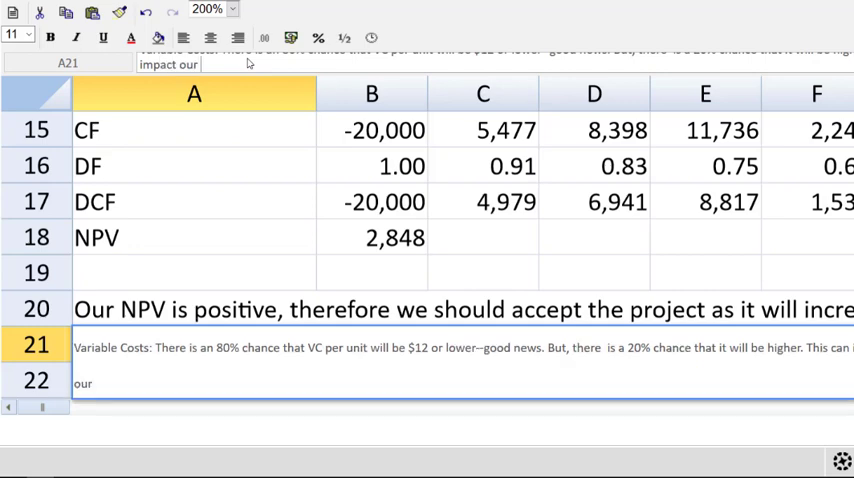
text(NPV)
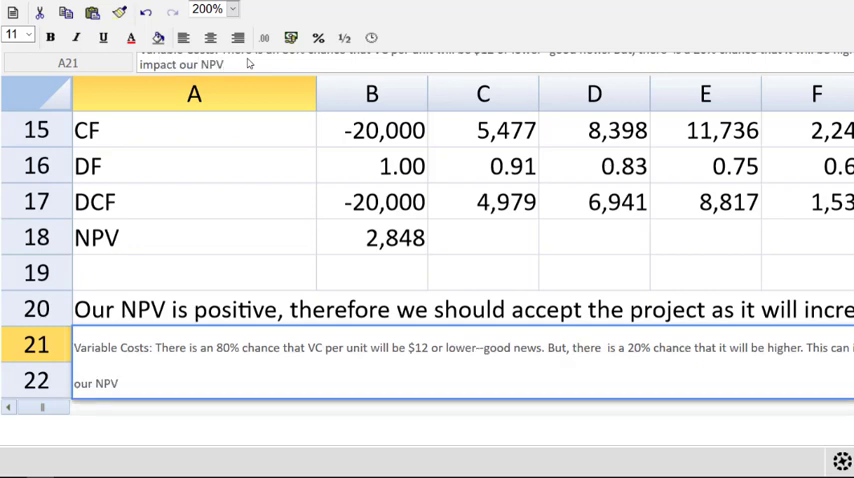
text(calculat)
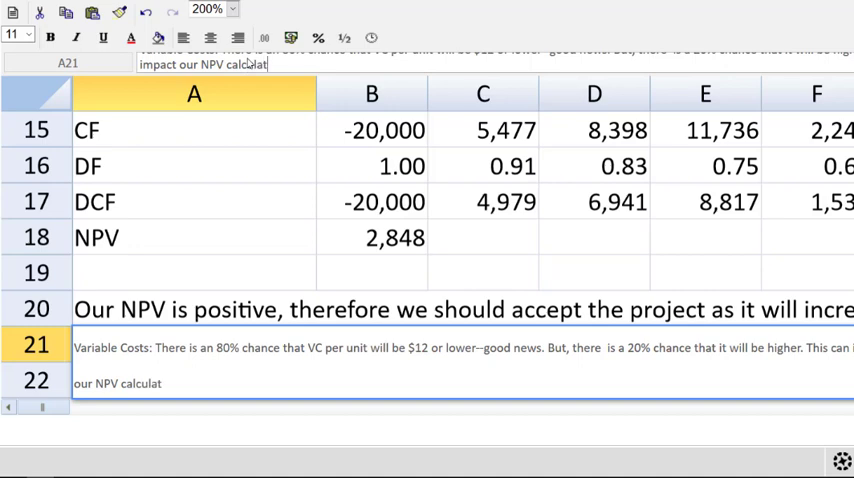
text(ion adverse)
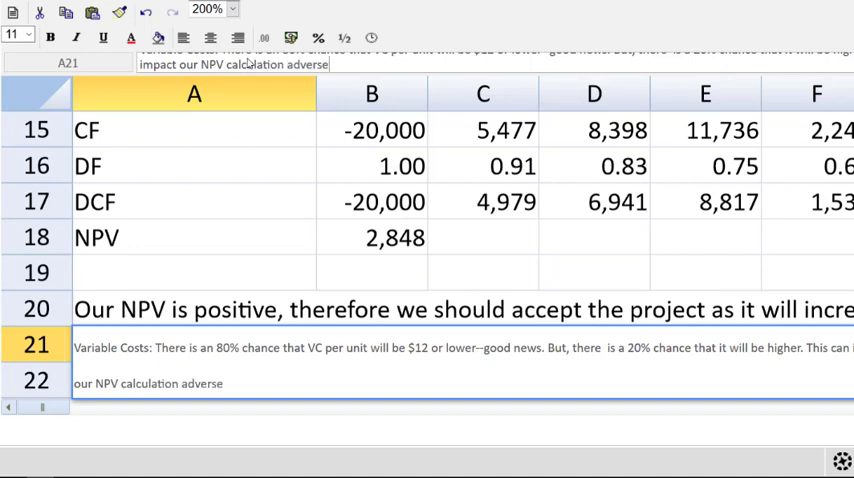
text(ly--we should check t)
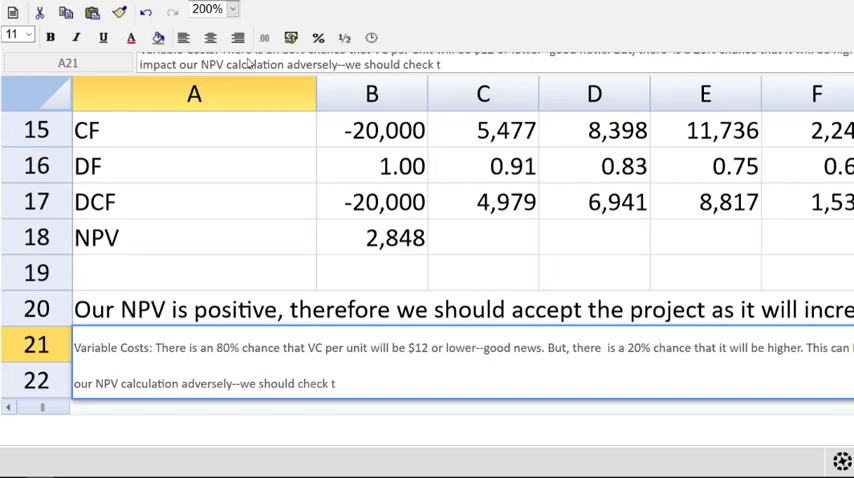
text(his with o)
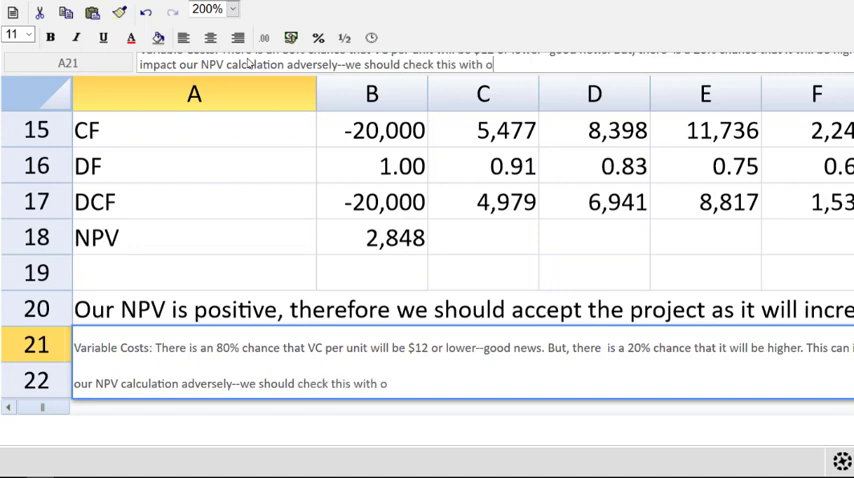
text(ur spreadsheet model and perfrom)
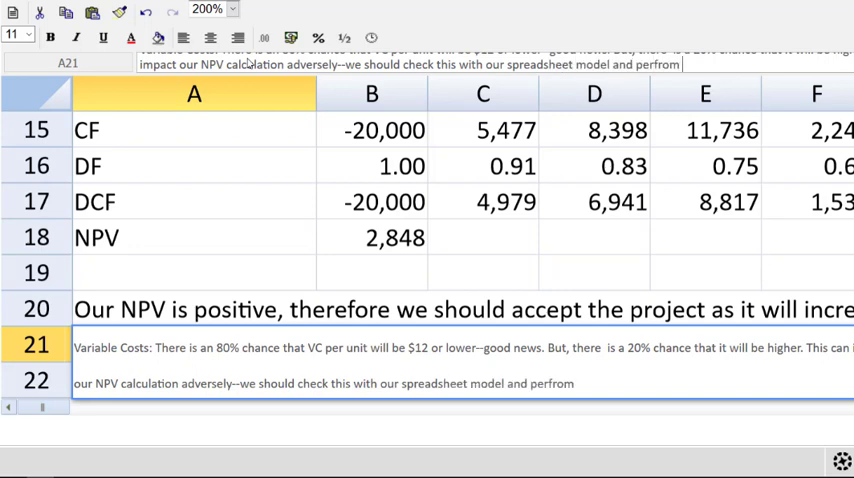
text(sensit)
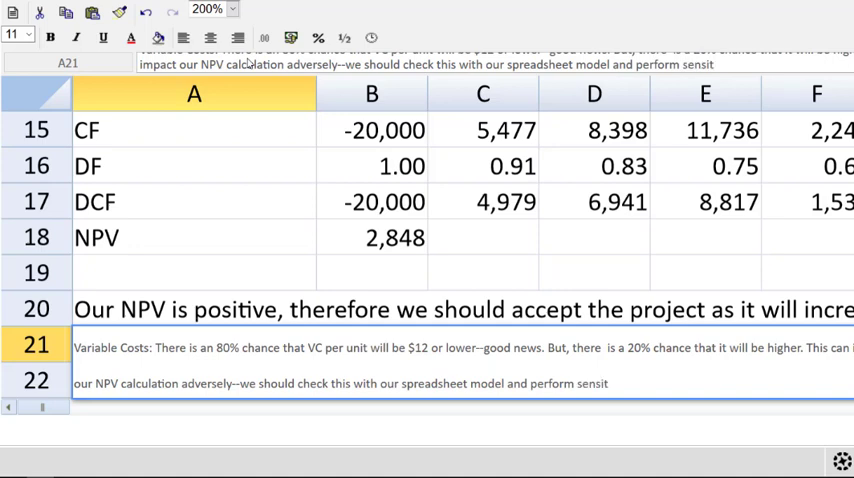
text(ivity alan)
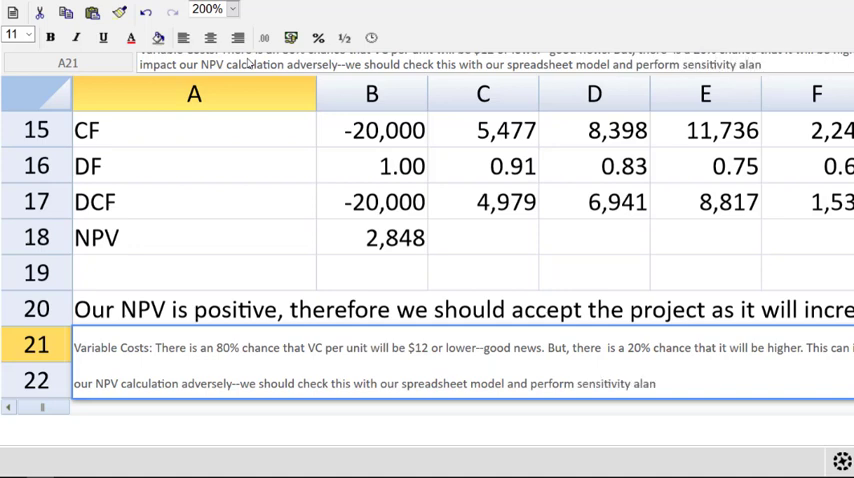
text(anal)
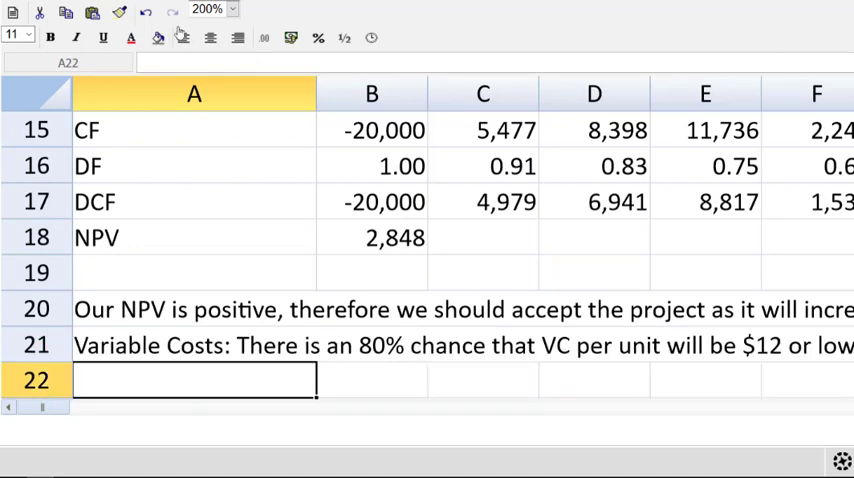
click(232, 8)
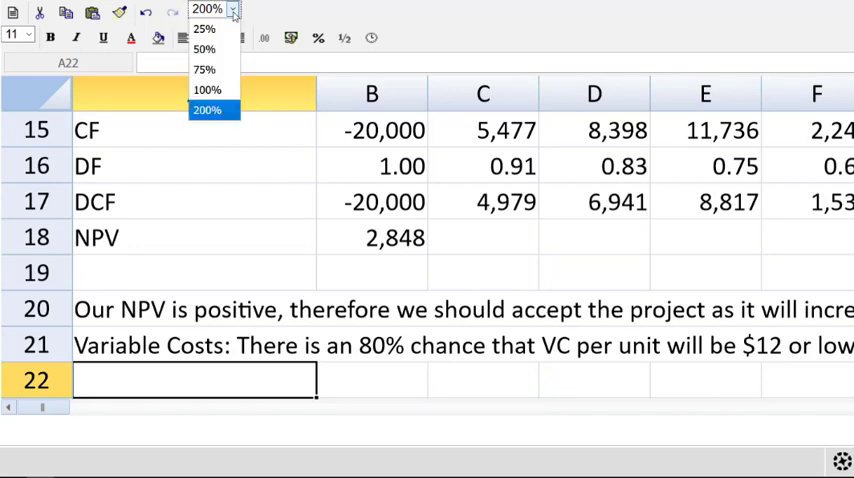
click(208, 110)
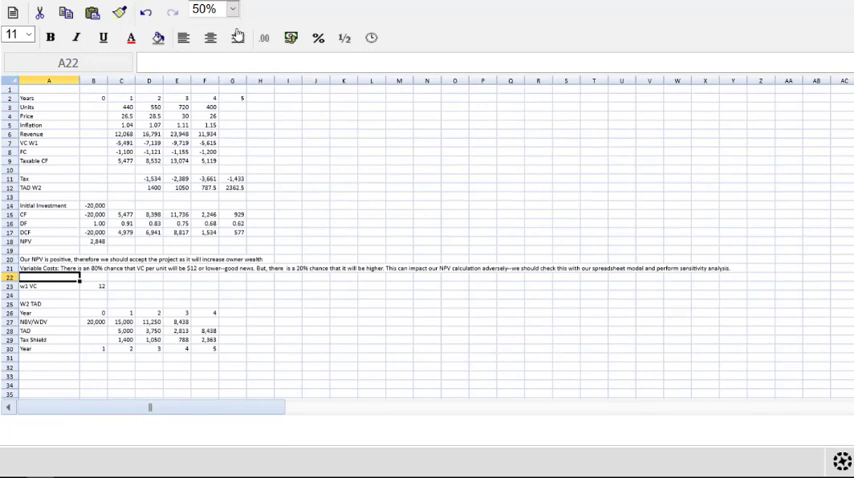
click(232, 8)
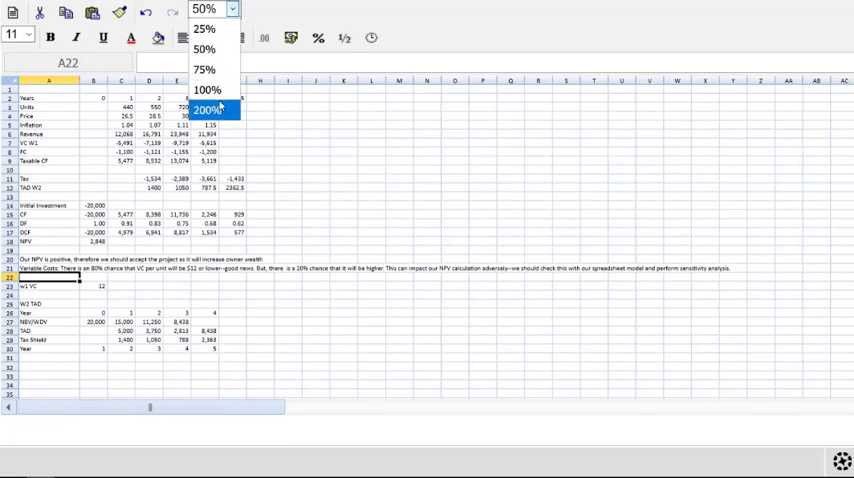
click(208, 108)
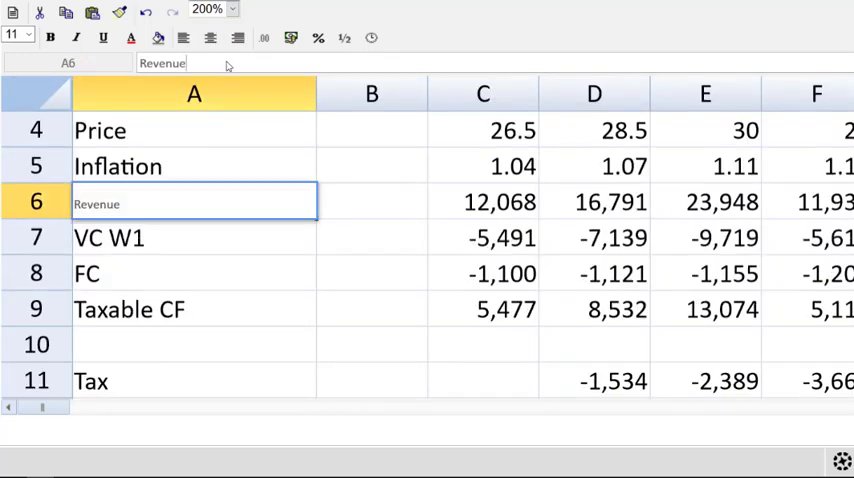
Step: Relabel A6 as 'Revenue $000' and set the zoom back to 100%
text($000)
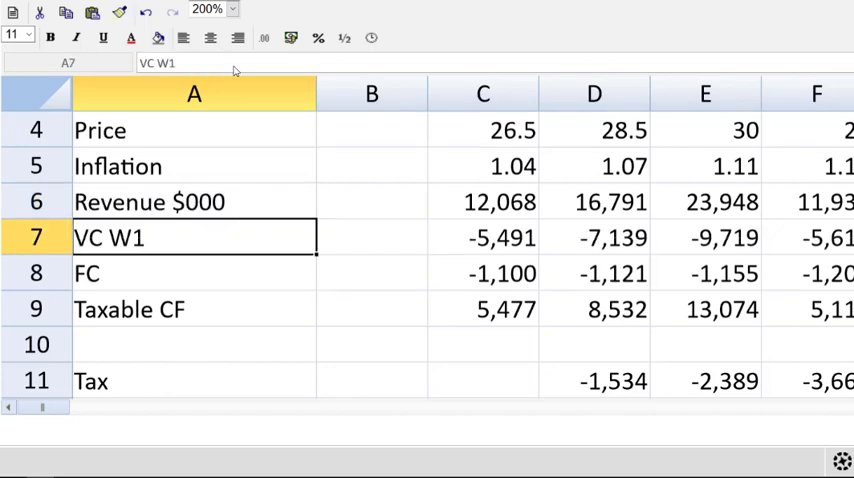
click(194, 344)
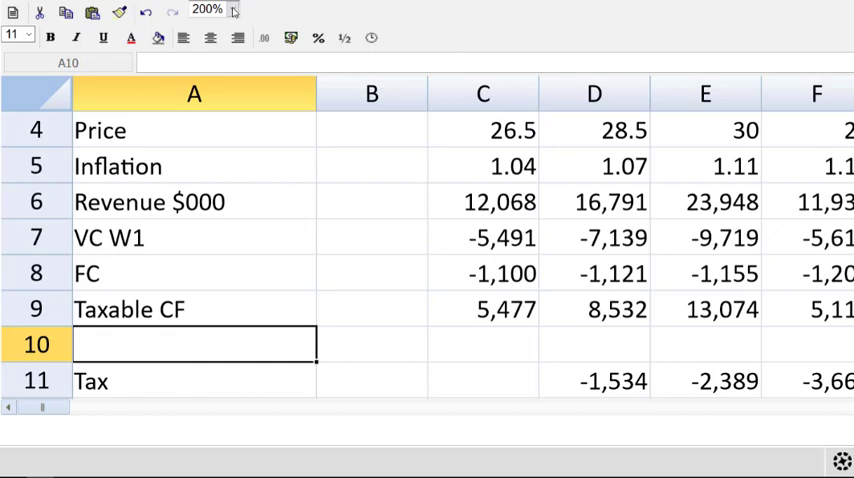
click(232, 8)
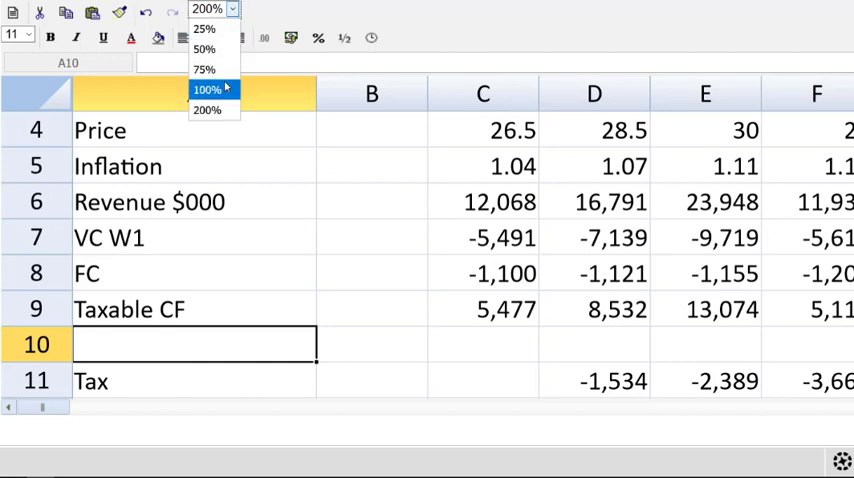
click(208, 88)
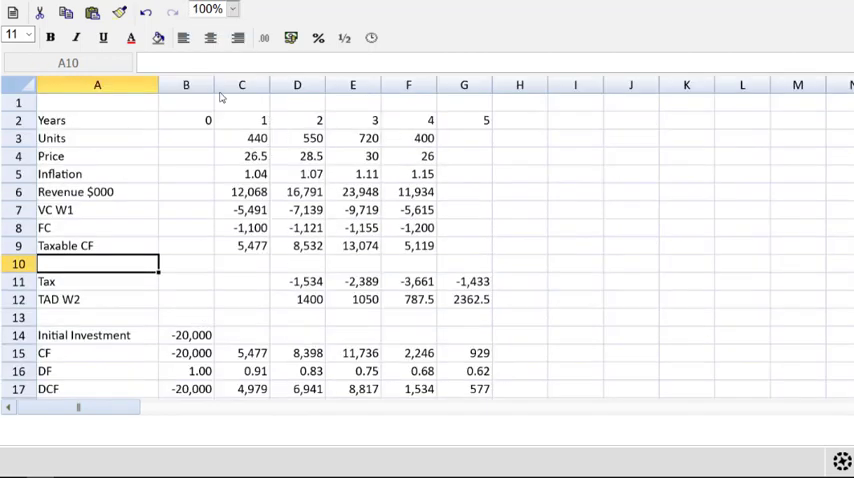